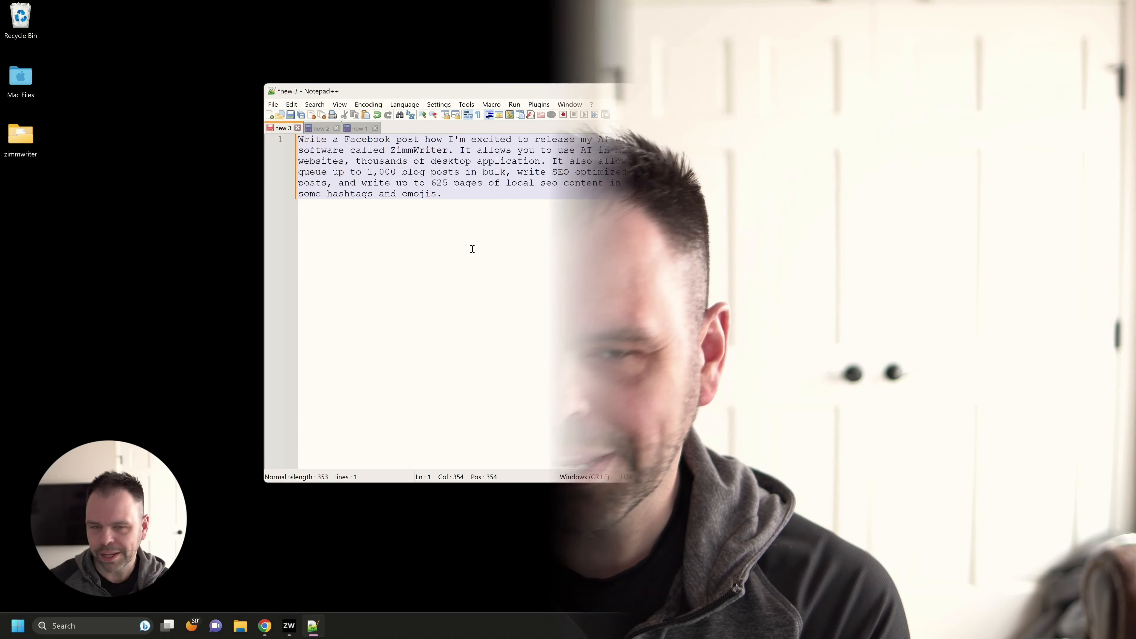
Step: Run the Magic Command on the highlighted prompt to insert a ZimmWriter Facebook post with hashtags and an emoji
{"action": "left_click", "coordinate": [288, 625]}
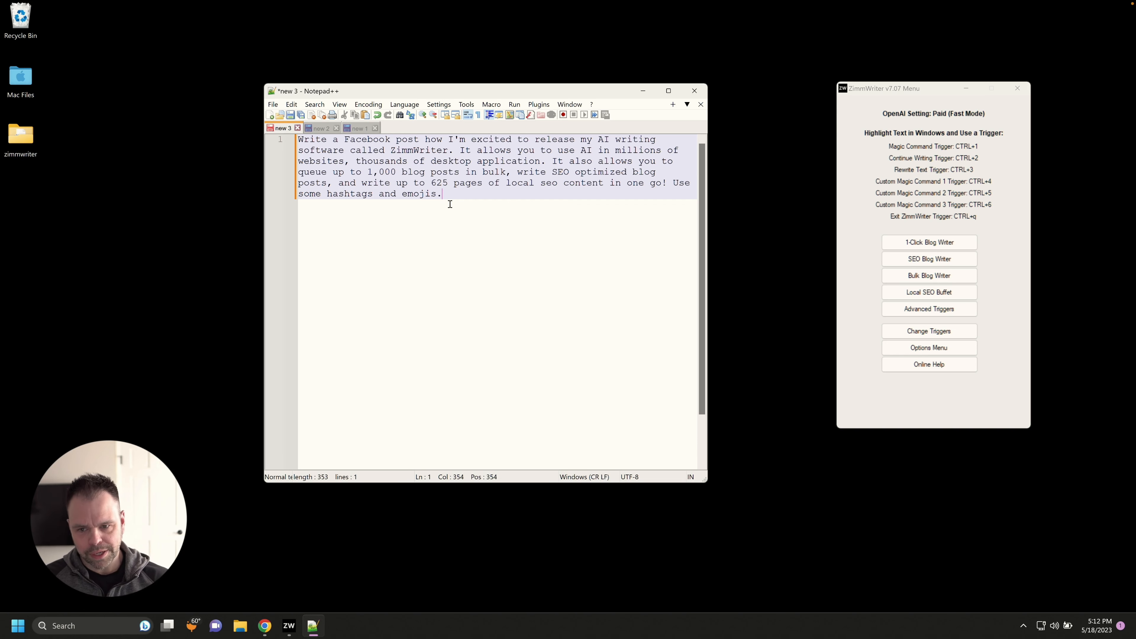
{"action": "mouse_move", "coordinate": [434, 200]}
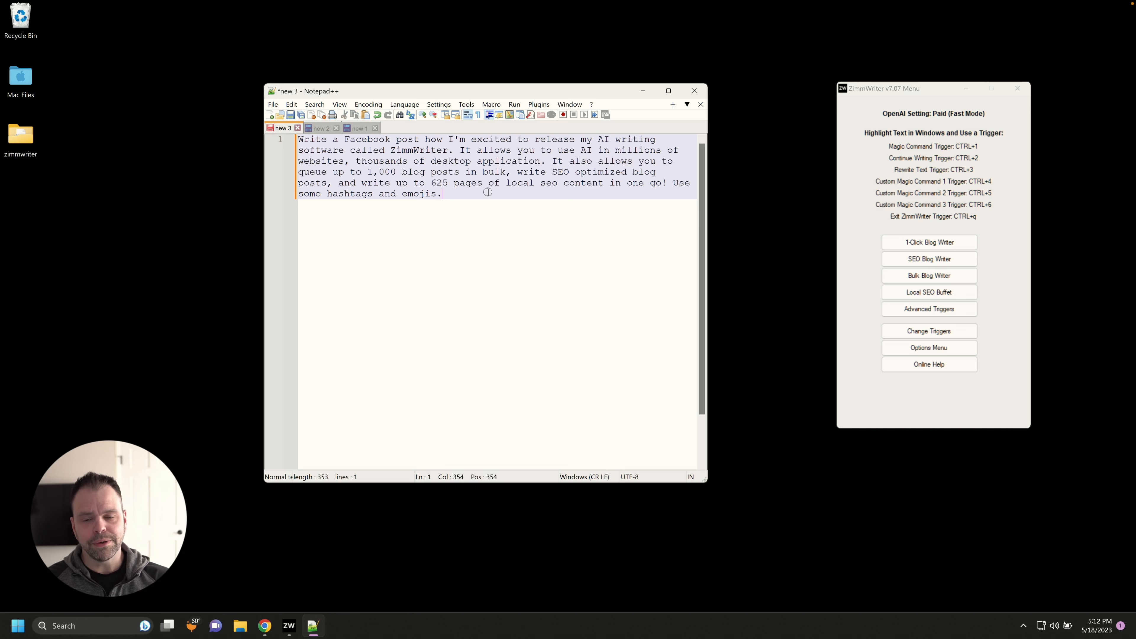
{"action": "key", "text": "ctrl+a"}
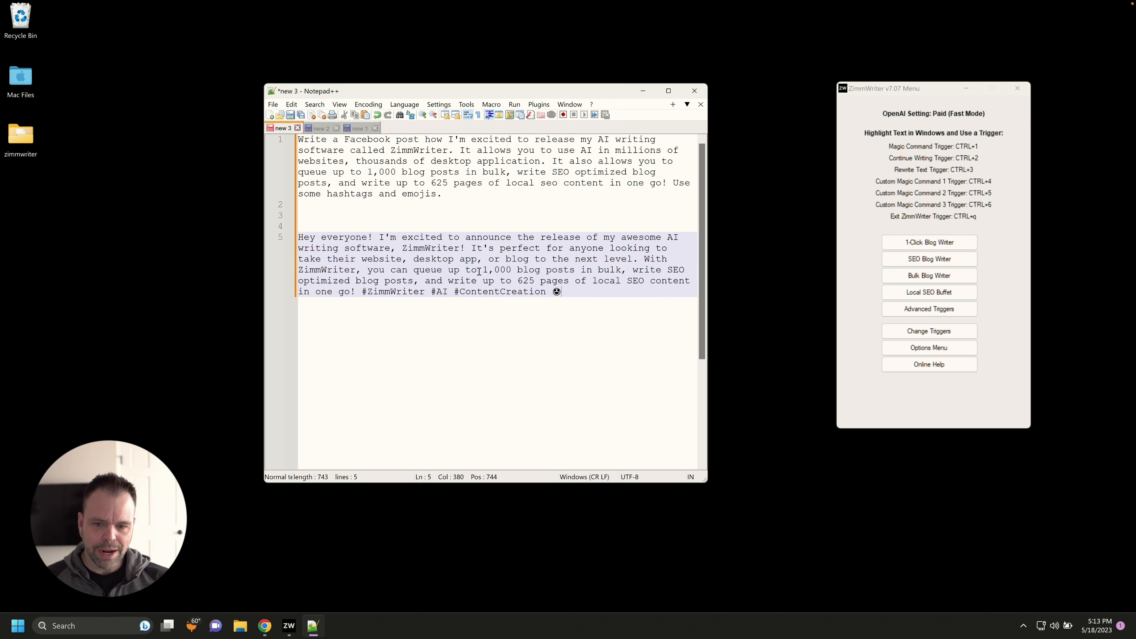
{"action": "mouse_move", "coordinate": [568, 256]}
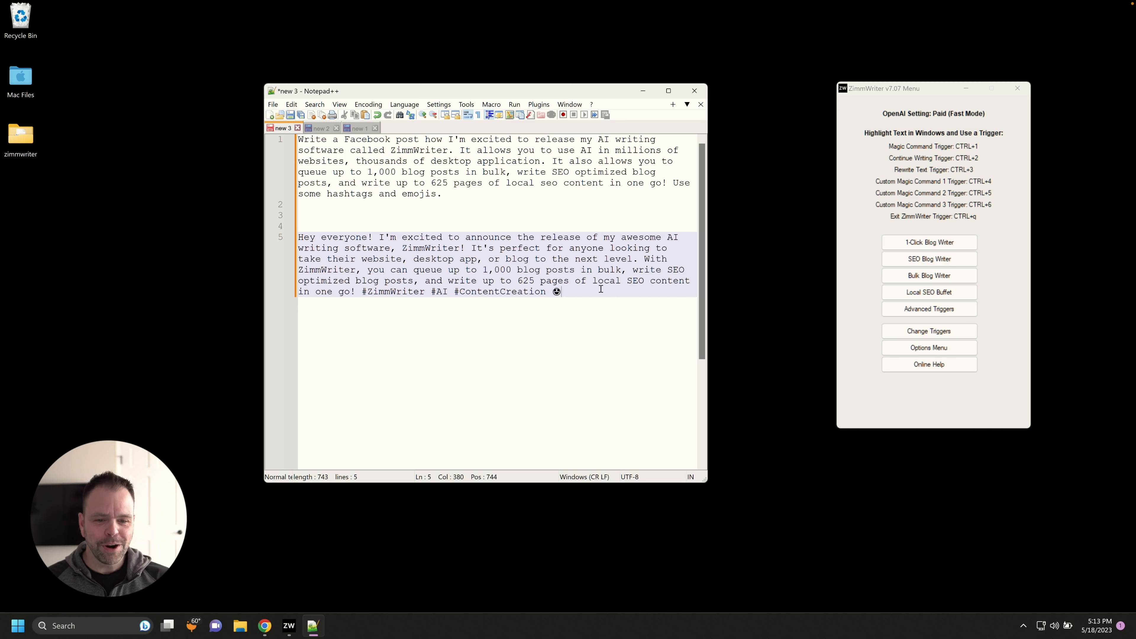
{"action": "mouse_move", "coordinate": [587, 302]}
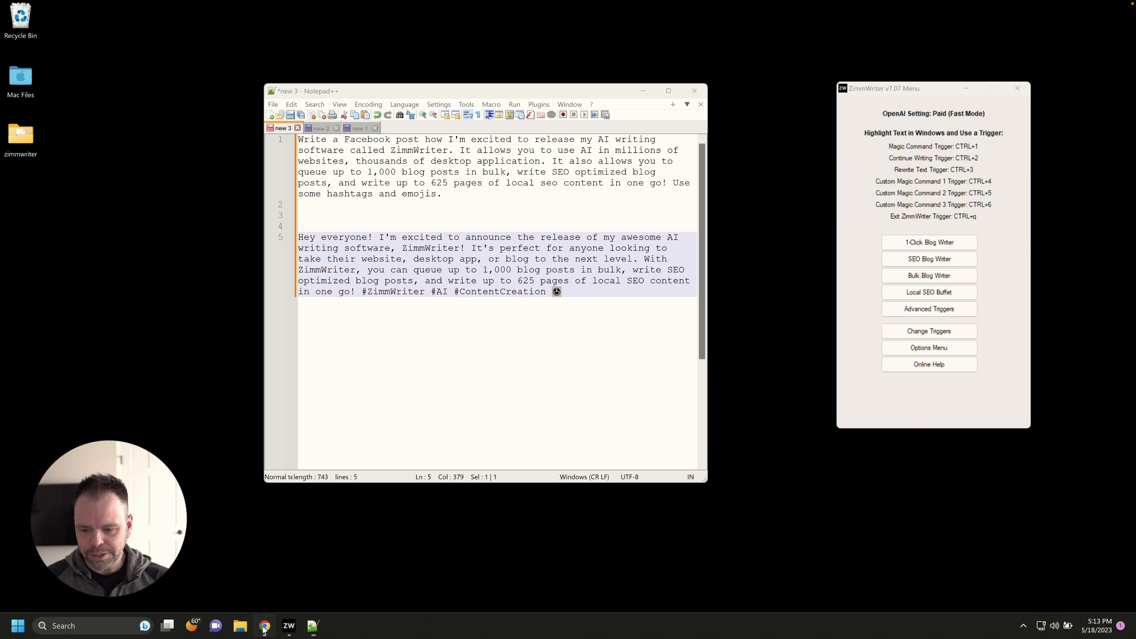
Step: Bring up the Gmail draft with the dryer vent URL and review the saved company background in Advanced Triggers
{"action": "left_click", "coordinate": [264, 625]}
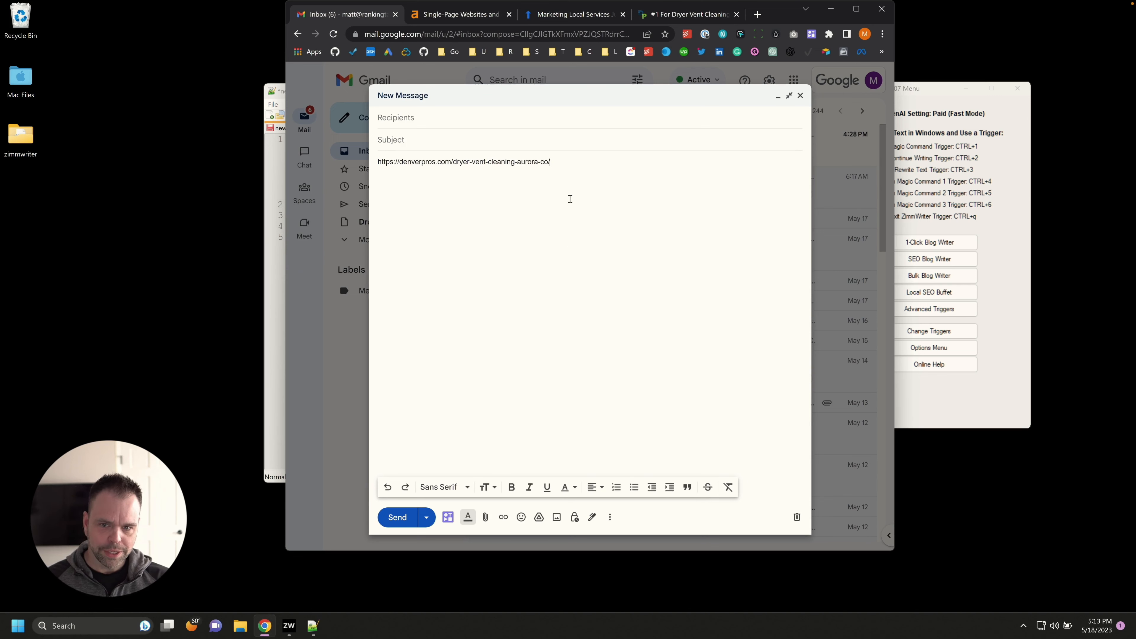
{"action": "mouse_move", "coordinate": [693, 154]}
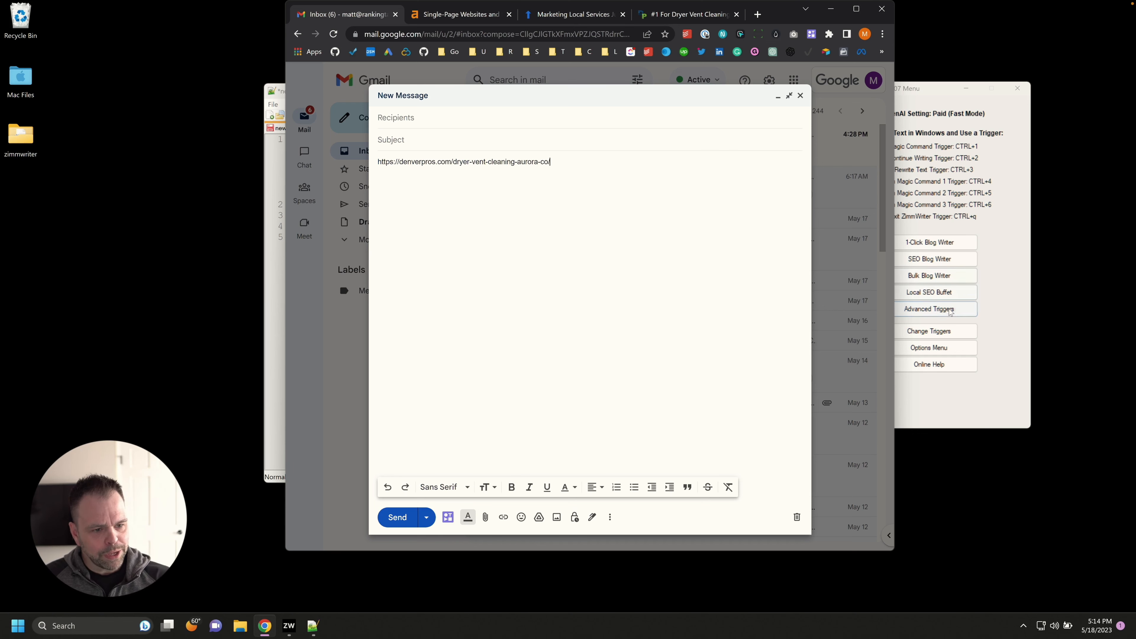
{"action": "left_click", "coordinate": [929, 309]}
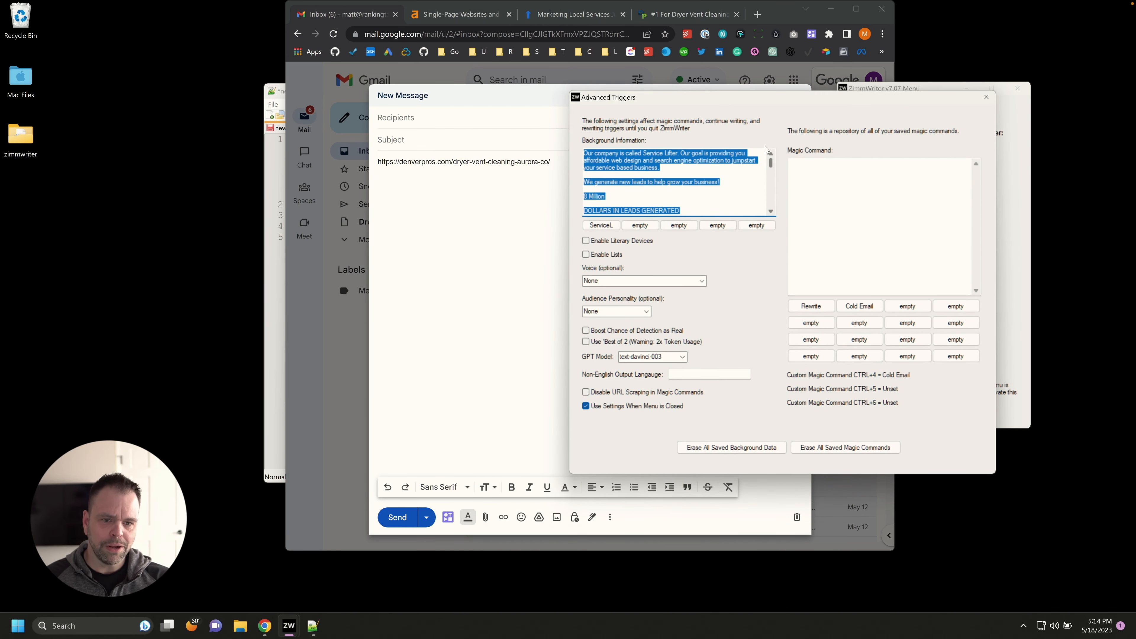
{"action": "scroll", "scroll_direction": "down", "scroll_amount": 3}
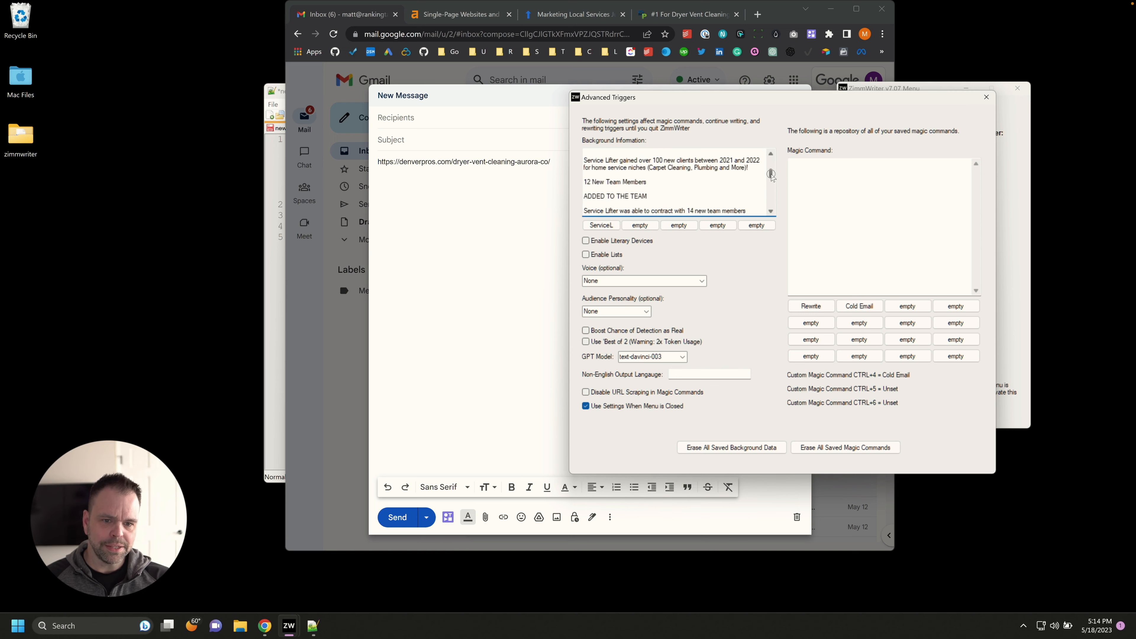
{"action": "scroll", "scroll_direction": "down", "scroll_amount": 3}
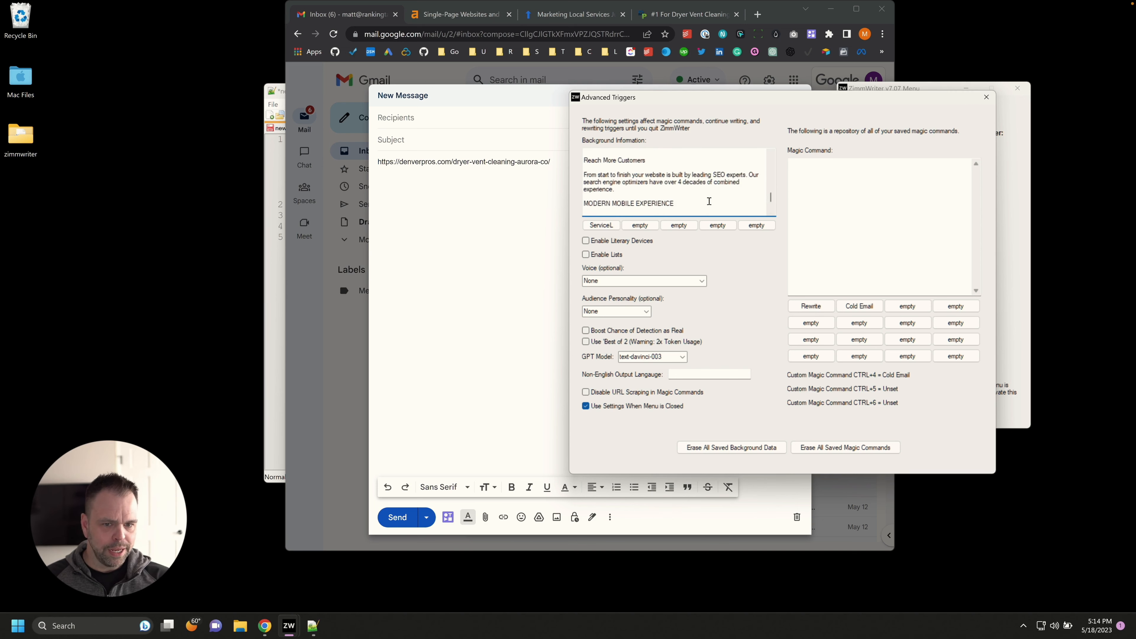
{"action": "scroll", "scroll_direction": "down", "scroll_amount": 3}
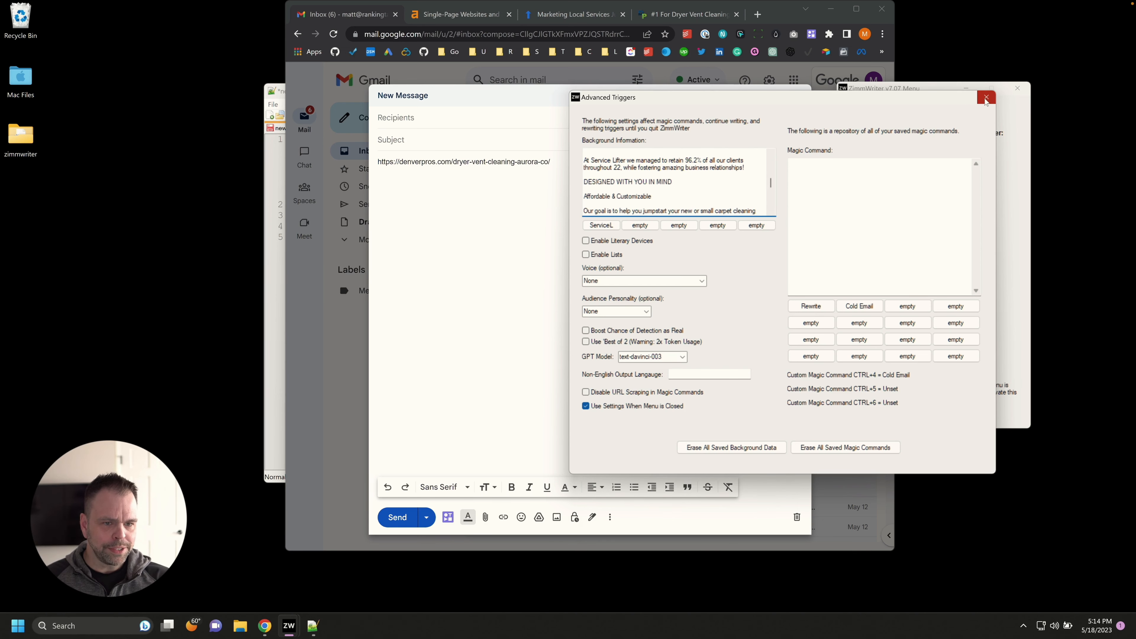
Step: Close the Advanced Triggers window before running the Cold Email command on the dryer vent URL
{"action": "left_click", "coordinate": [985, 97]}
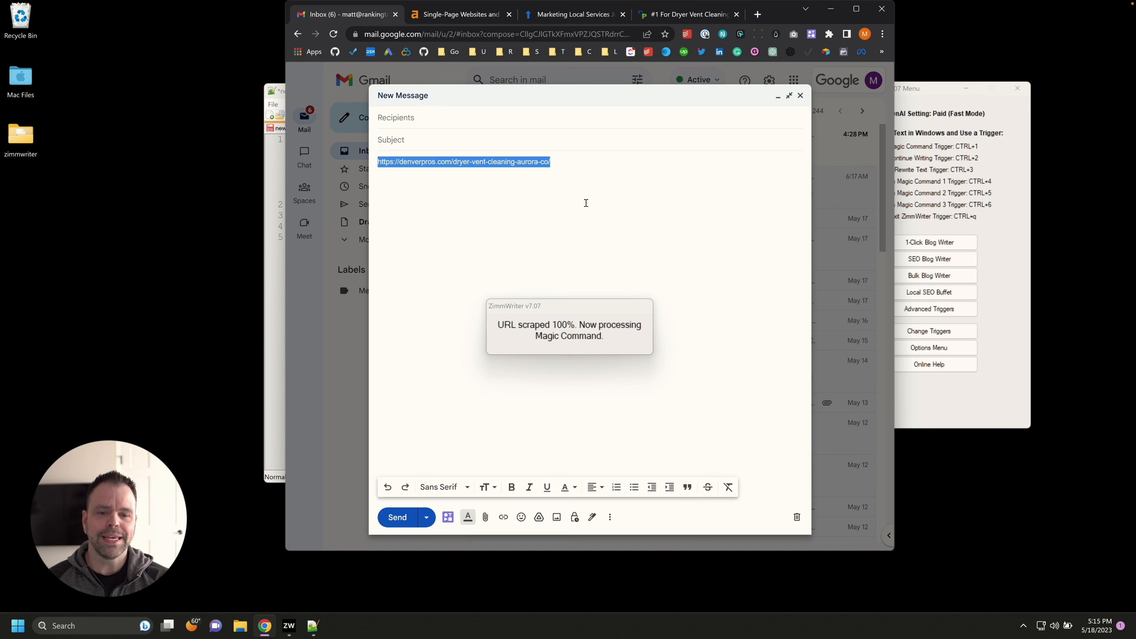
{"action": "mouse_move", "coordinate": [578, 205]}
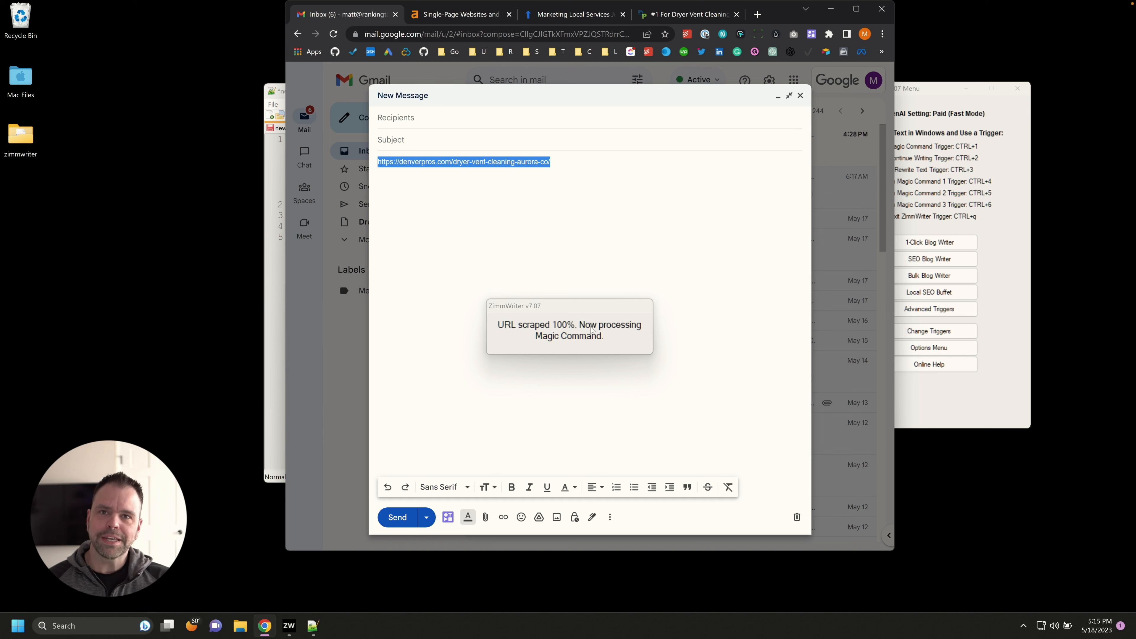
{"action": "mouse_move", "coordinate": [698, 316]}
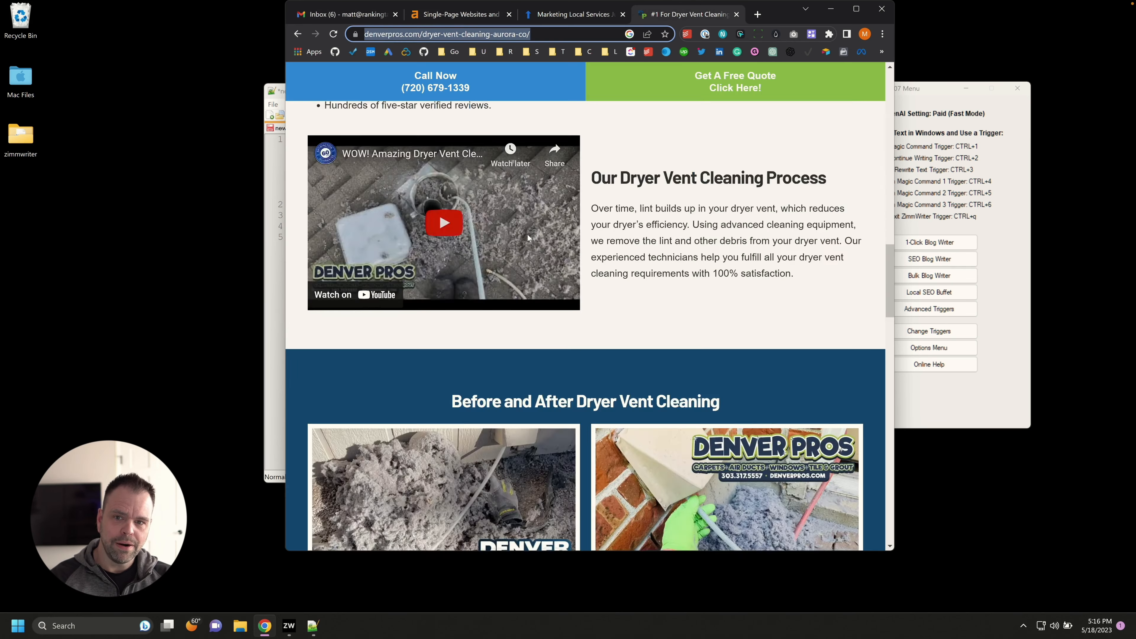
Step: Compare the Denver Pros cold email with the page's five-star reviews claim and the Service Lifter background info
{"action": "scroll", "scroll_direction": "down", "scroll_amount": 3}
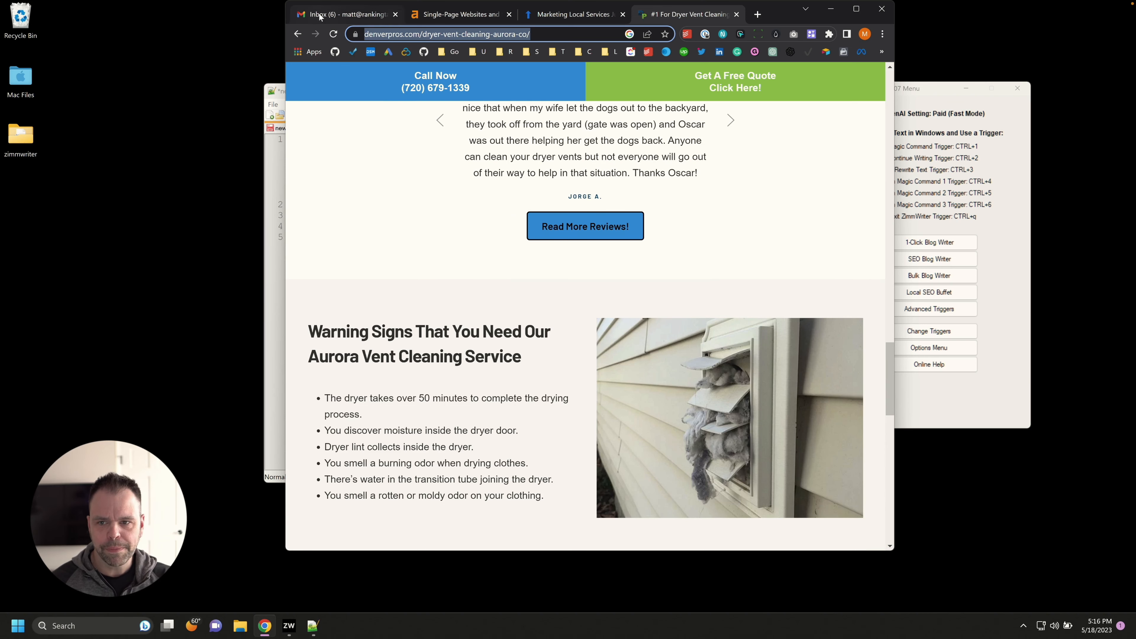
{"action": "left_click", "coordinate": [341, 14]}
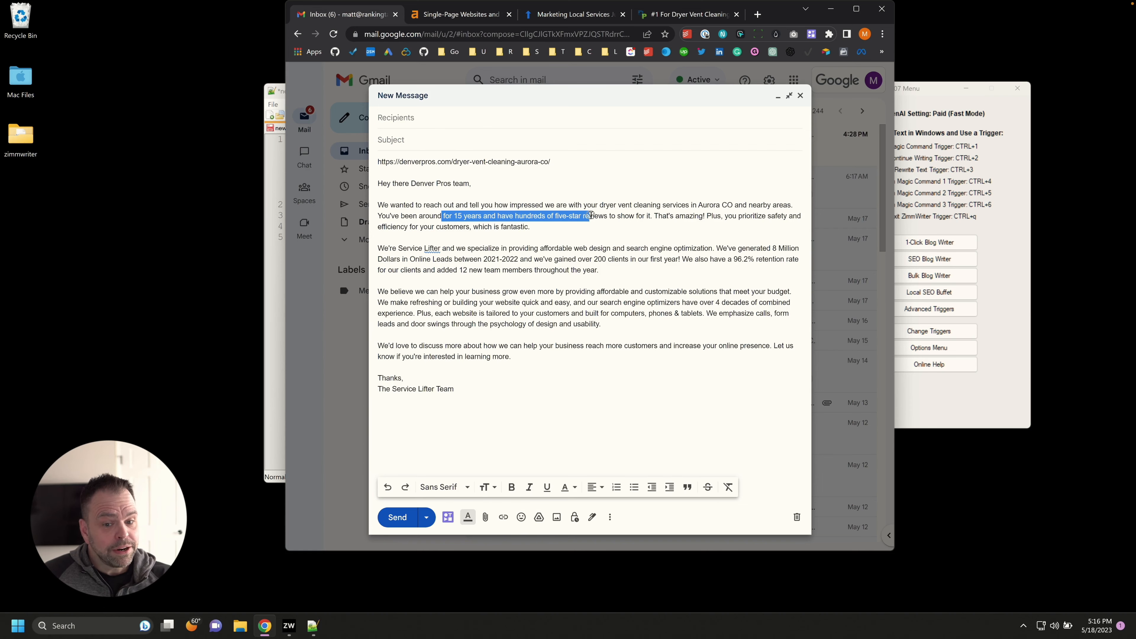
{"action": "left_click", "coordinate": [685, 14]}
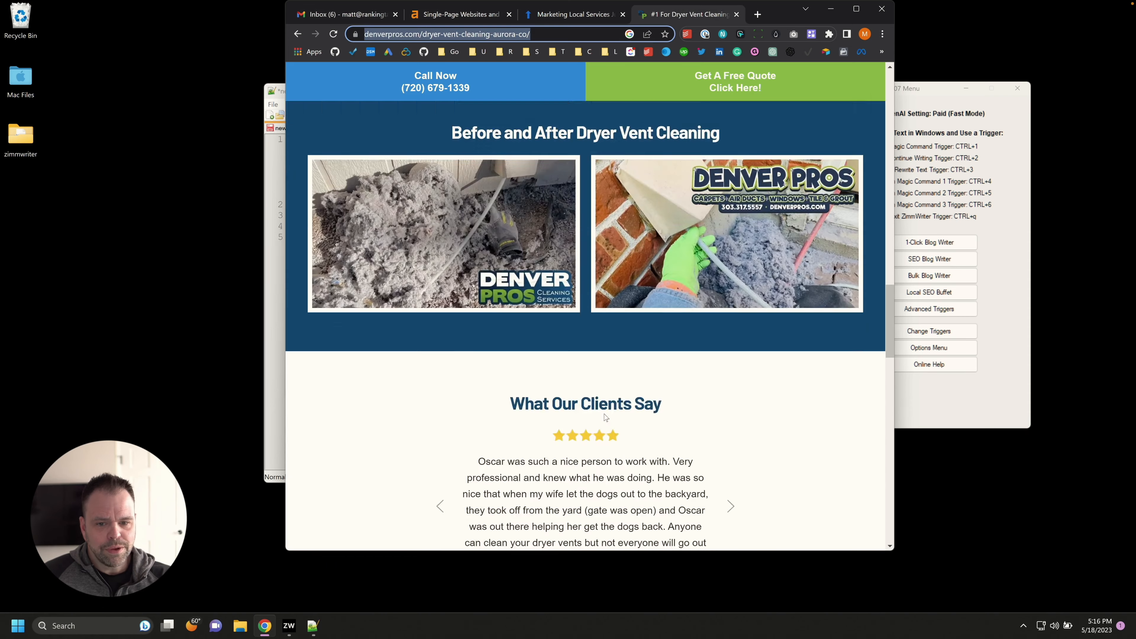
{"action": "scroll", "scroll_direction": "up", "scroll_amount": 3}
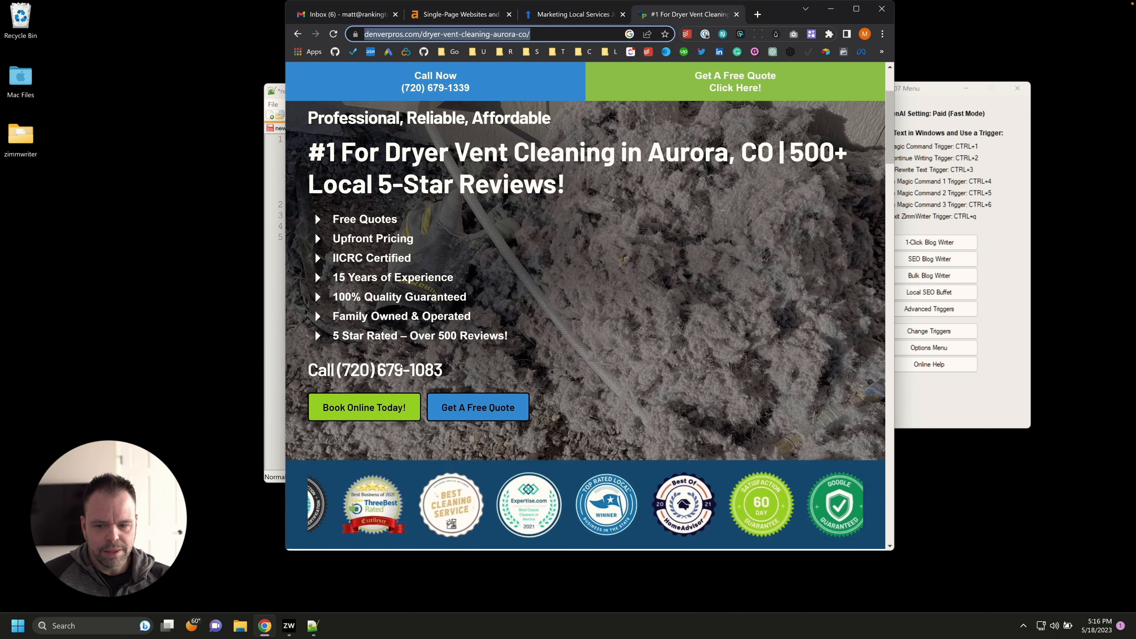
{"action": "double_click", "coordinate": [391, 277]}
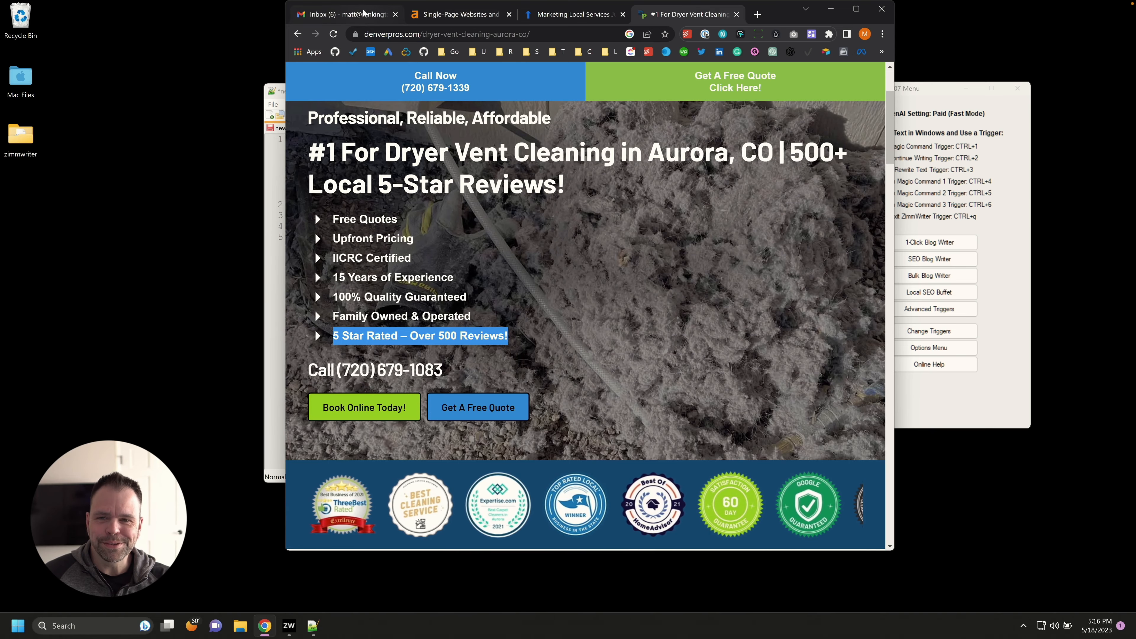
{"action": "left_click", "coordinate": [340, 13]}
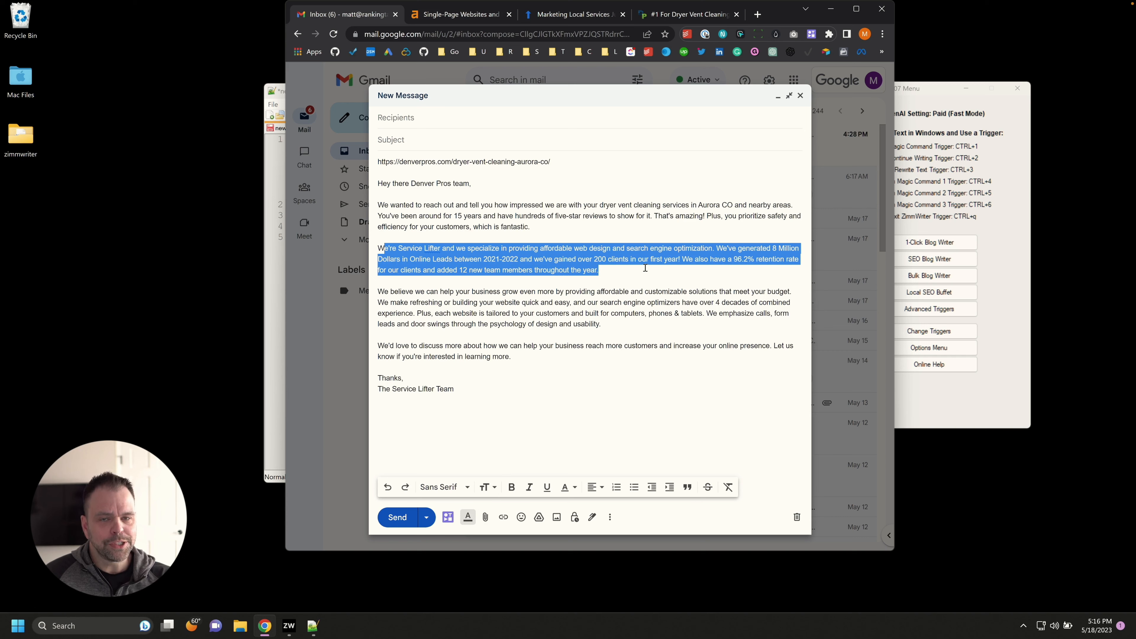
{"action": "mouse_move", "coordinate": [674, 268]}
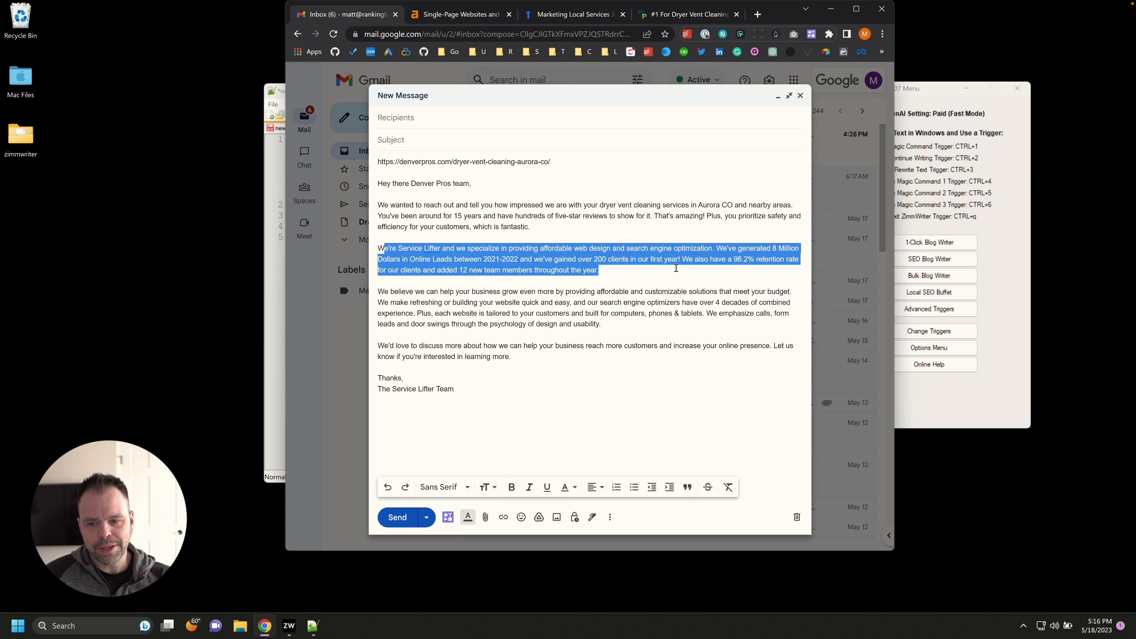
{"action": "mouse_move", "coordinate": [934, 291]}
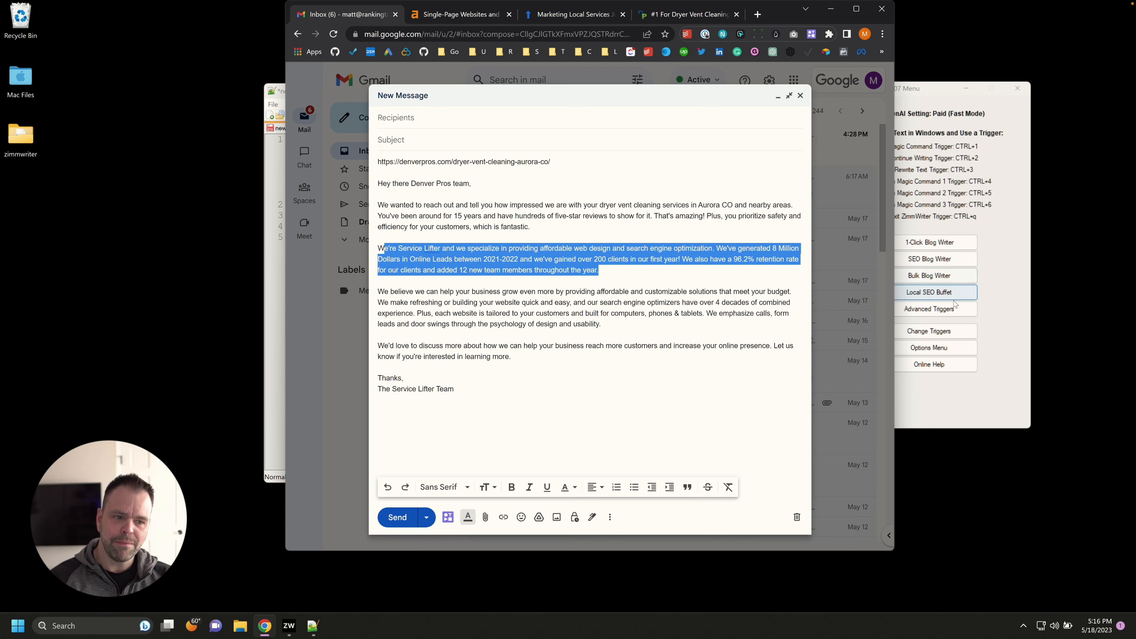
{"action": "left_click", "coordinate": [928, 308]}
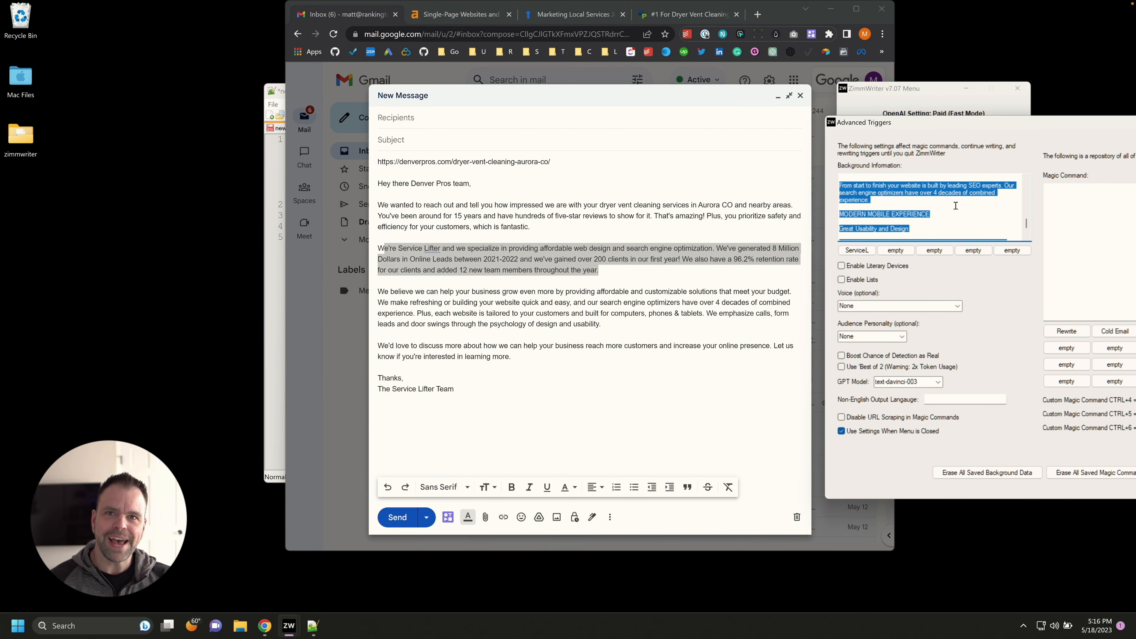
{"action": "mouse_move", "coordinate": [452, 317]}
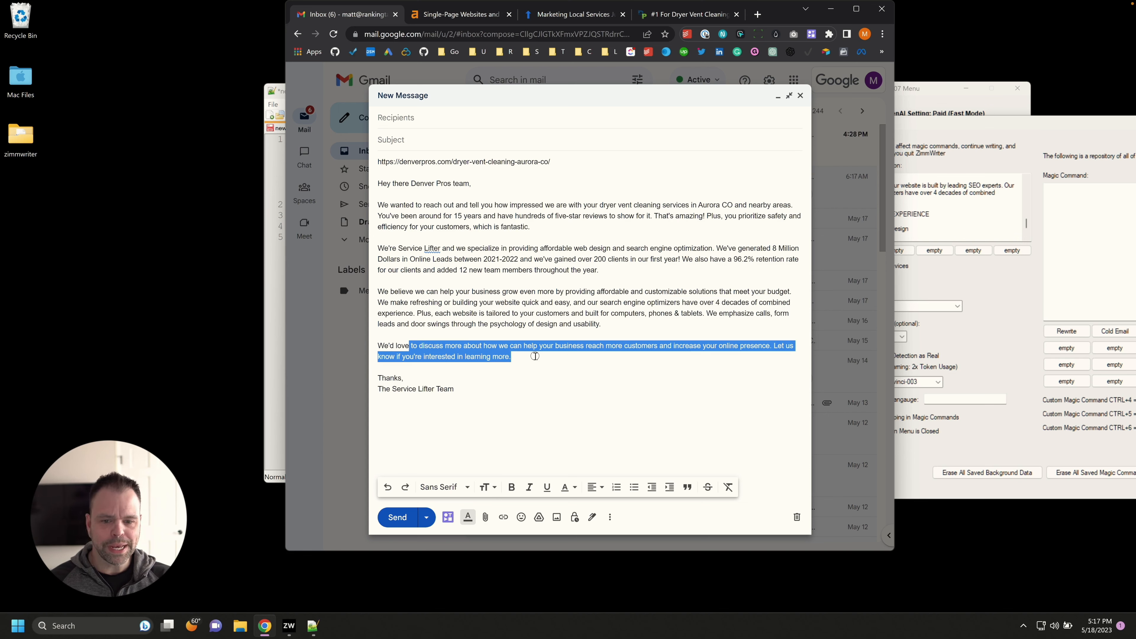
{"action": "mouse_move", "coordinate": [517, 364]}
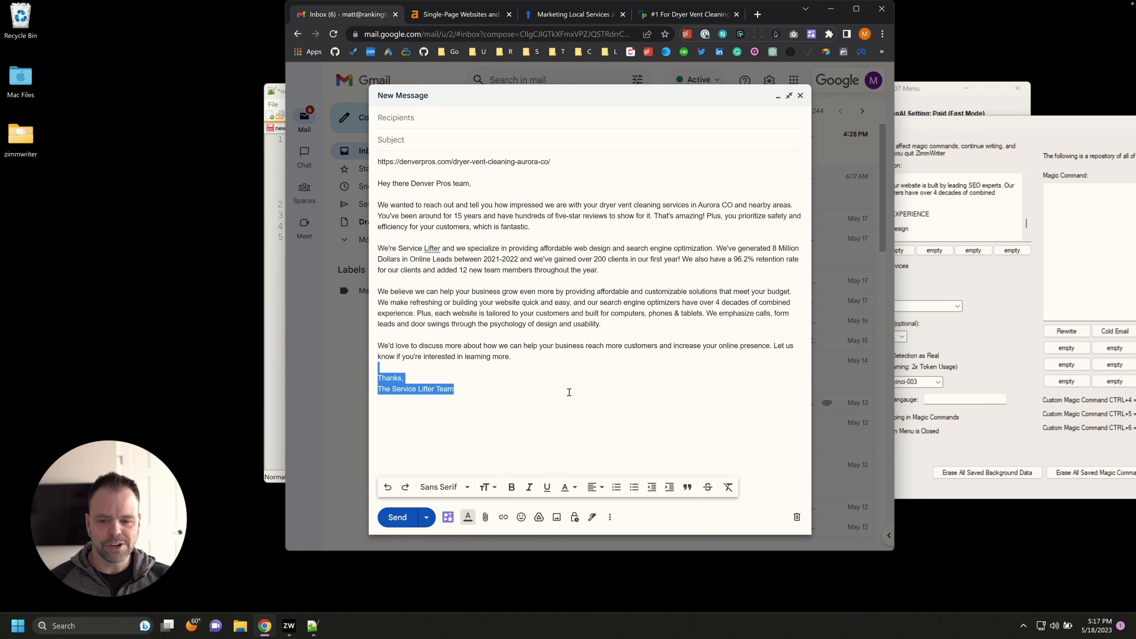
{"action": "mouse_move", "coordinate": [577, 388]}
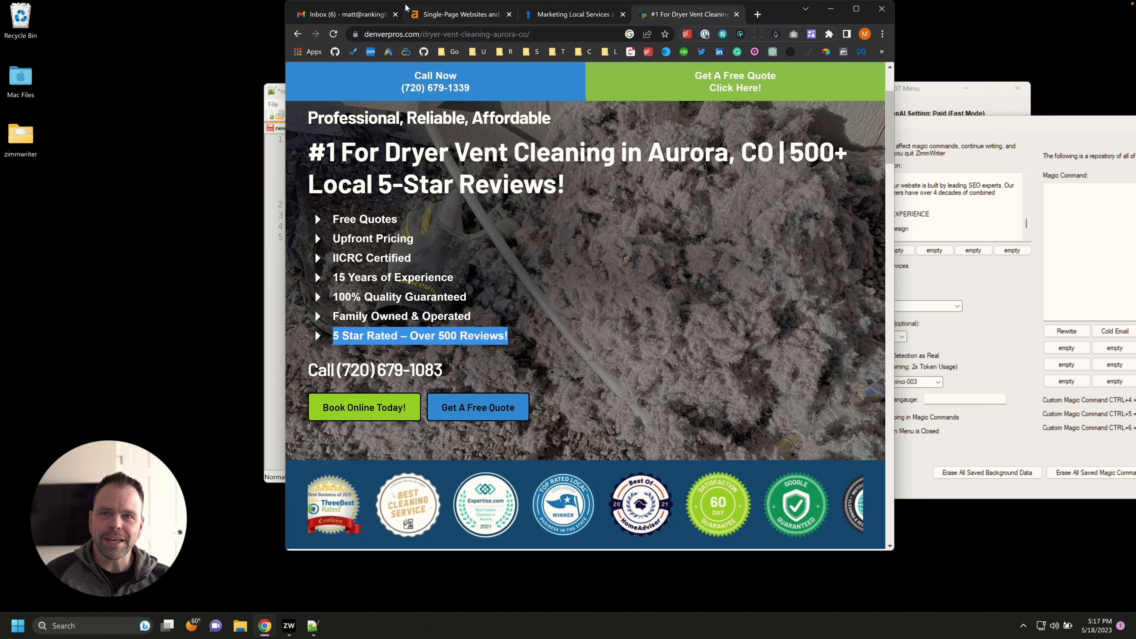
Step: Put away the dryer vent cleaning outreach email draft in Gmail
{"action": "left_click", "coordinate": [341, 14]}
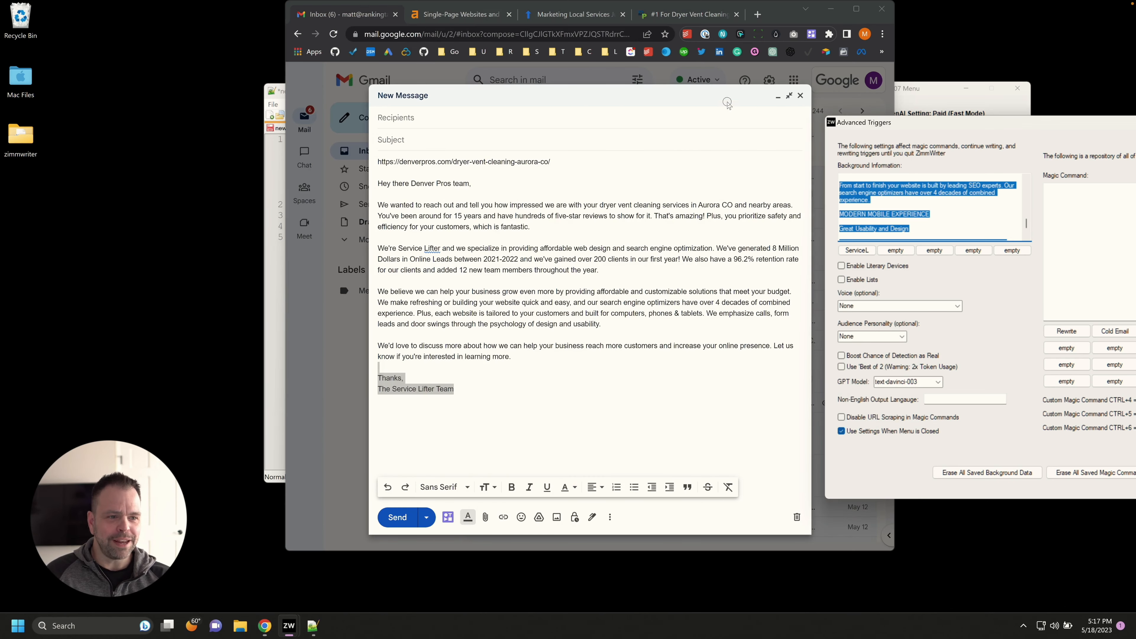
{"action": "mouse_move", "coordinate": [736, 52]}
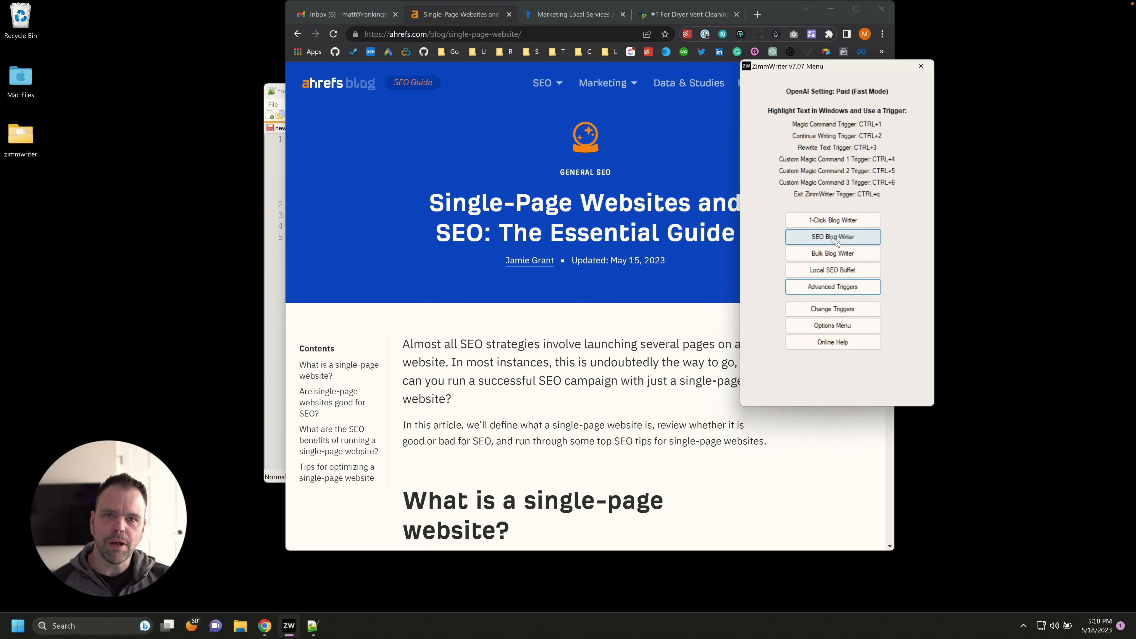
Step: Start an SEO Blog Writer post with the ahrefs single-page-website URL as background and the single-page websites title
{"action": "left_click", "coordinate": [831, 236]}
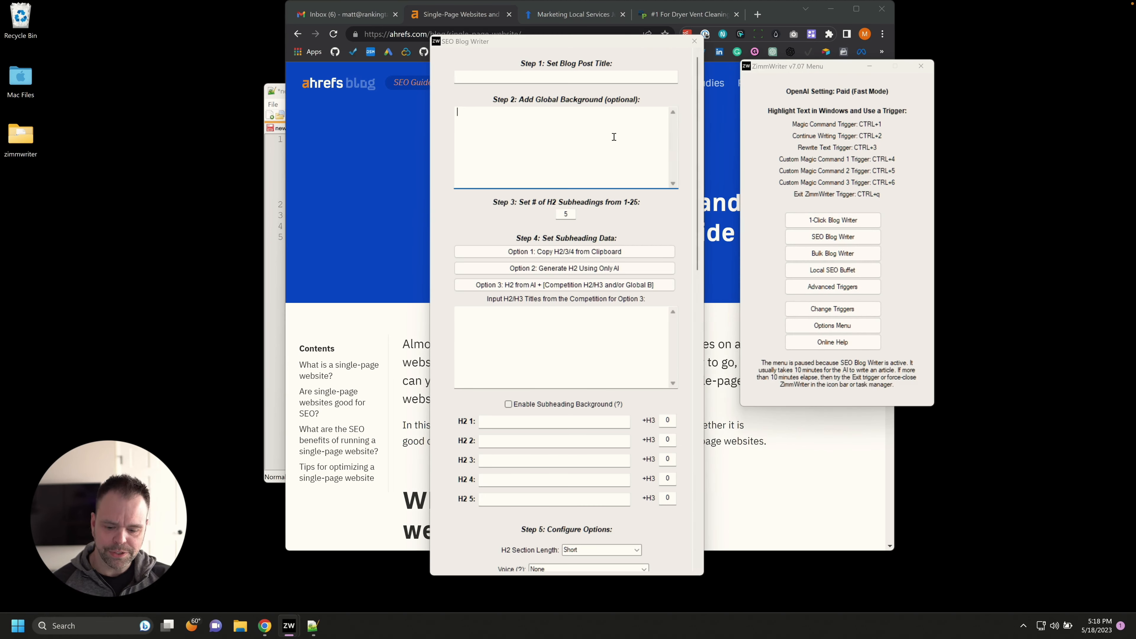
{"action": "type", "text": "https://ahrefs.com/blog/single-page-website/"}
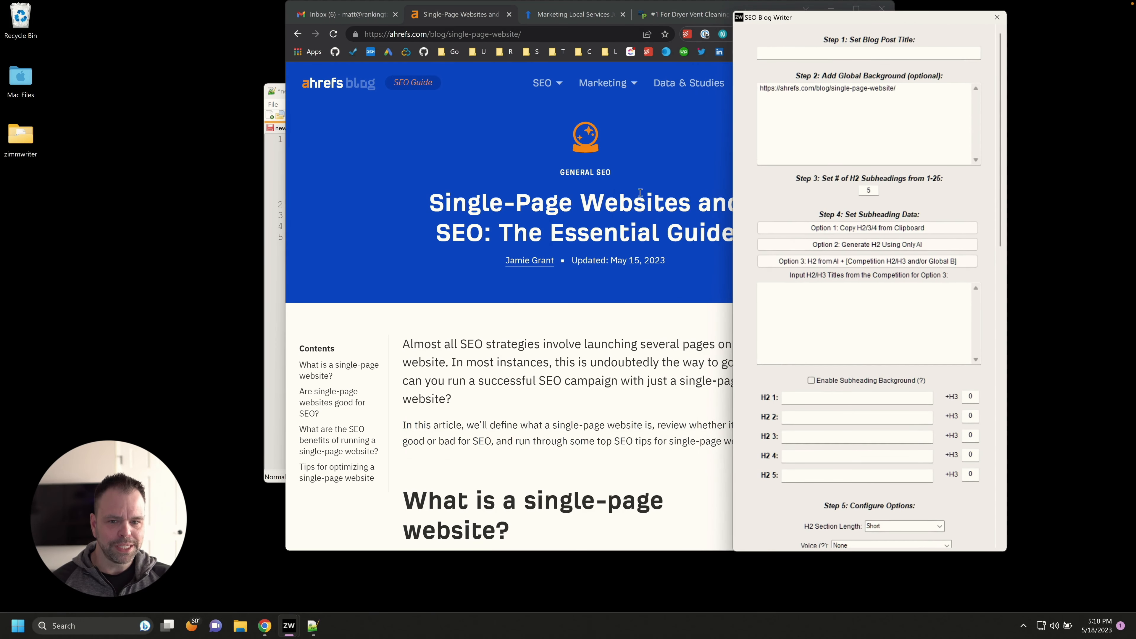
{"action": "type", "text": "How"}
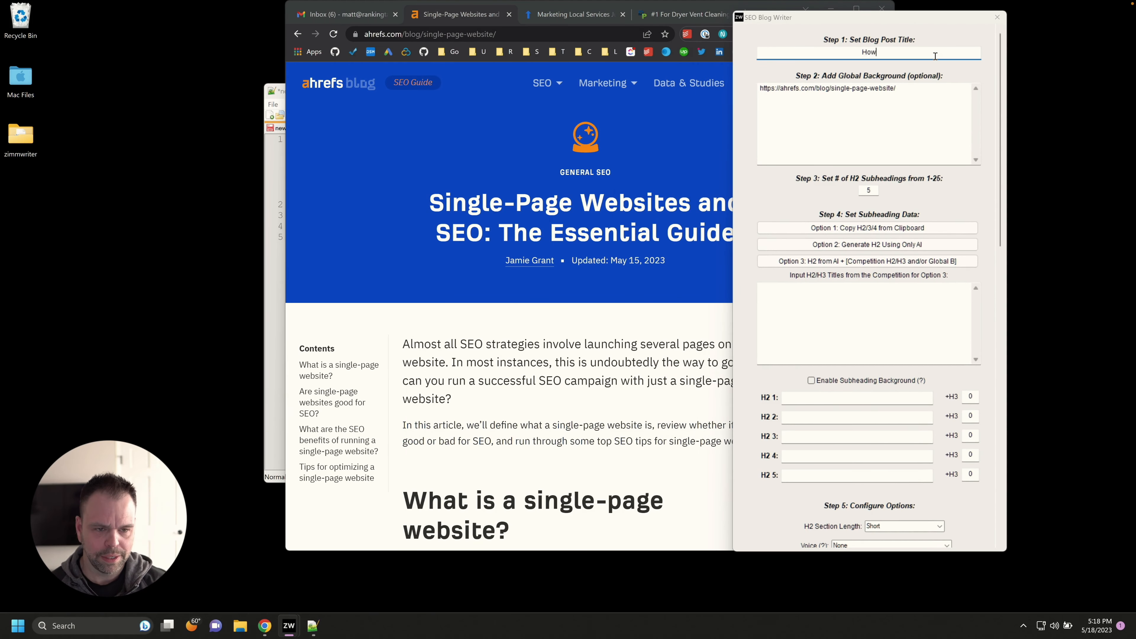
{"action": "type", "text": "to Create Single-Page WEbs"}
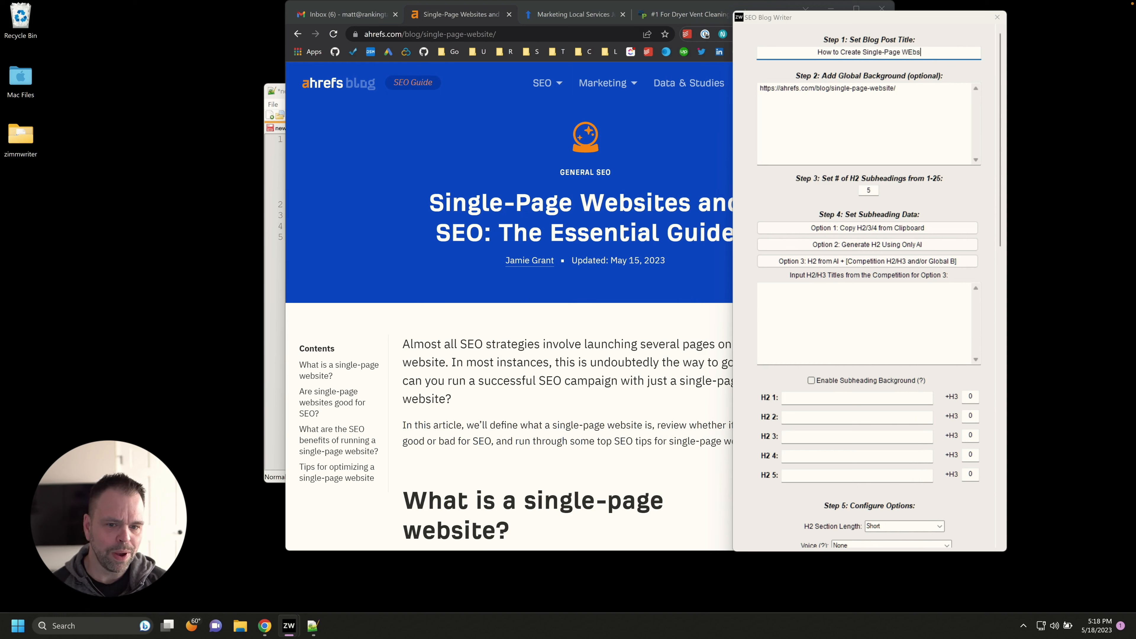
{"action": "key", "text": "Backspace"}
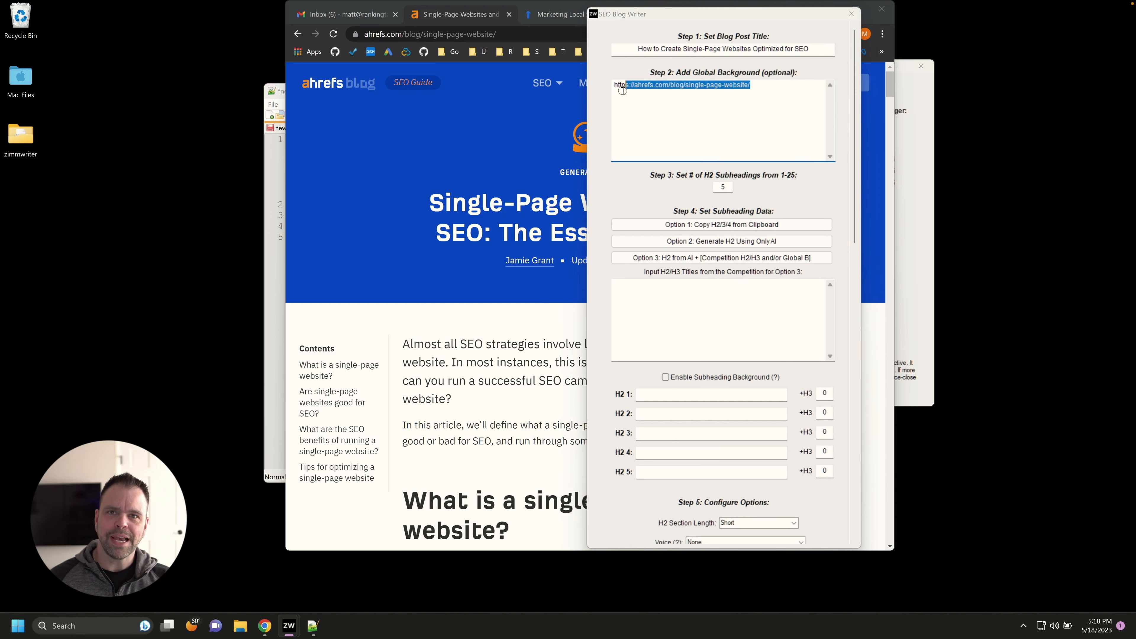
Step: Set the H2 count to 4 and generate subheadings from AI plus the scraped background
{"action": "left_click", "coordinate": [722, 187]}
{"action": "type", "text": "4"}
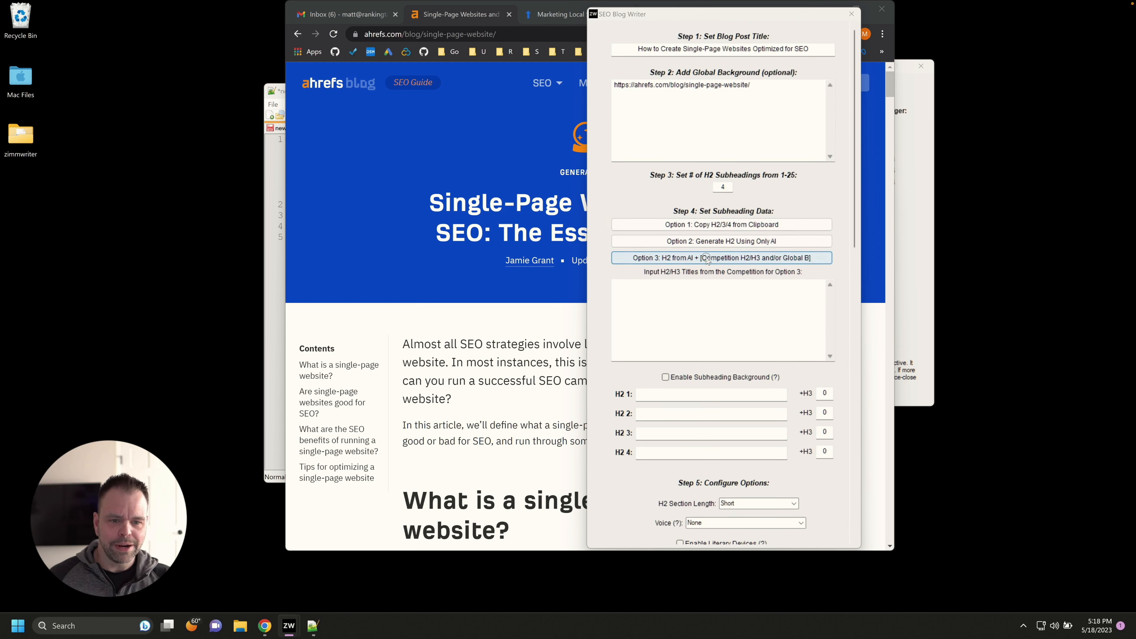
{"action": "left_click", "coordinate": [720, 257]}
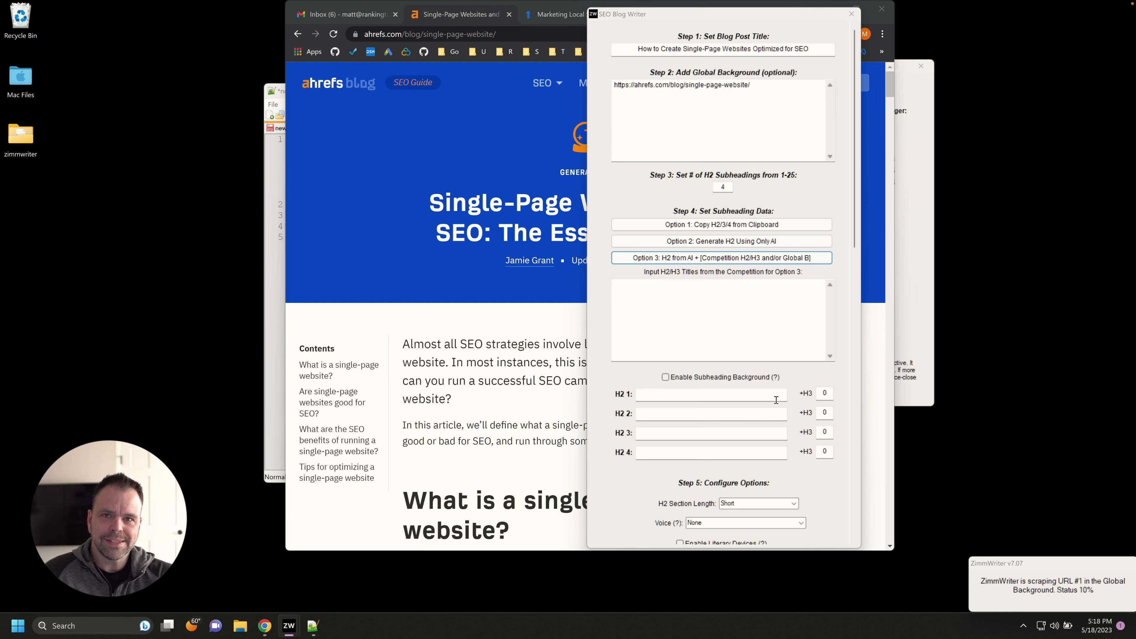
{"action": "mouse_move", "coordinate": [682, 334]}
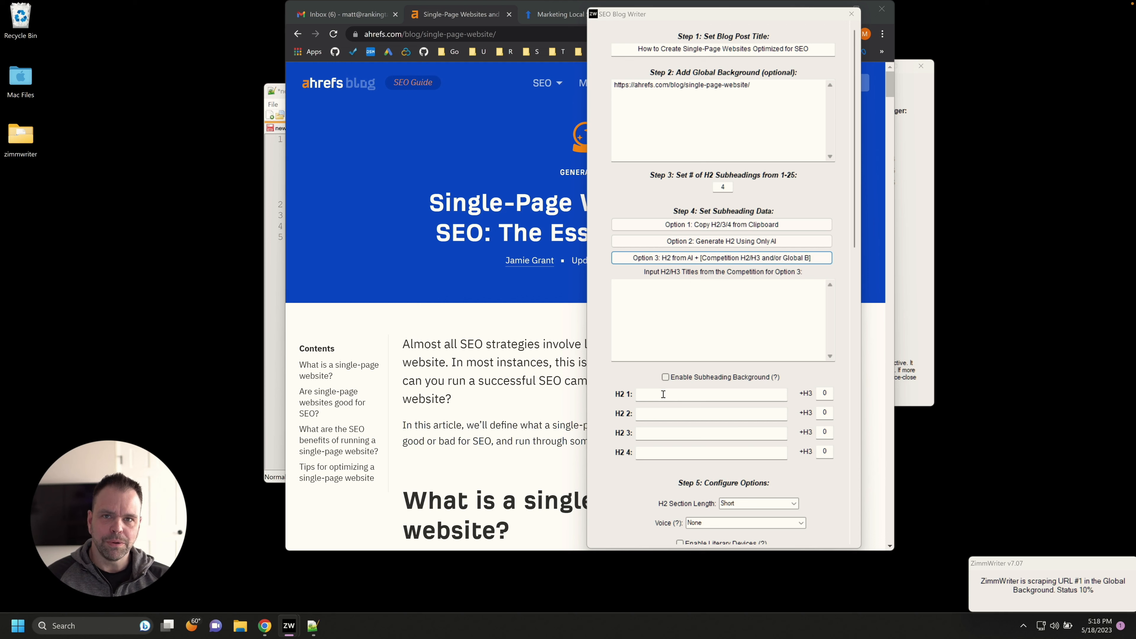
{"action": "scroll", "scroll_direction": "down", "scroll_amount": 3}
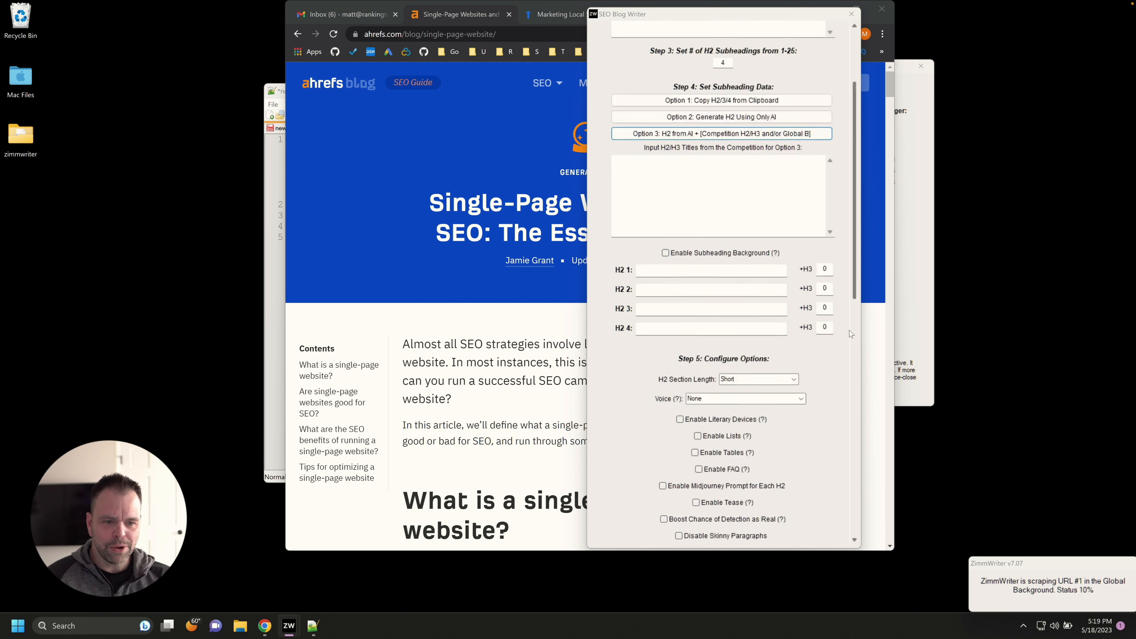
{"action": "scroll", "scroll_direction": "down", "scroll_amount": 3}
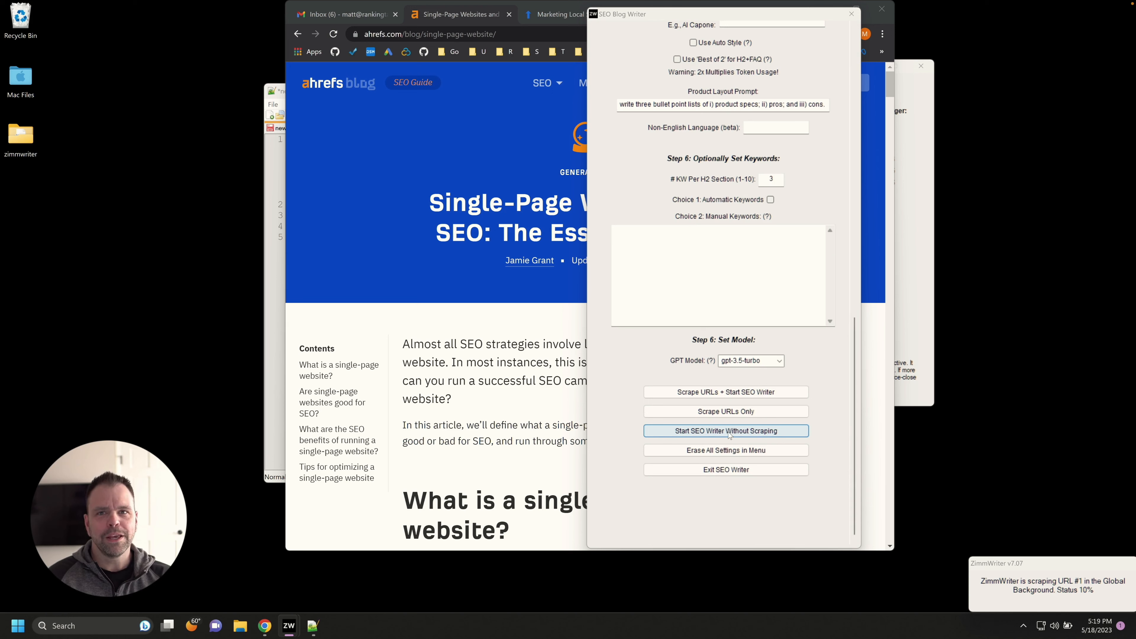
{"action": "mouse_move", "coordinate": [449, 321]}
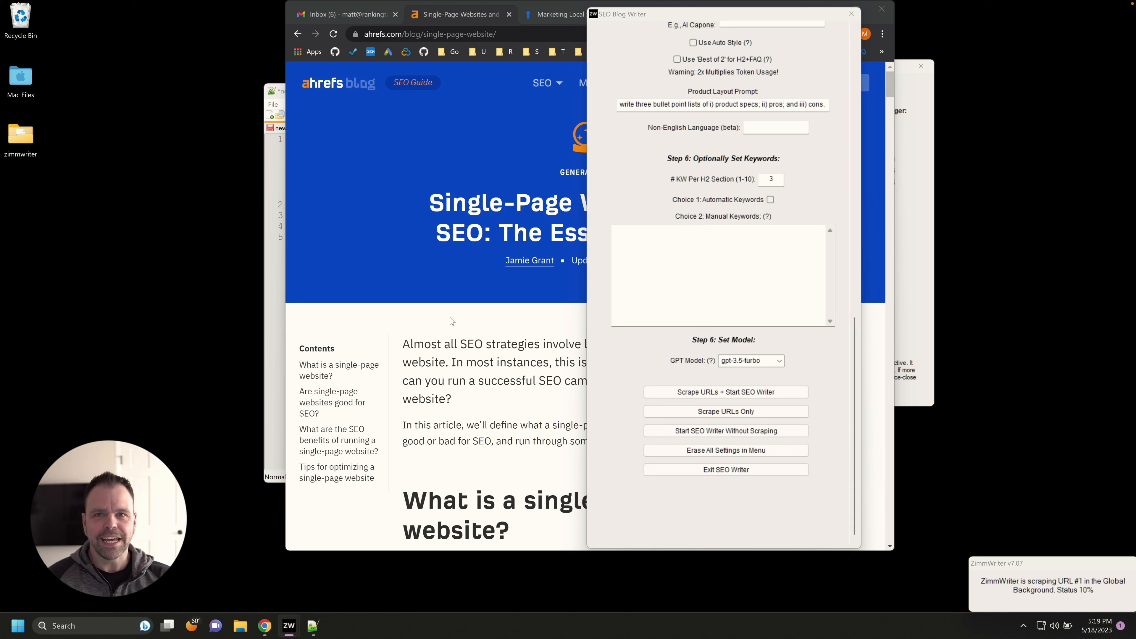
{"action": "mouse_move", "coordinate": [465, 333]}
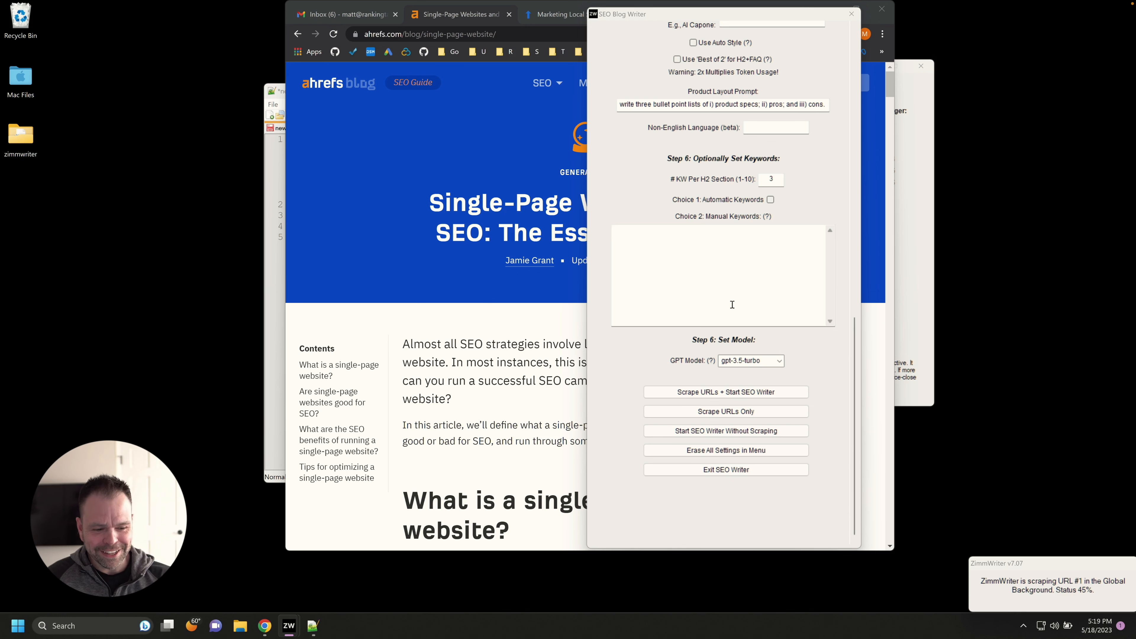
{"action": "scroll", "scroll_direction": "up", "scroll_amount": 3}
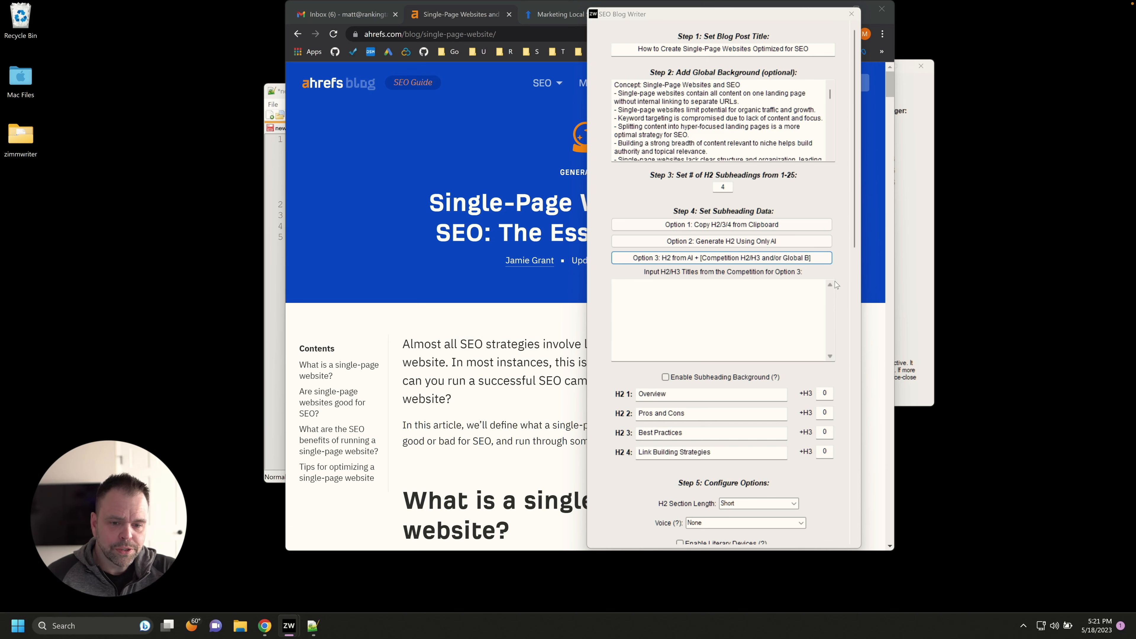
{"action": "mouse_move", "coordinate": [687, 433]}
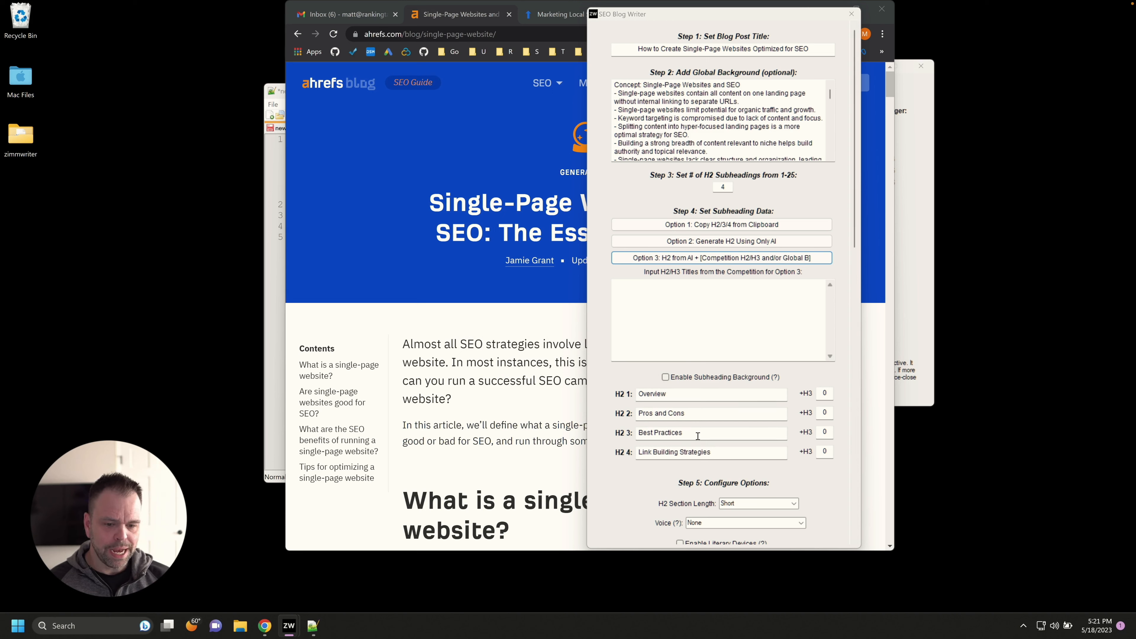
{"action": "double_click", "coordinate": [674, 452]}
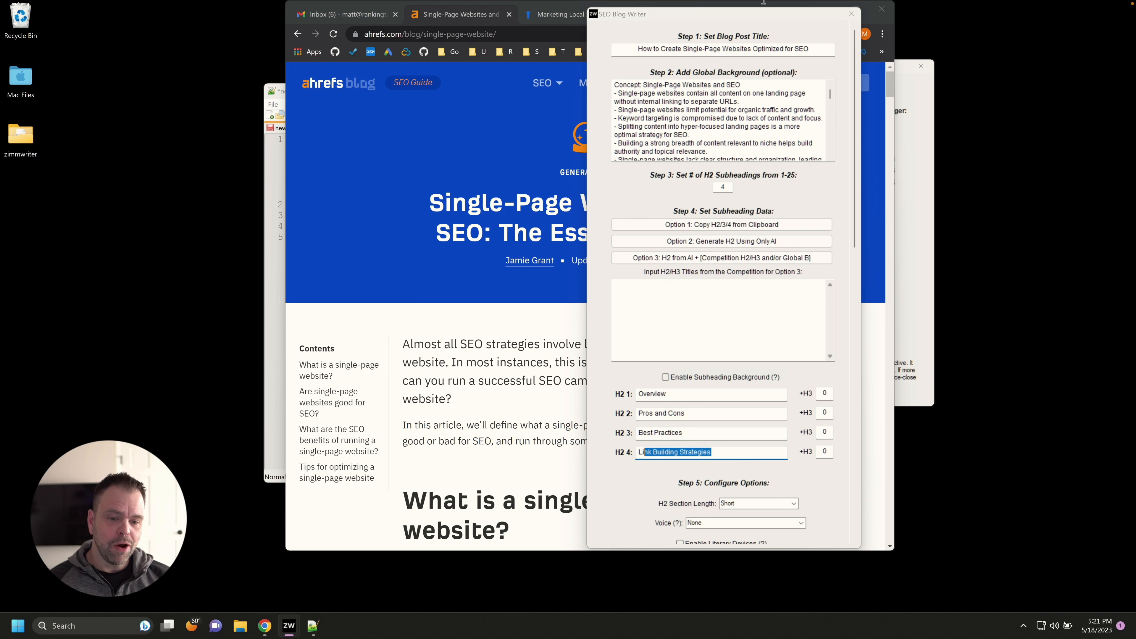
{"action": "mouse_move", "coordinate": [722, 54]}
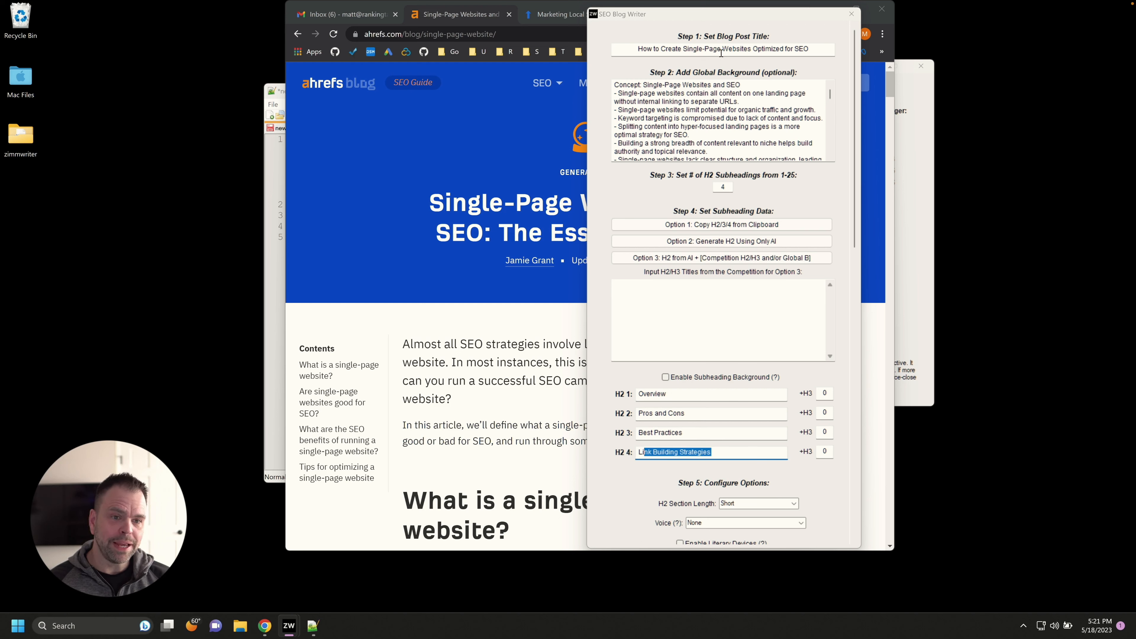
{"action": "mouse_move", "coordinate": [689, 426]}
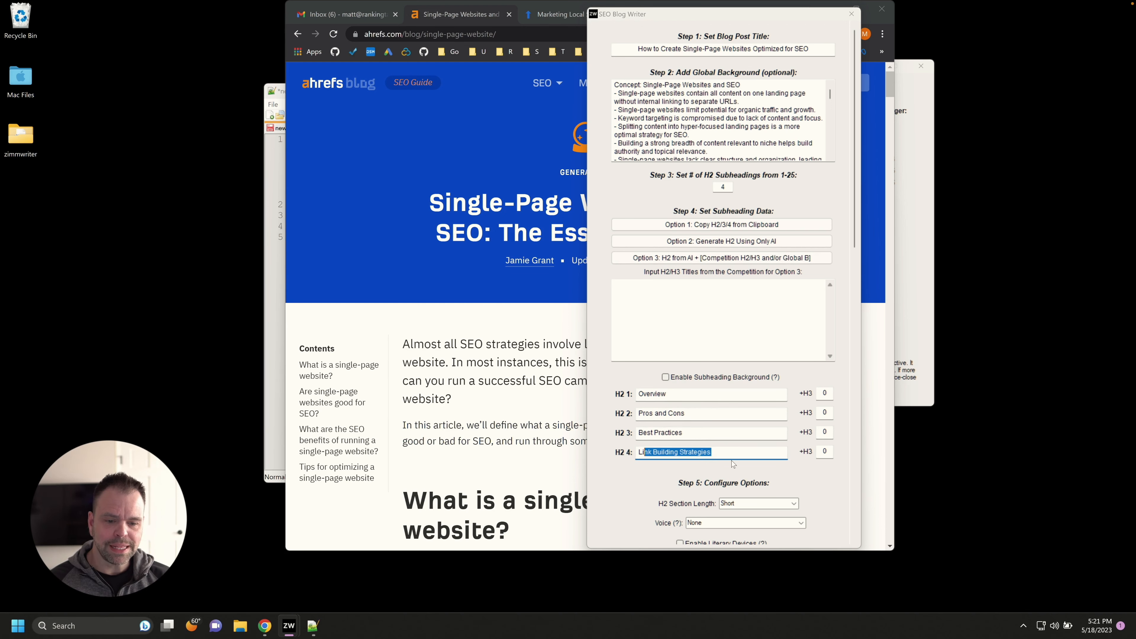
{"action": "scroll", "scroll_direction": "down", "scroll_amount": 3}
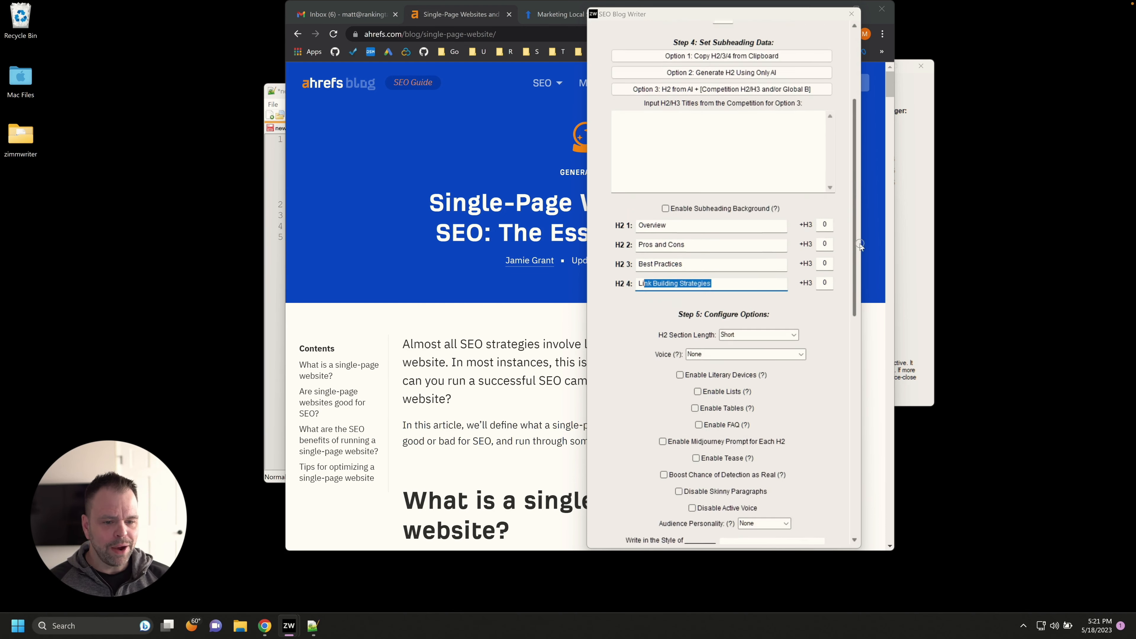
Step: Write in second person with literary devices, automatic keywords and automatic writing style enabled
{"action": "left_click", "coordinate": [743, 167]}
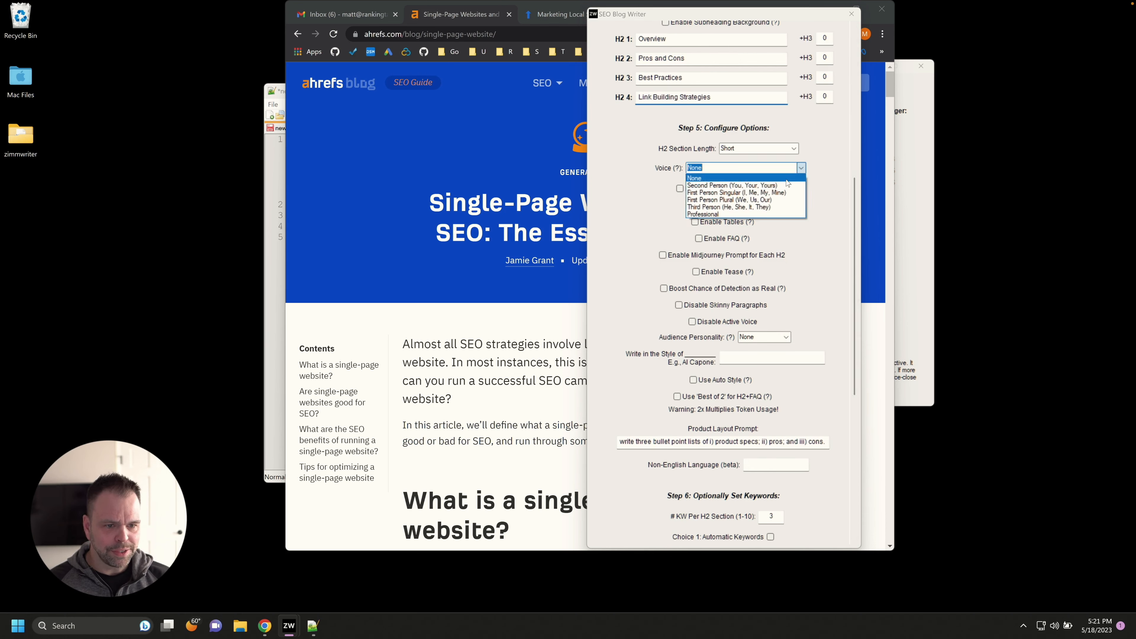
{"action": "left_click", "coordinate": [735, 185]}
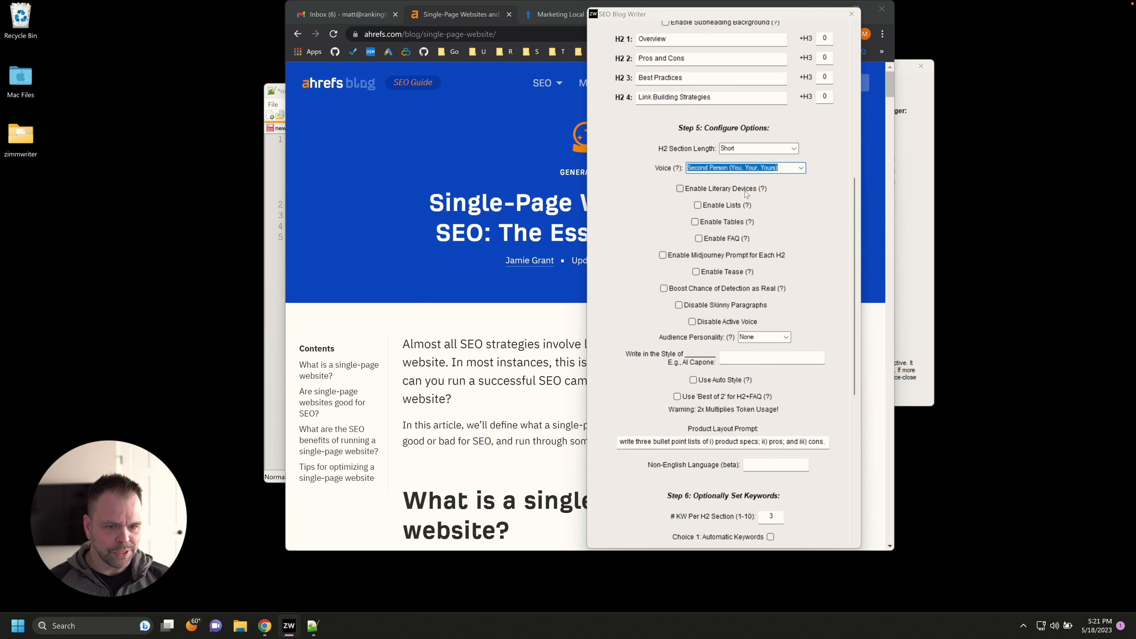
{"action": "left_click", "coordinate": [679, 188]}
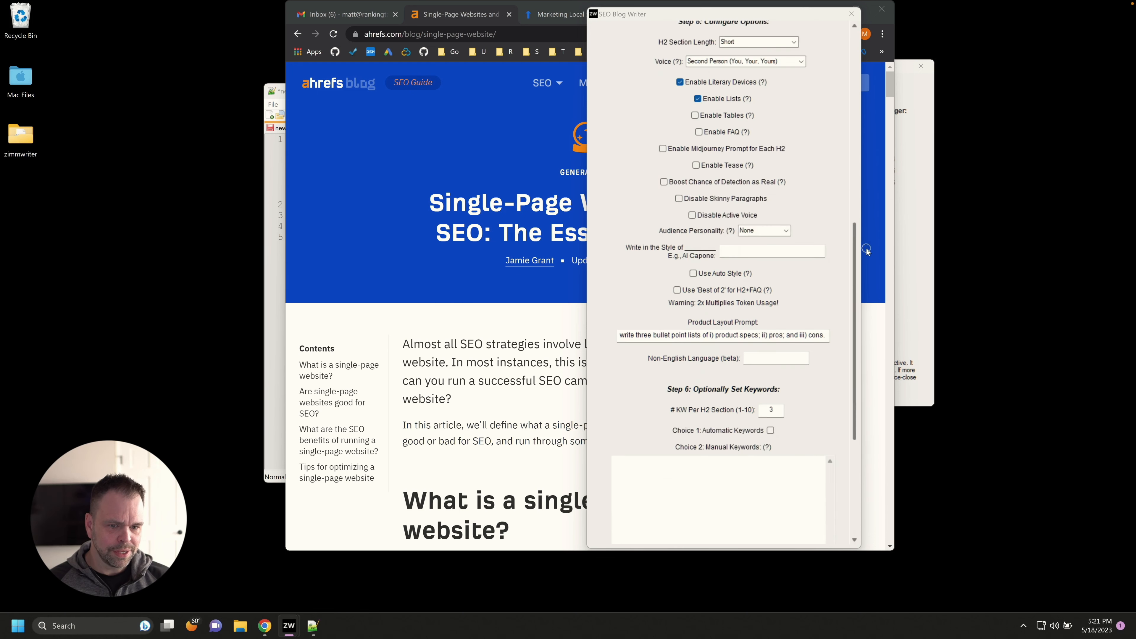
{"action": "scroll", "scroll_direction": "down", "scroll_amount": 3}
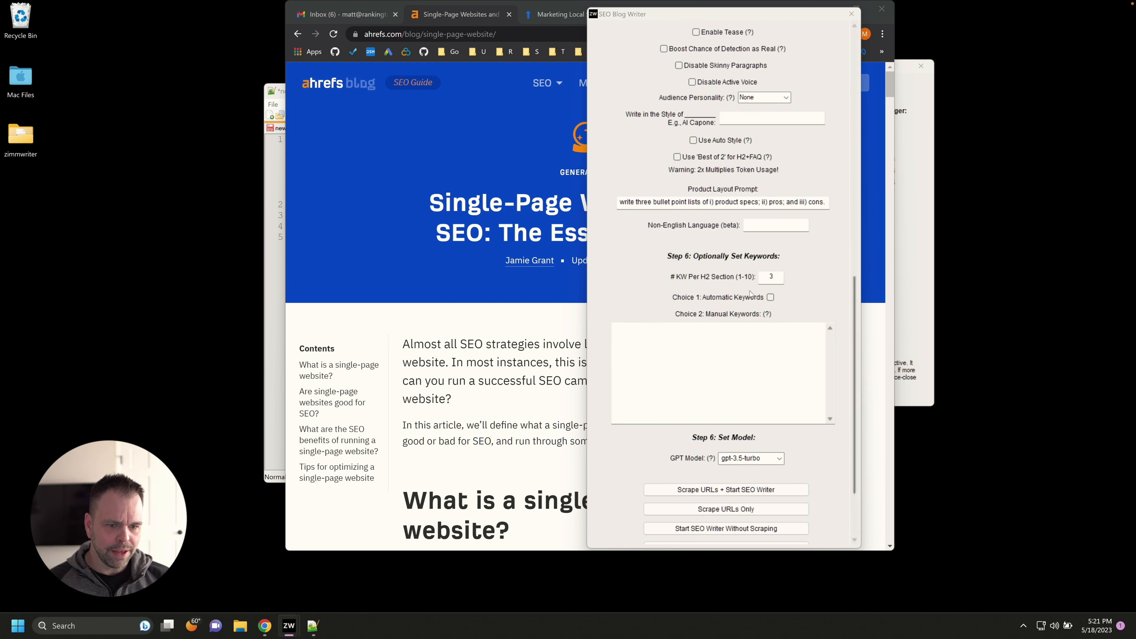
{"action": "left_click", "coordinate": [770, 297]}
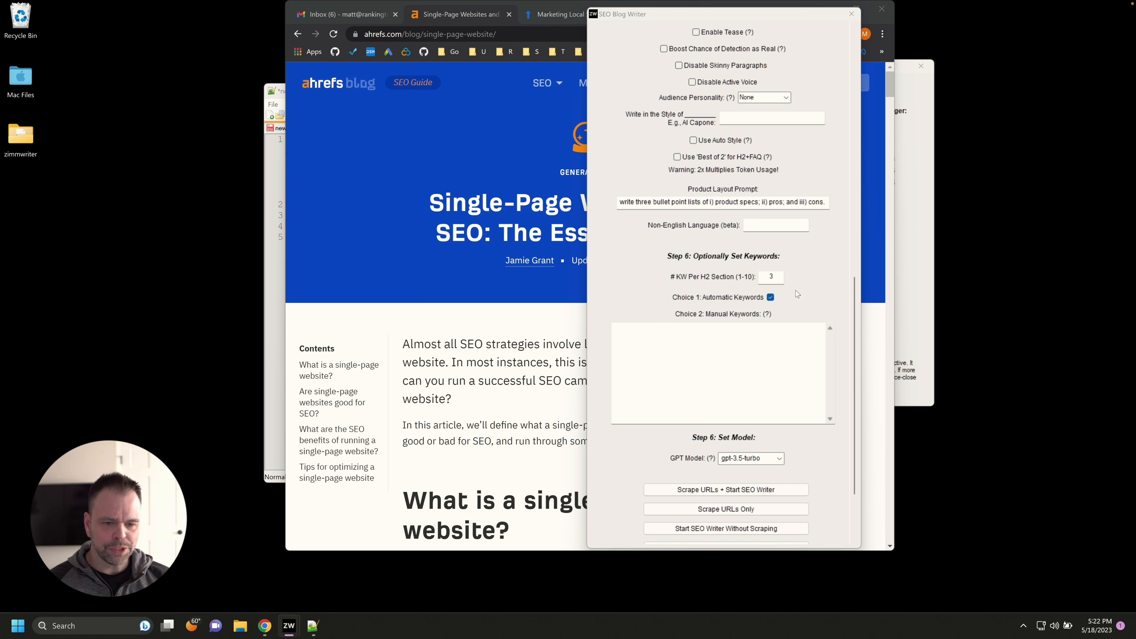
{"action": "left_click", "coordinate": [691, 139]}
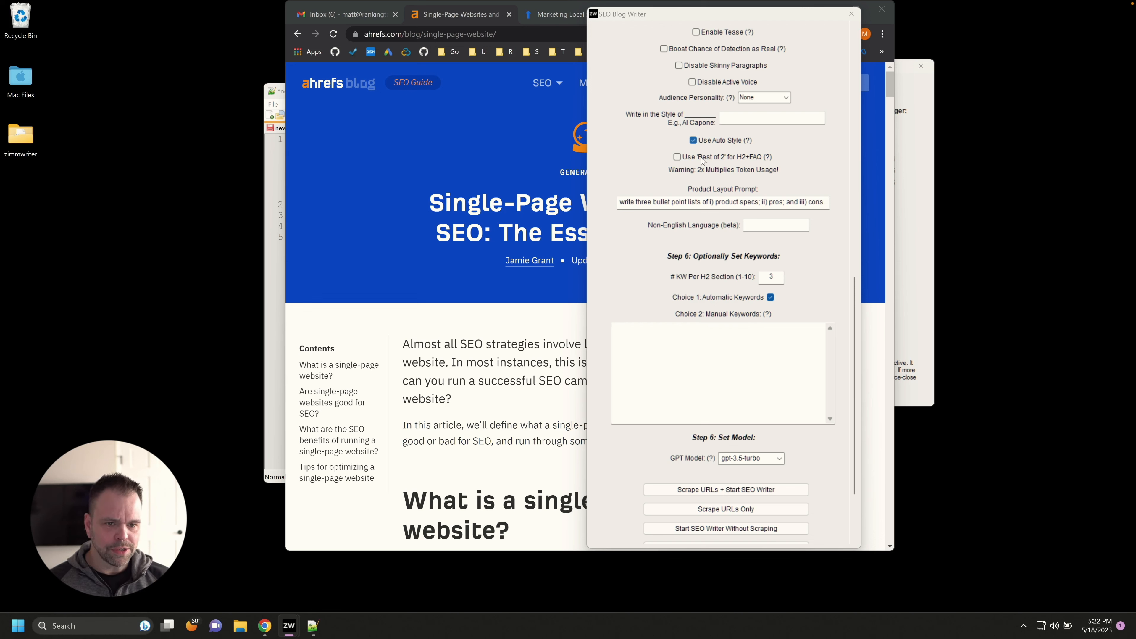
Step: Choose the text-davinci-003 GPT model for the single-page websites article
{"action": "scroll", "scroll_direction": "down", "scroll_amount": 3}
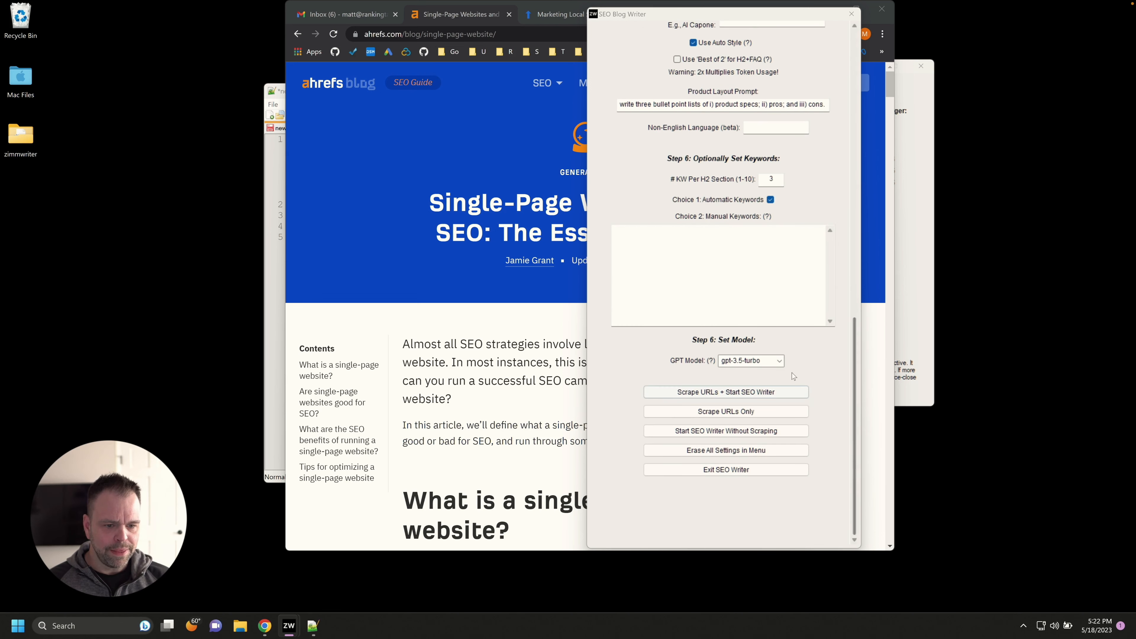
{"action": "left_click", "coordinate": [750, 360]}
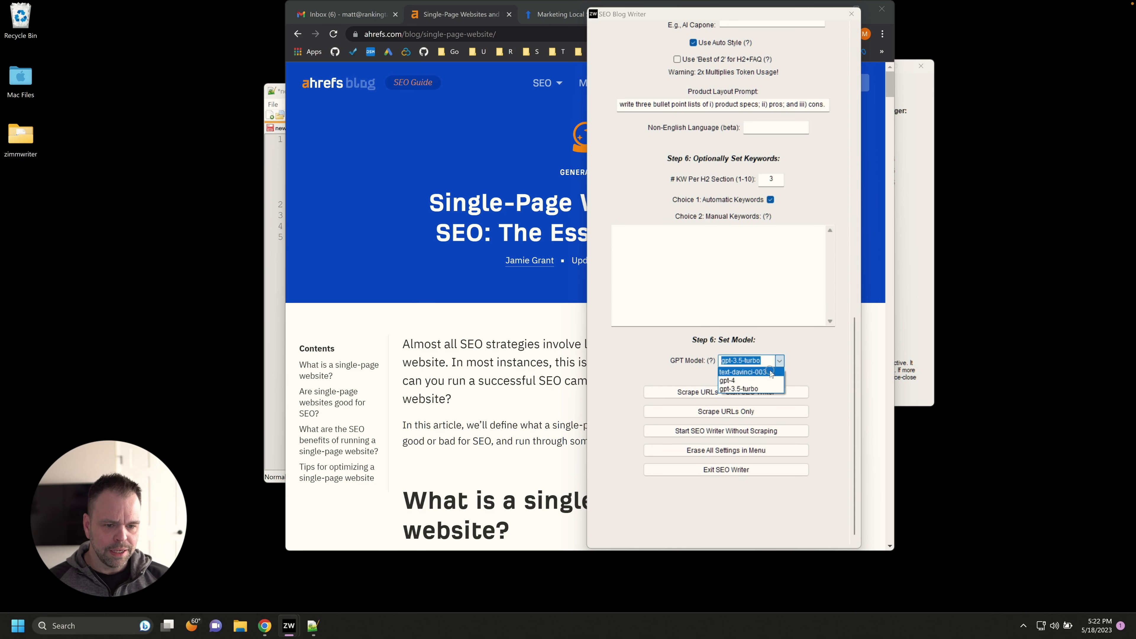
{"action": "left_click", "coordinate": [740, 370]}
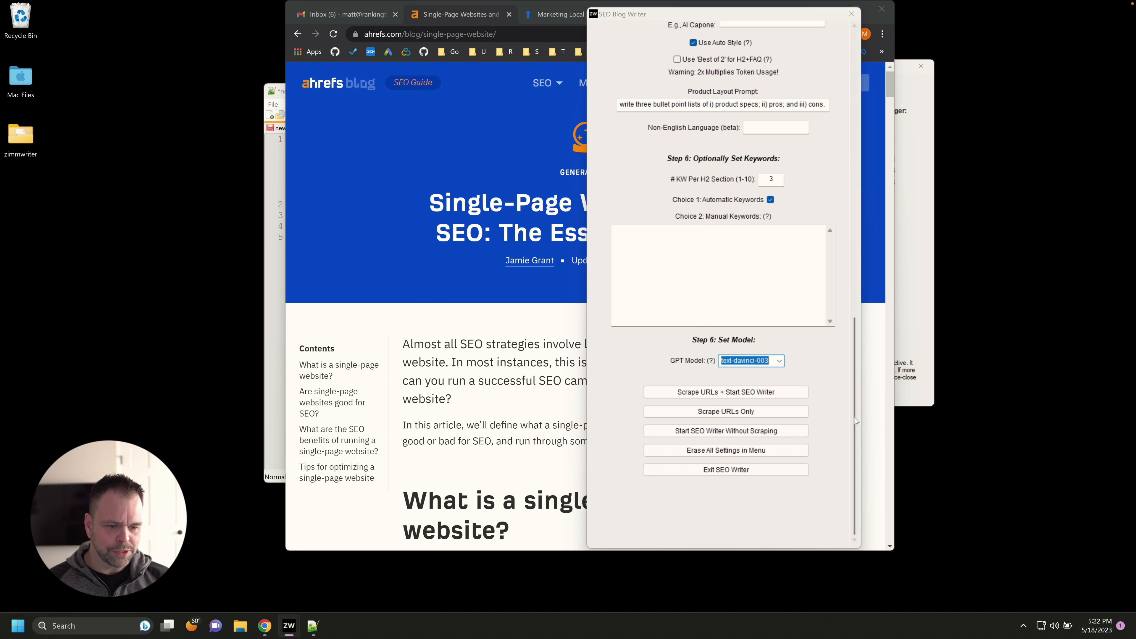
{"action": "scroll", "scroll_direction": "up", "scroll_amount": 3}
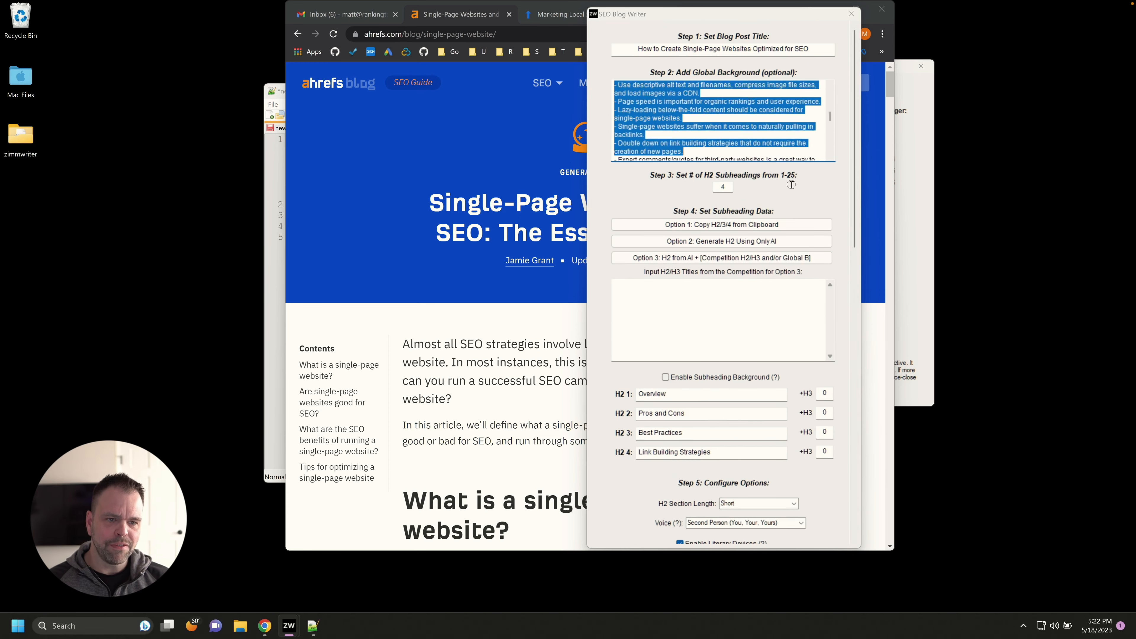
{"action": "scroll", "scroll_direction": "down", "scroll_amount": 3}
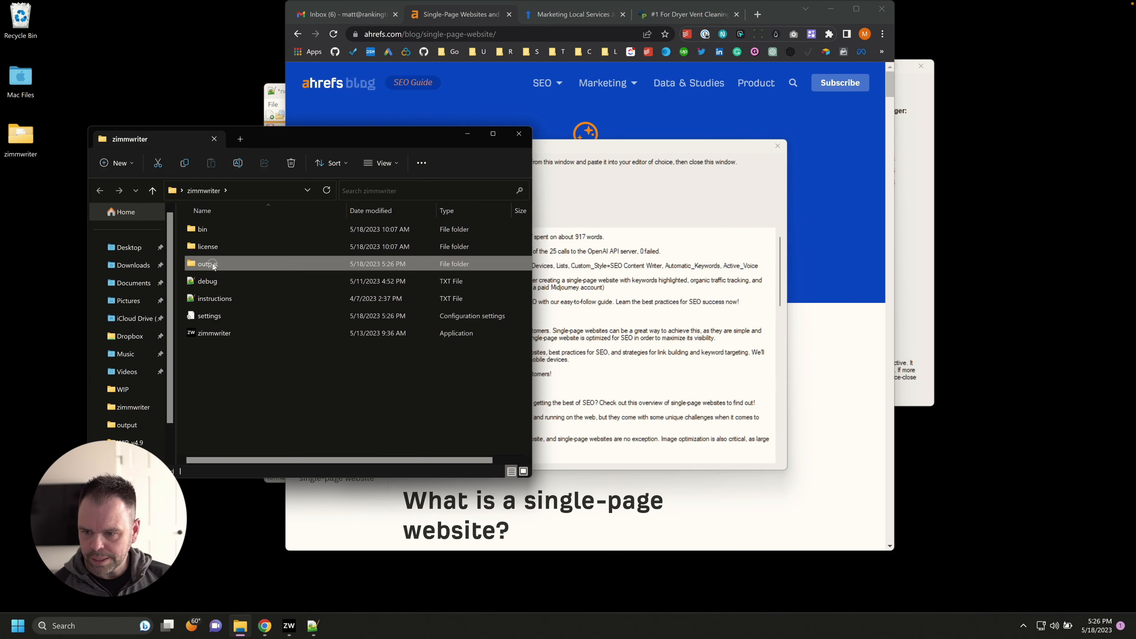
Step: Open the output folder holding the How_to_Create_SinglePage_Websites text file and move to Chrome's address bar
{"action": "double_click", "coordinate": [206, 263]}
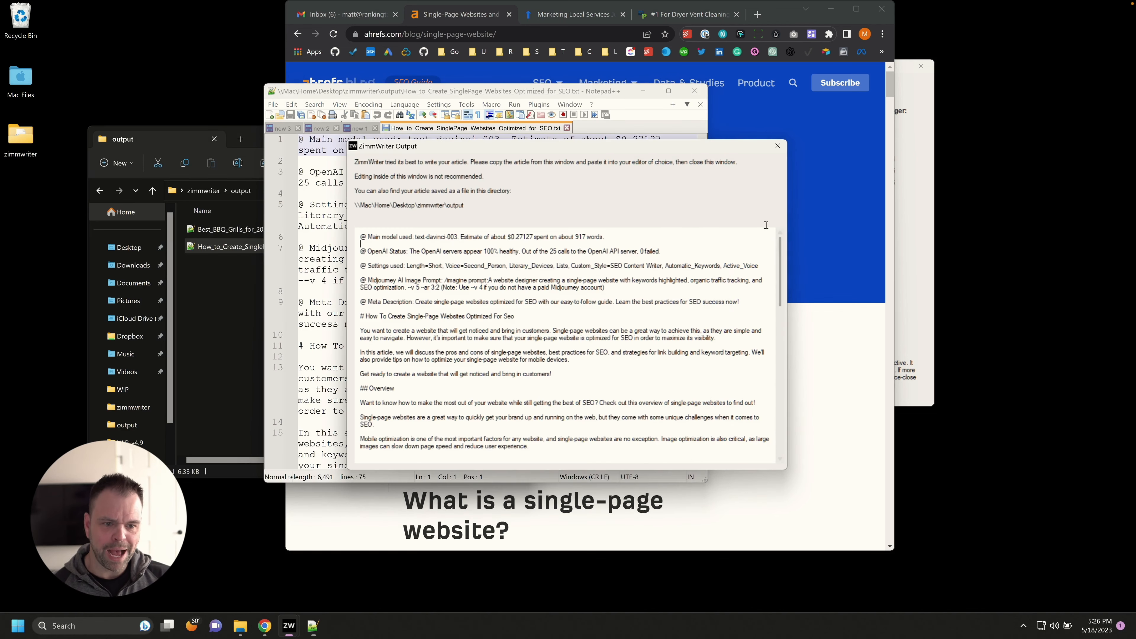
{"action": "left_click", "coordinate": [778, 146]}
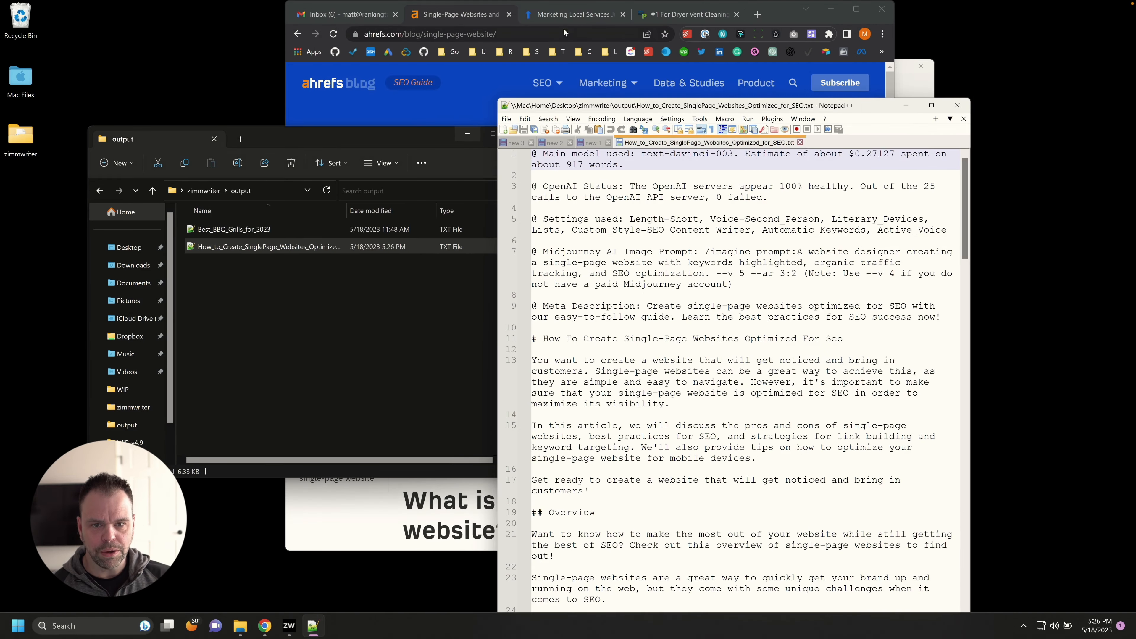
{"action": "left_click", "coordinate": [685, 14]}
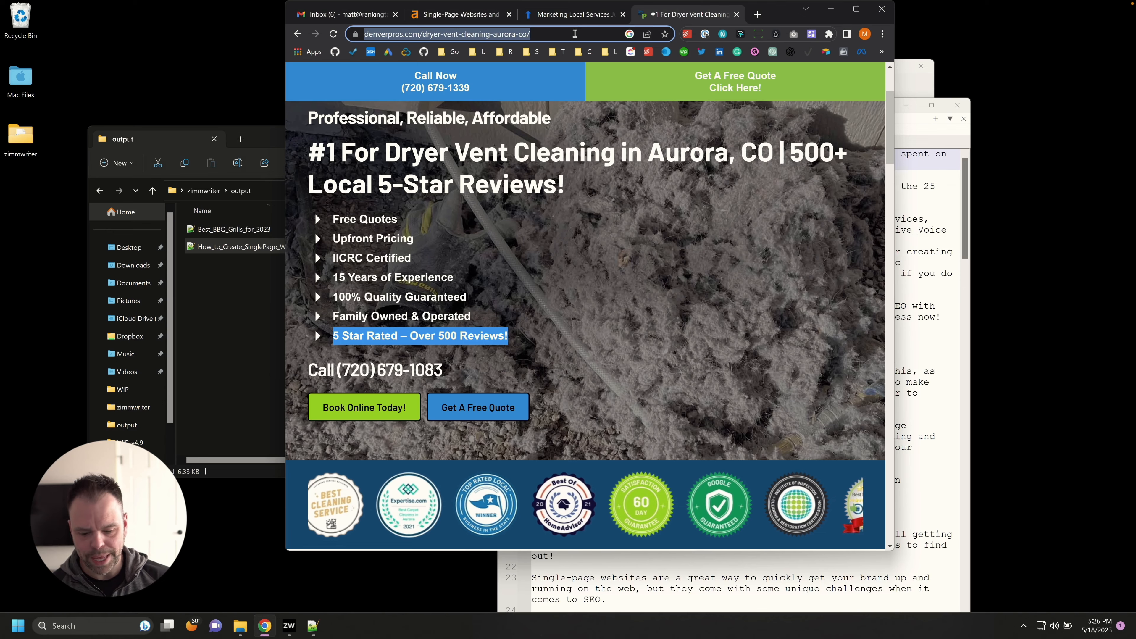
Step: Search 'markdown', convert the article to Word with AllDocs and open the downloaded .docx
{"action": "type", "text": "markdown-to-word-docx"}
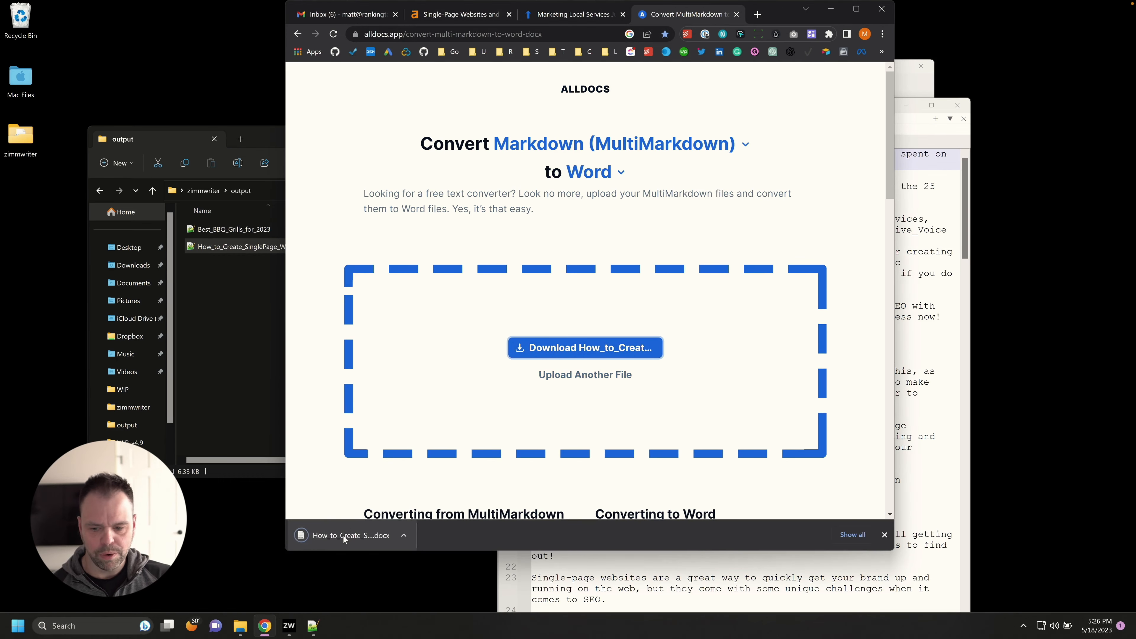
{"action": "left_click", "coordinate": [348, 535]}
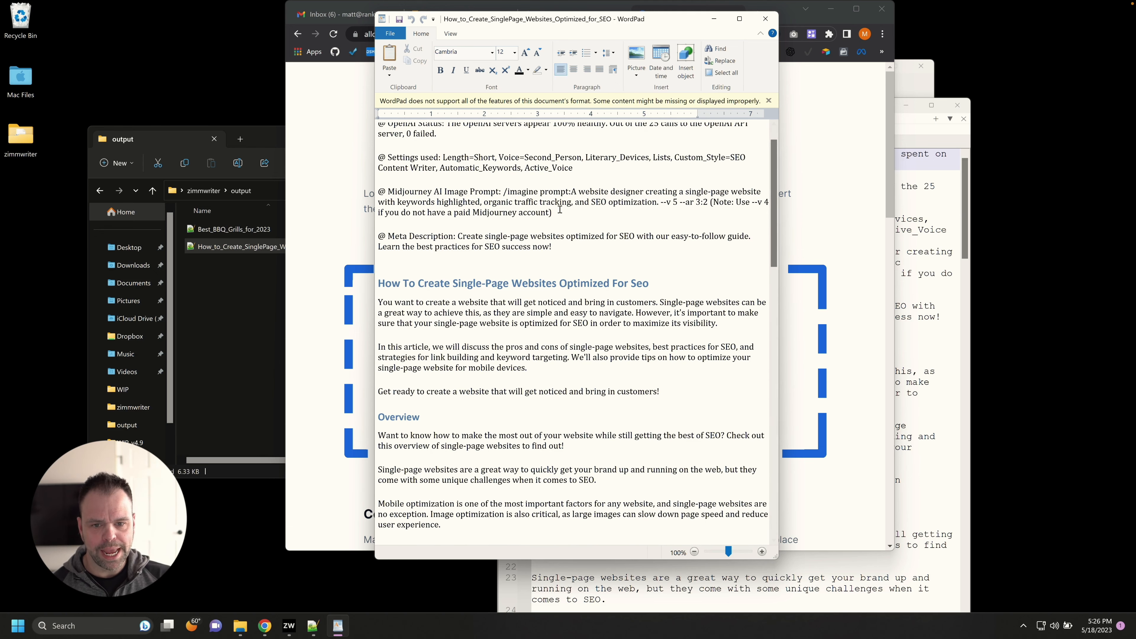
{"action": "double_click", "coordinate": [519, 191]}
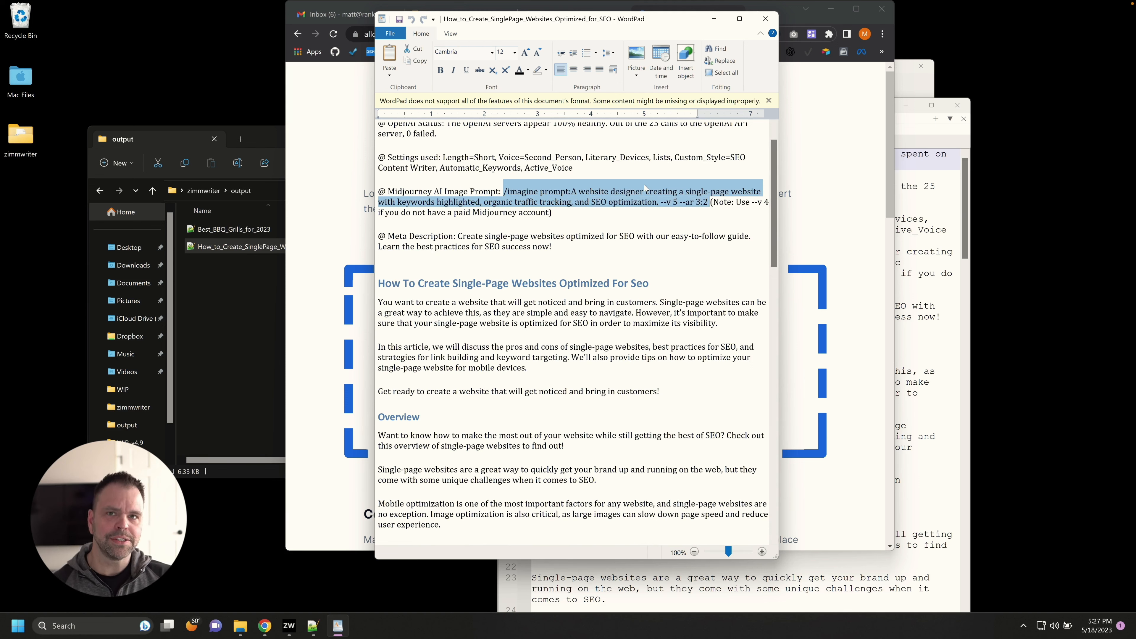
{"action": "scroll", "scroll_direction": "down", "scroll_amount": 3}
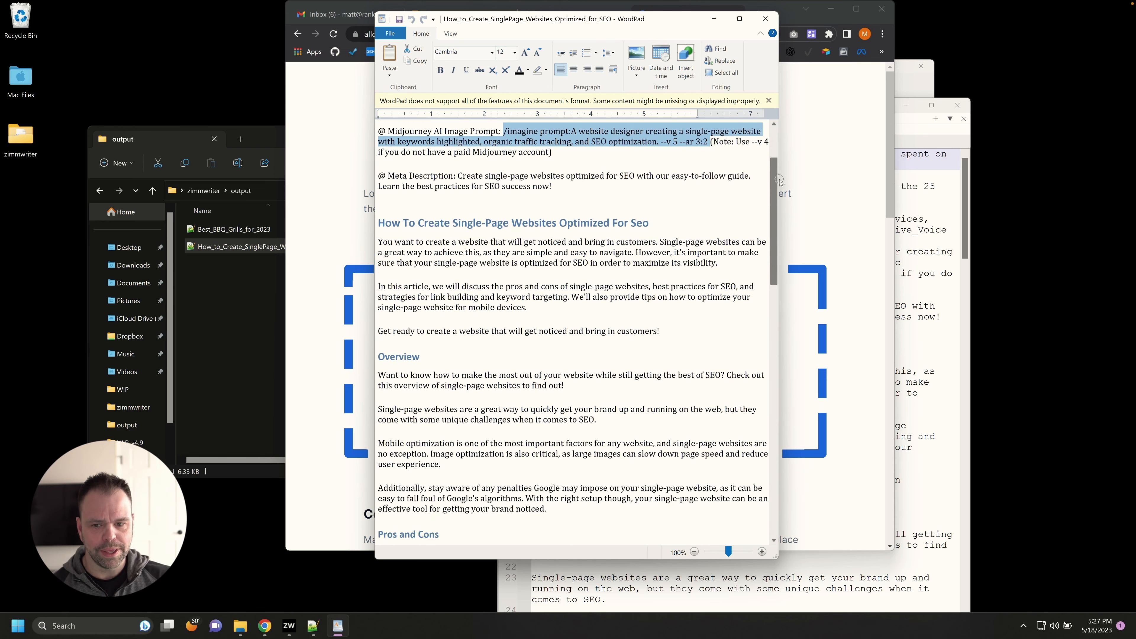
{"action": "scroll", "scroll_direction": "down", "scroll_amount": 3}
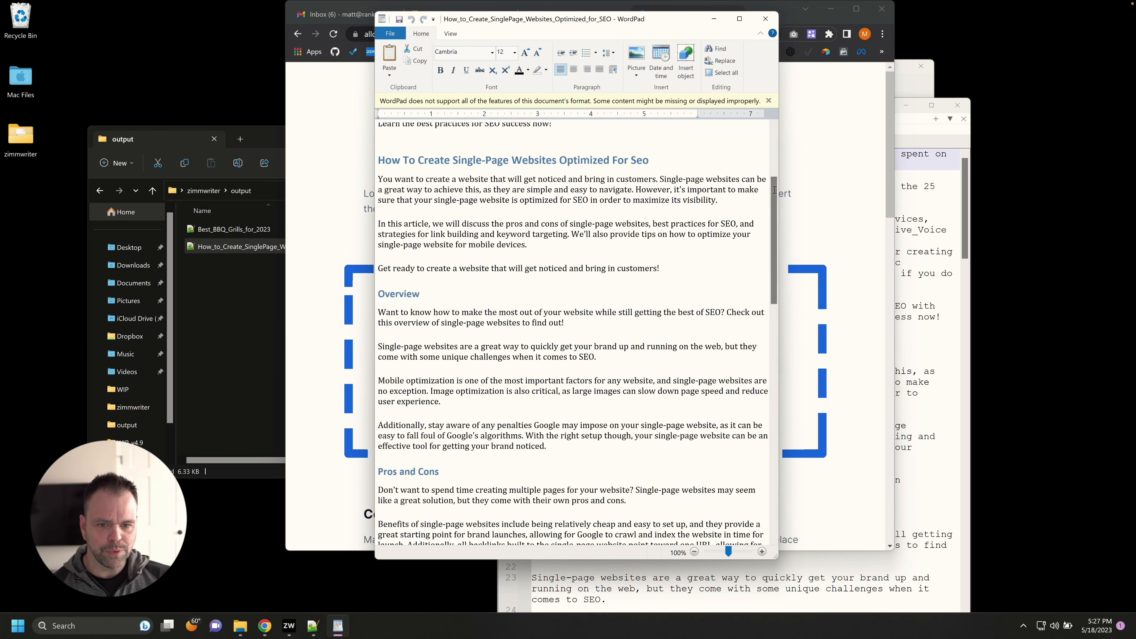
{"action": "scroll", "scroll_direction": "down", "scroll_amount": 3}
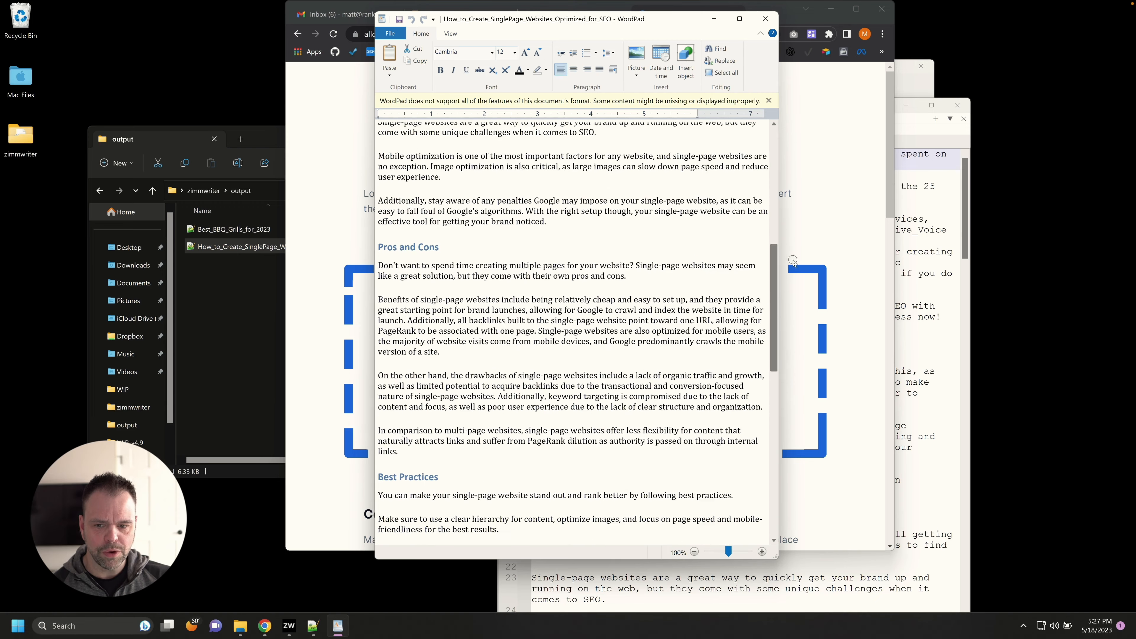
{"action": "scroll", "scroll_direction": "down", "scroll_amount": 3}
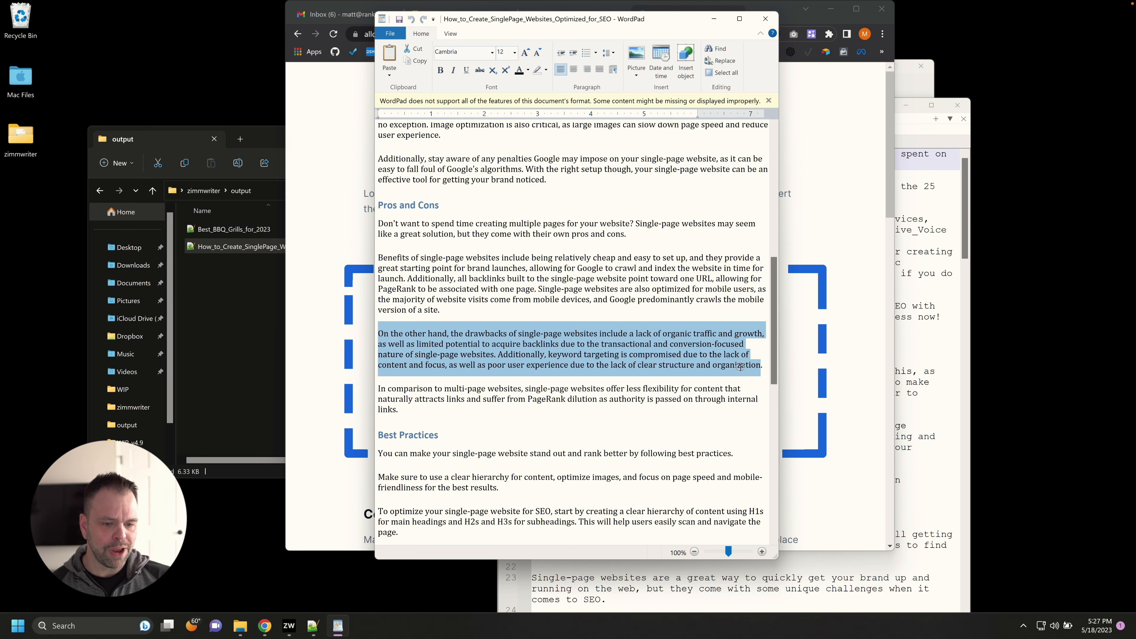
{"action": "scroll", "scroll_direction": "down", "scroll_amount": 3}
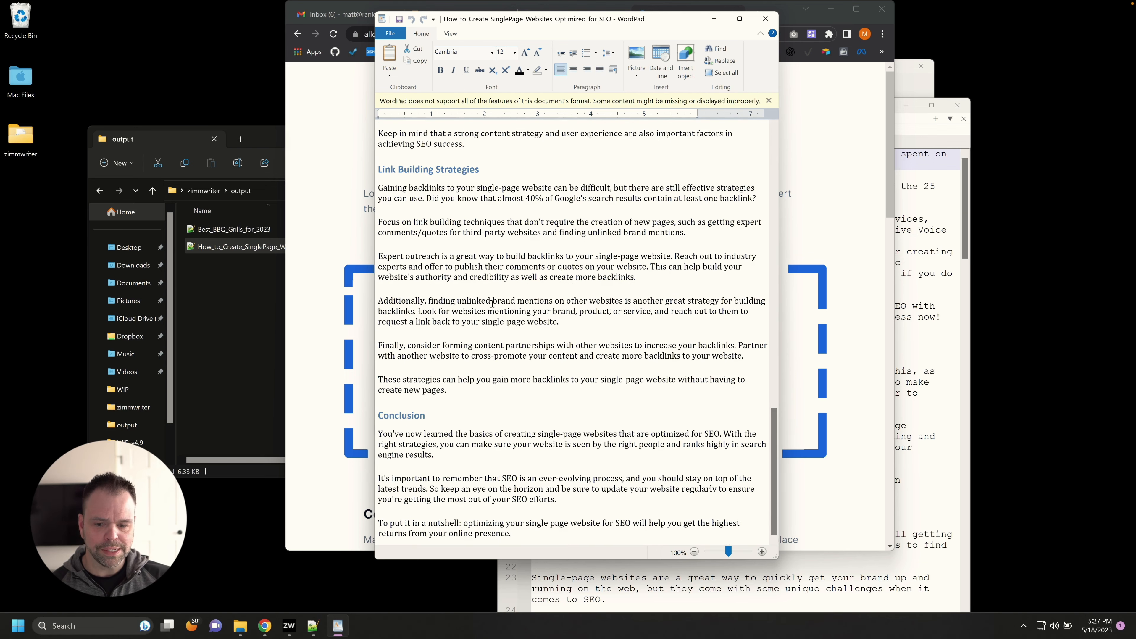
{"action": "mouse_move", "coordinate": [513, 277]}
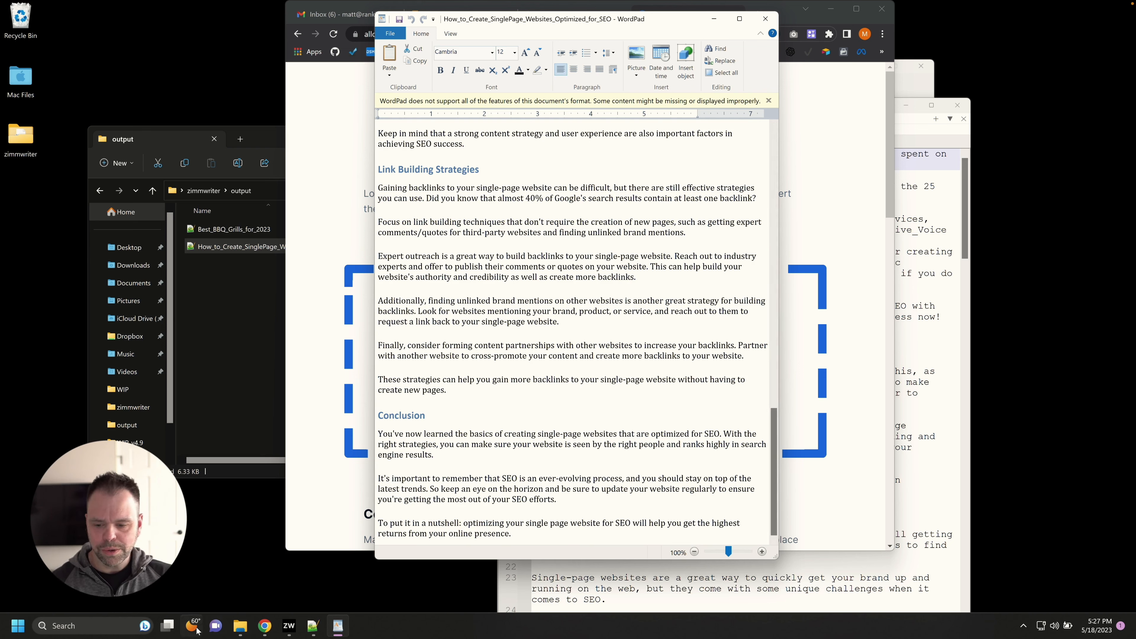
Step: Create a How to Wash a Dog post in SEO Blog Writer with ten H2s generated using only AI
{"action": "left_click", "coordinate": [288, 625]}
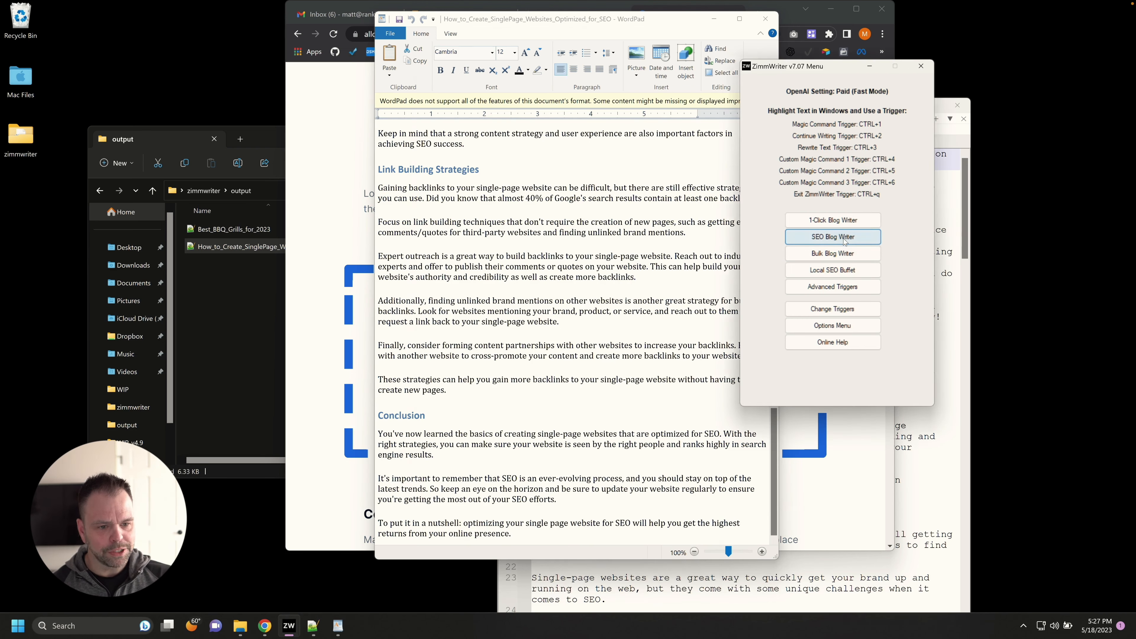
{"action": "left_click", "coordinate": [832, 236]}
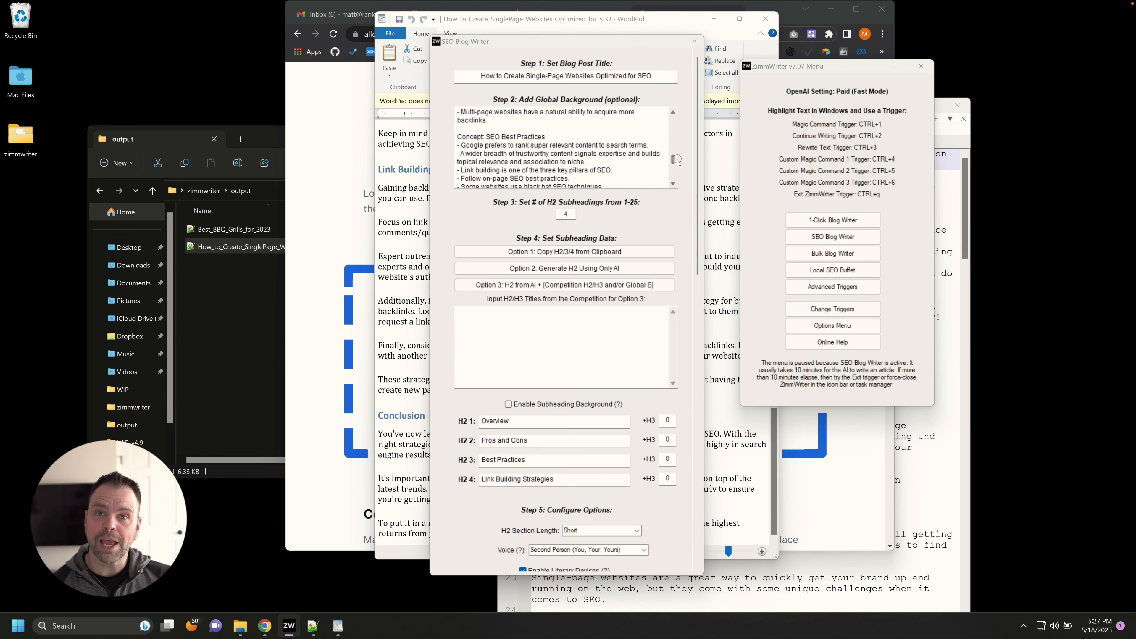
{"action": "left_click", "coordinate": [458, 14]}
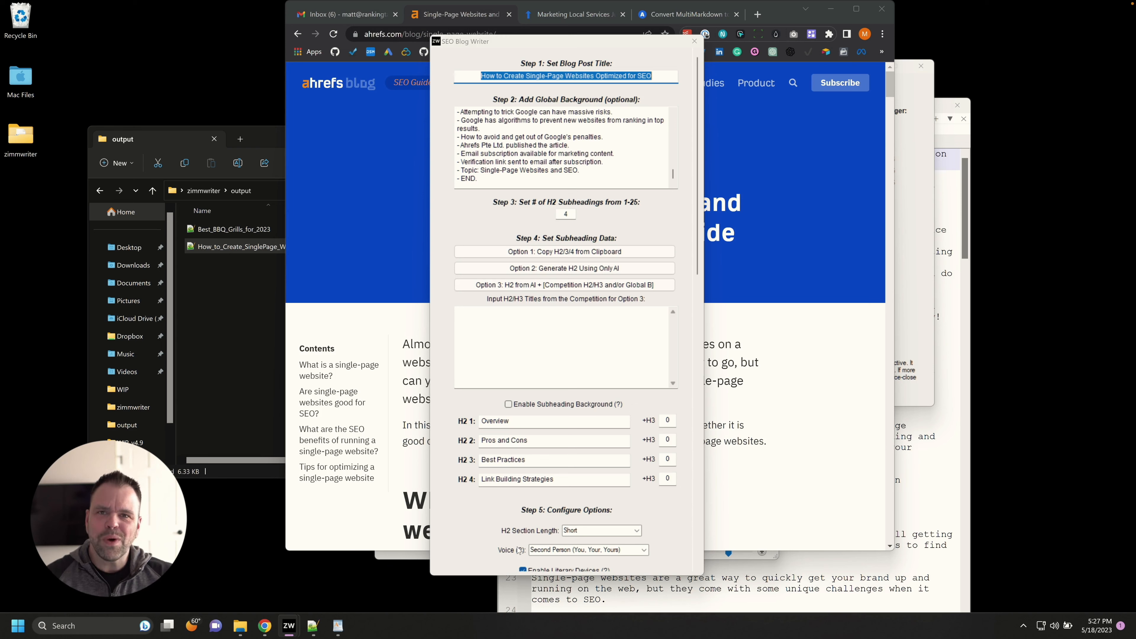
{"action": "mouse_move", "coordinate": [520, 549]}
{"action": "type", "text": "How to Wash a Dog"}
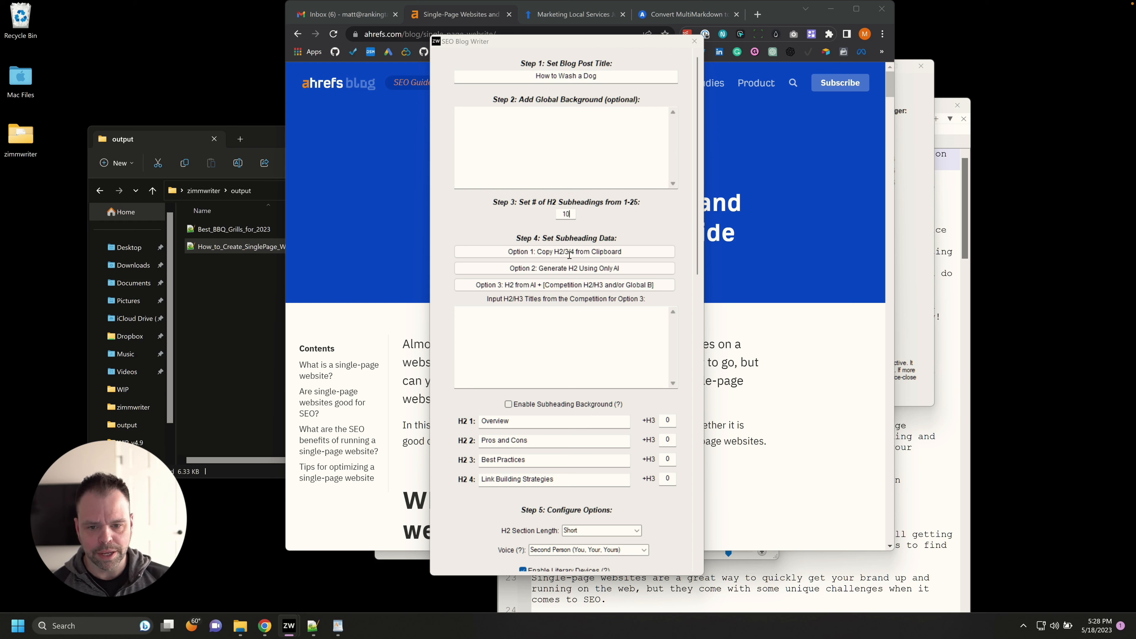
{"action": "left_click", "coordinate": [565, 268]}
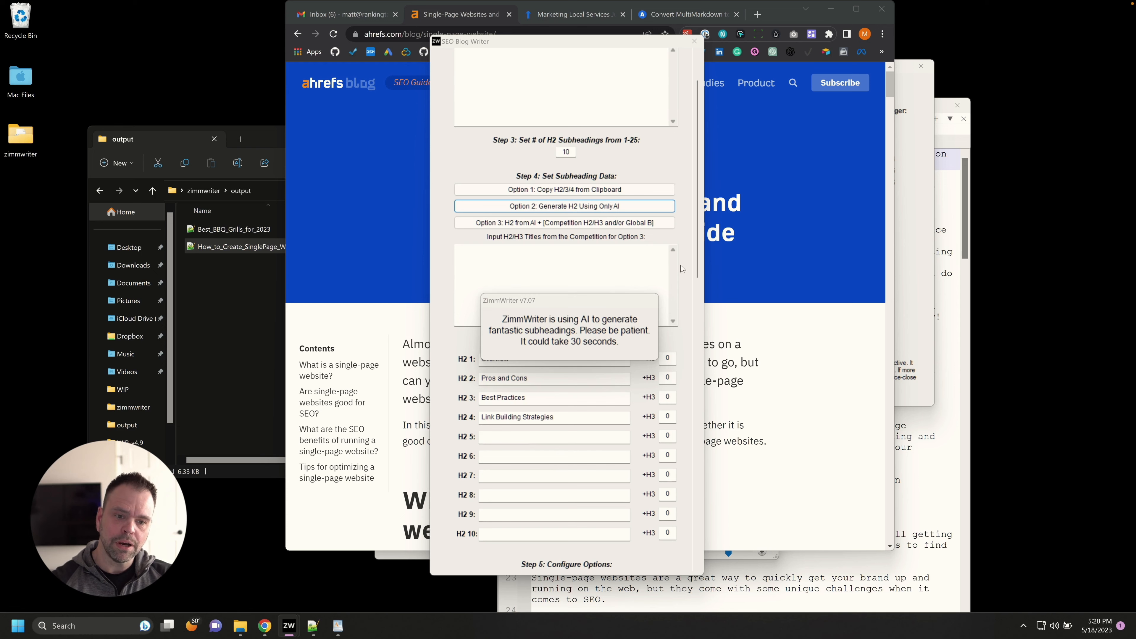
{"action": "mouse_move", "coordinate": [684, 259]}
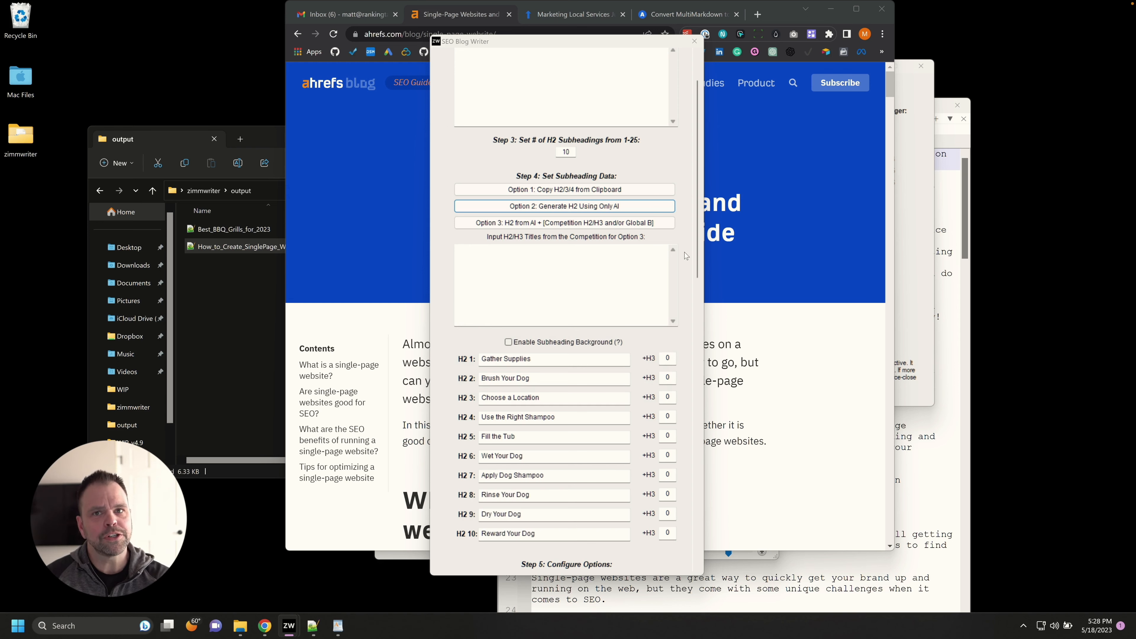
{"action": "scroll", "scroll_direction": "up", "scroll_amount": 3}
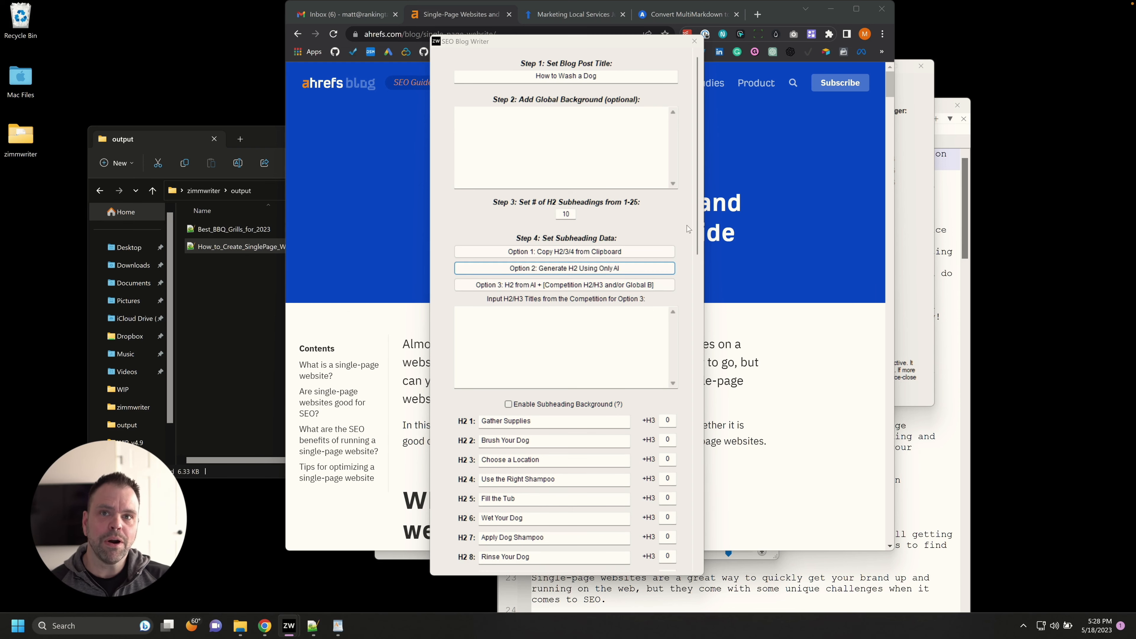
{"action": "scroll", "scroll_direction": "down", "scroll_amount": 3}
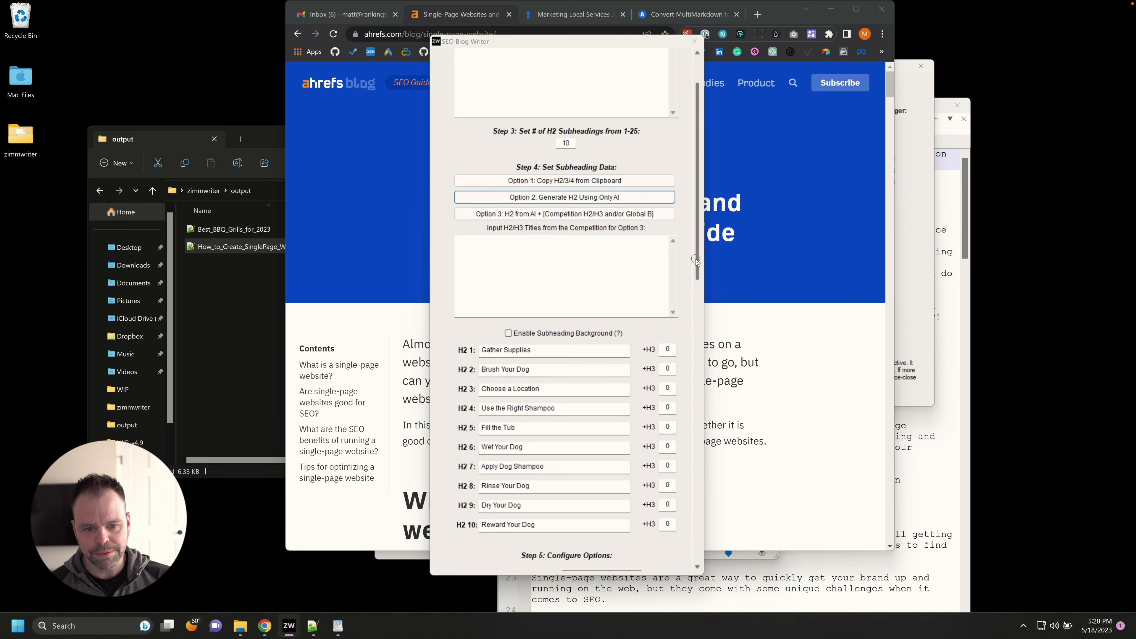
{"action": "scroll", "scroll_direction": "down", "scroll_amount": 3}
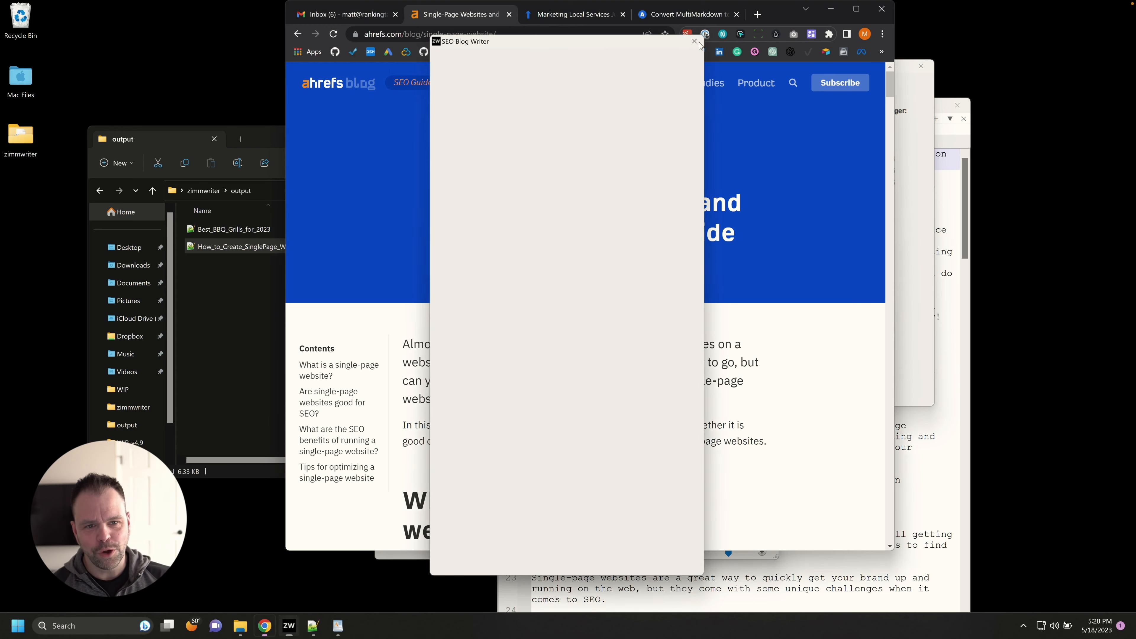
Step: Close the SEO Blog Writer and launch the Bulk Blog Writer from the v7.07 menu
{"action": "left_click", "coordinate": [693, 41]}
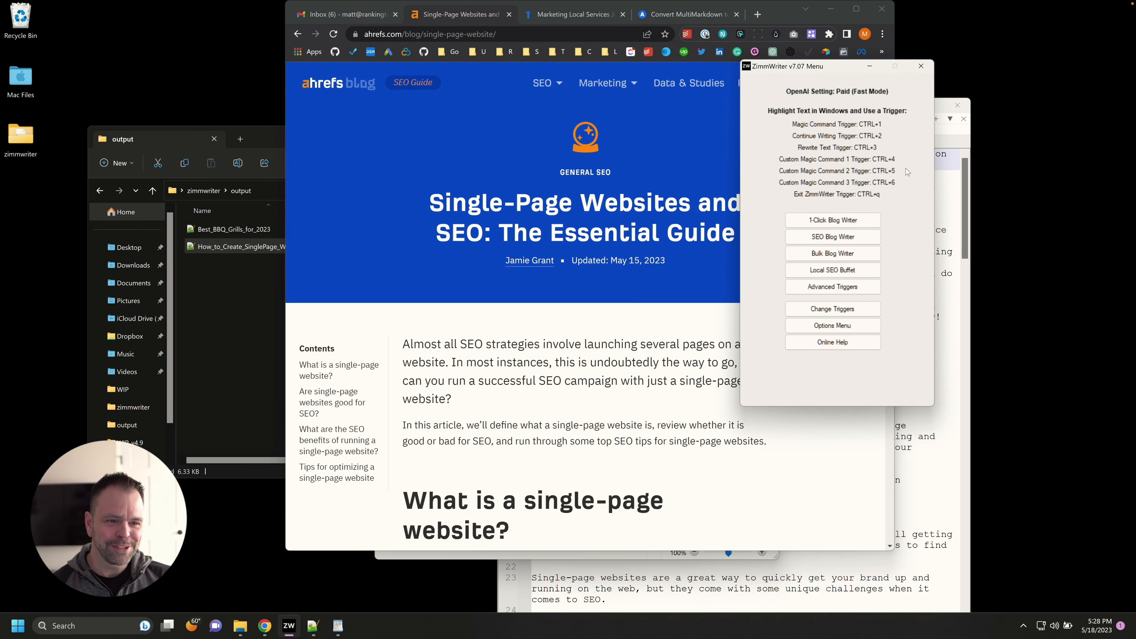
{"action": "mouse_move", "coordinate": [893, 127]}
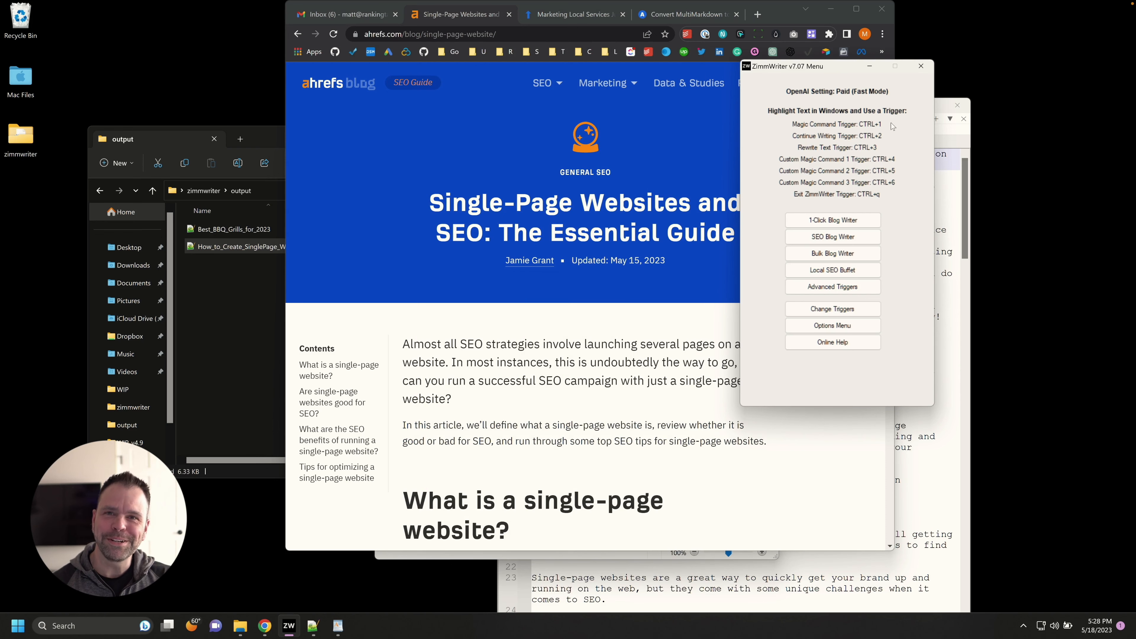
{"action": "left_click_drag", "start_coordinate": [786, 66], "coordinate": [544, 64]}
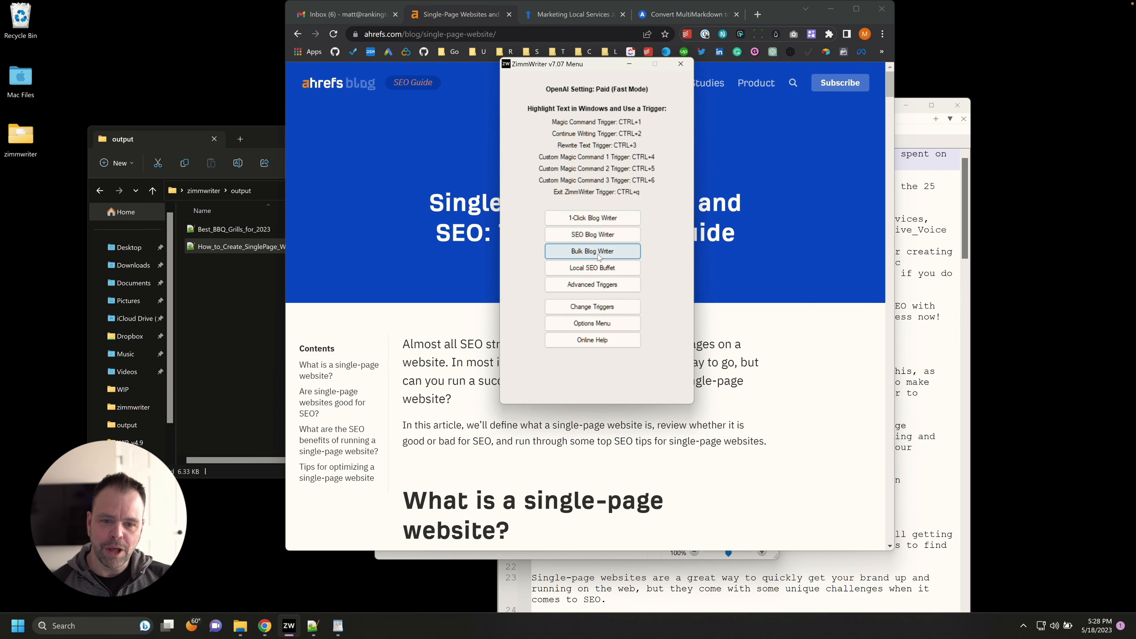
{"action": "left_click", "coordinate": [591, 251]}
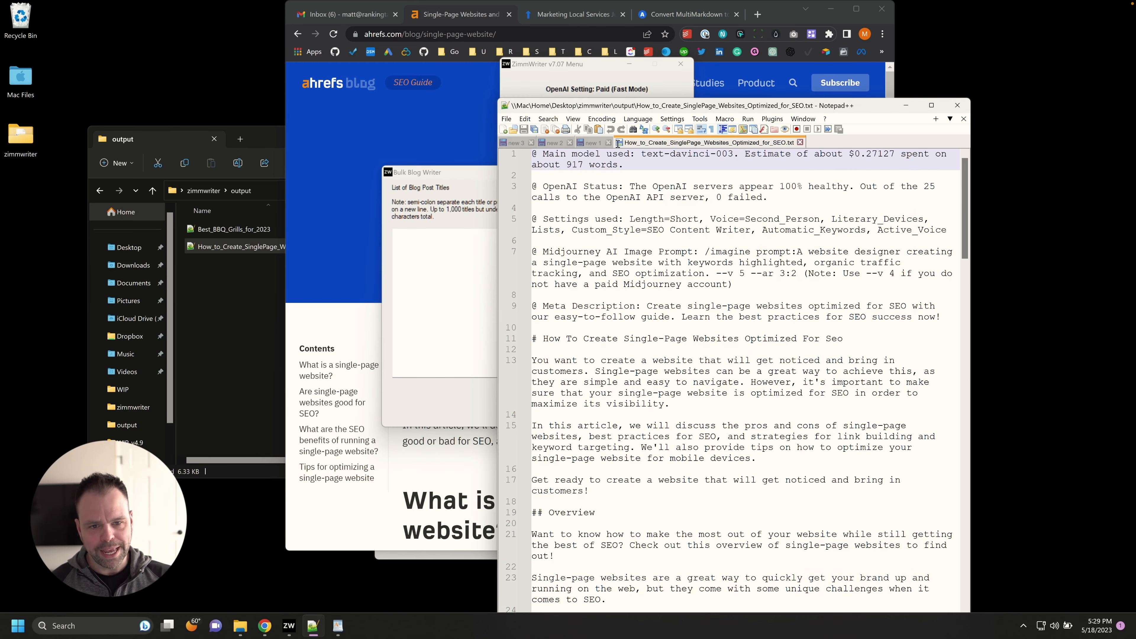
Step: Write the prompt 'Write ten blog post ideas about th...' in the scratch tab for Magic Command generation
{"action": "left_click", "coordinate": [592, 142]}
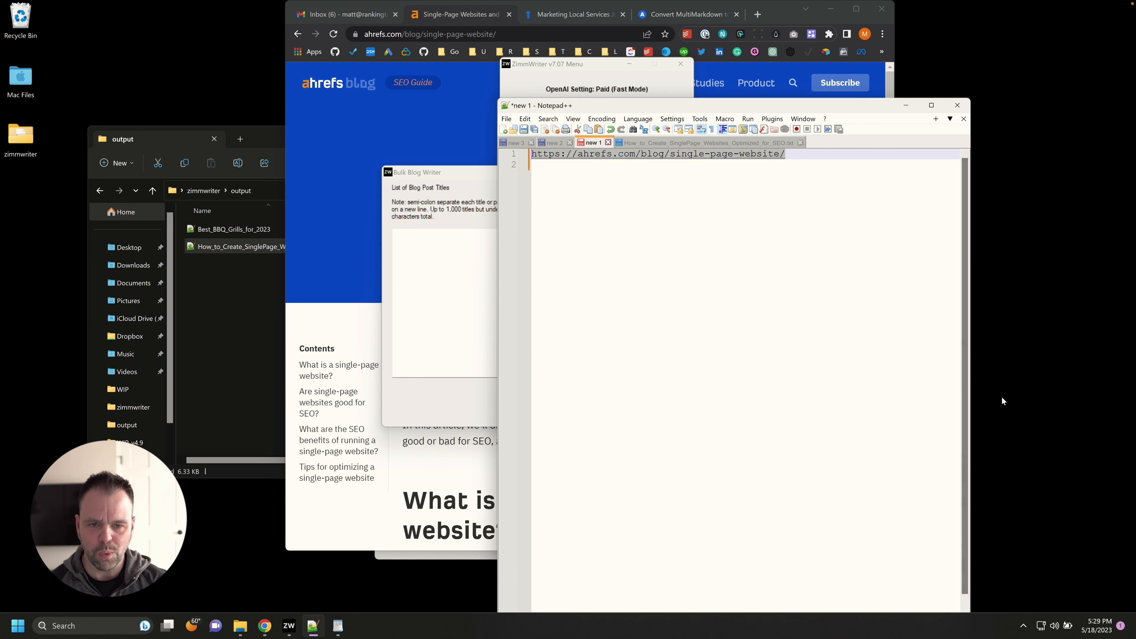
{"action": "type", "text": "Write ten blog post ideas"}
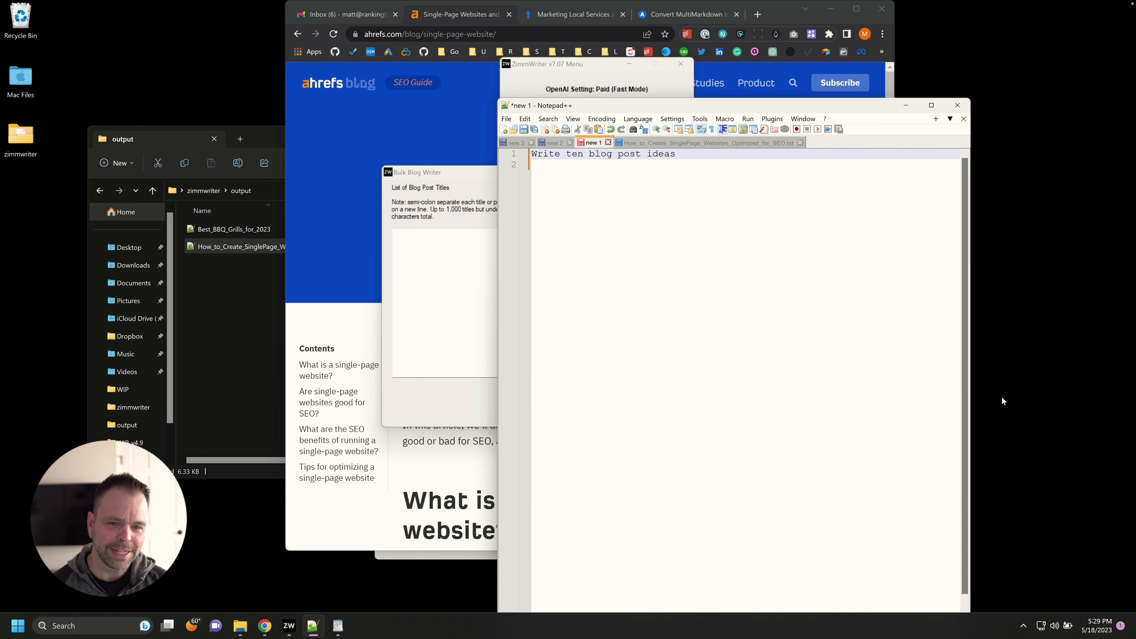
{"action": "type", "text": "about"}
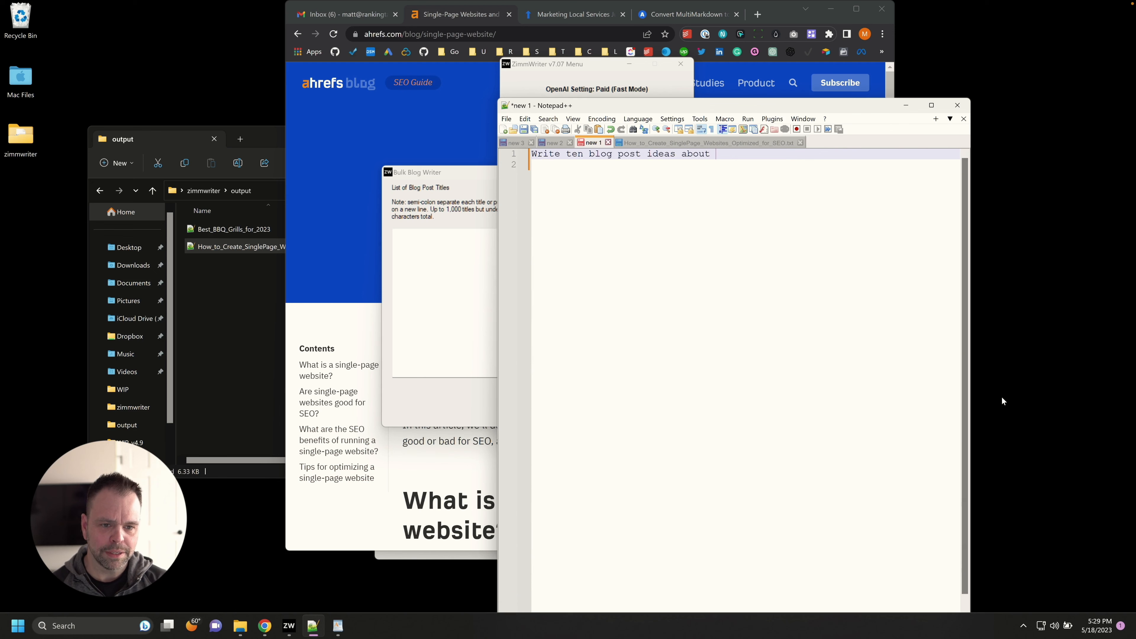
{"action": "type", "text": "th"}
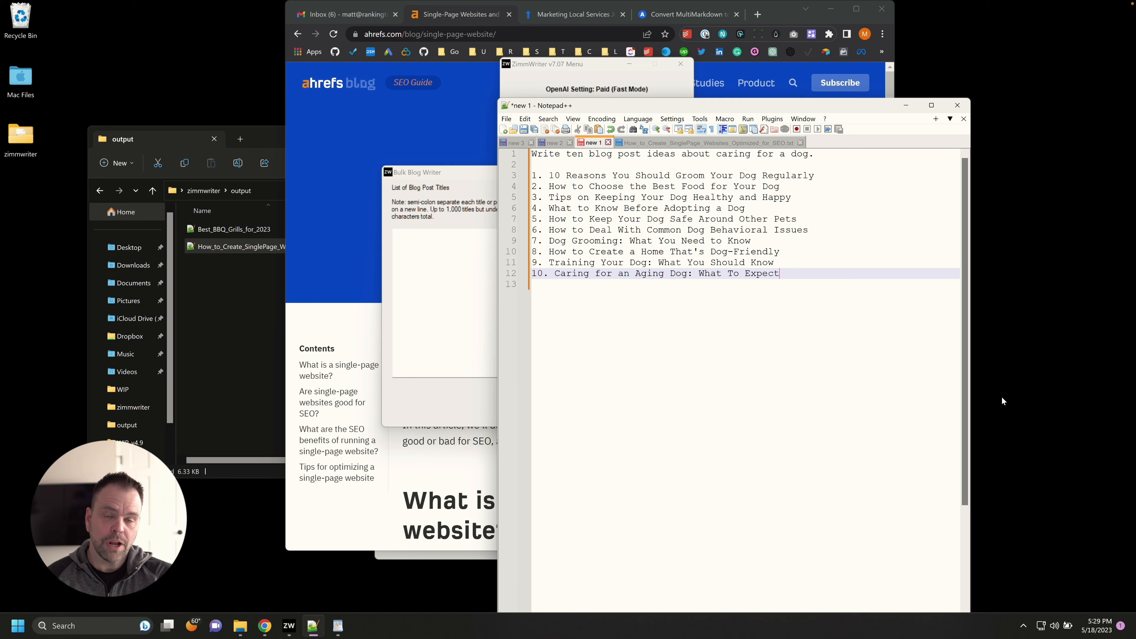
{"action": "mouse_move", "coordinate": [753, 273]}
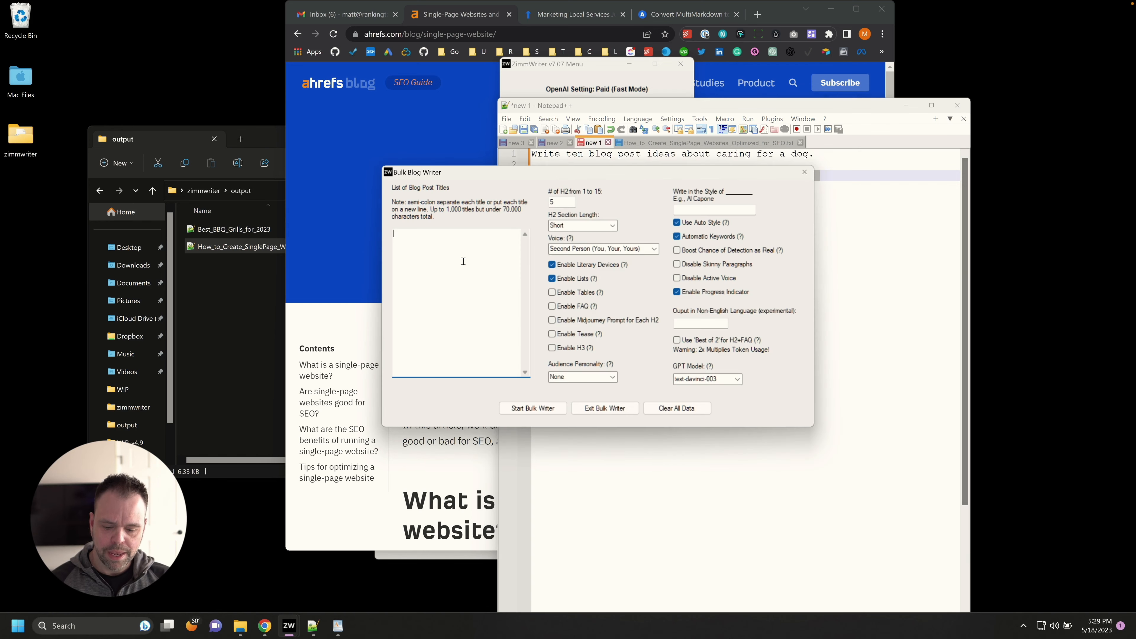
Step: Paste the ten dog-care titles, dismiss the Start Bulk Writer confirmation, and close the Bulk Blog Writer
{"action": "left_click", "coordinate": [533, 407]}
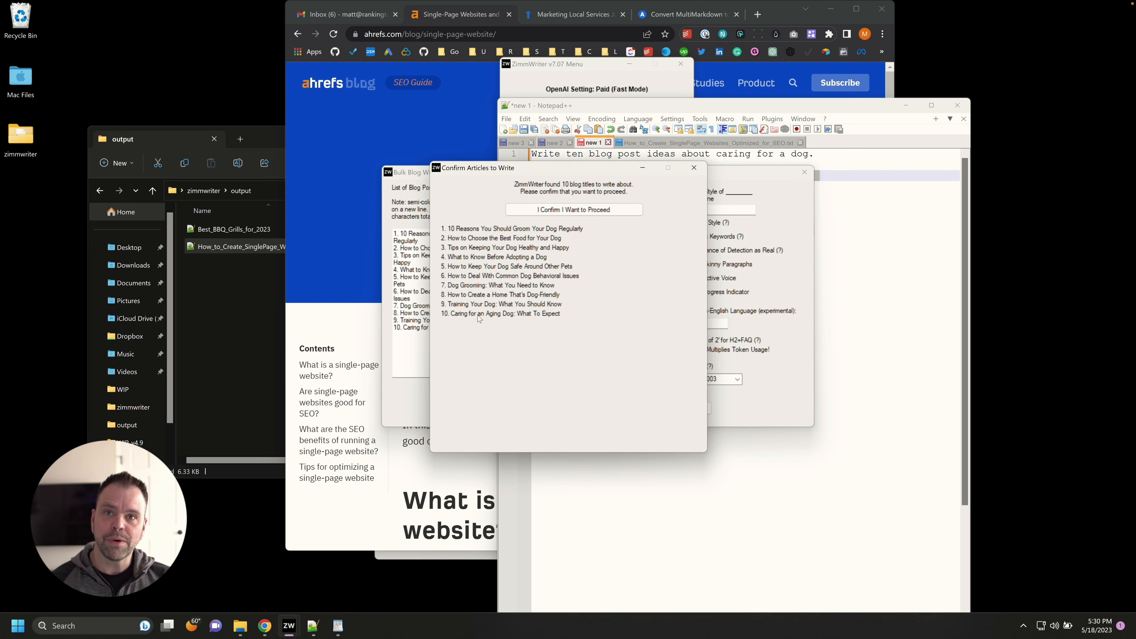
{"action": "mouse_move", "coordinate": [545, 228]}
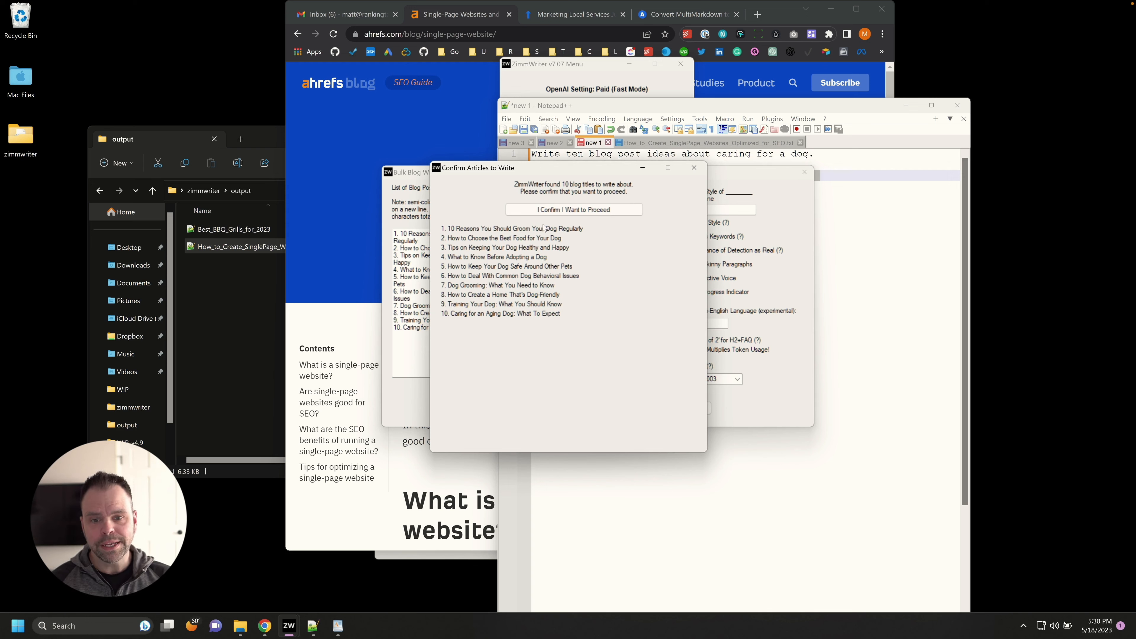
{"action": "mouse_move", "coordinate": [680, 174]}
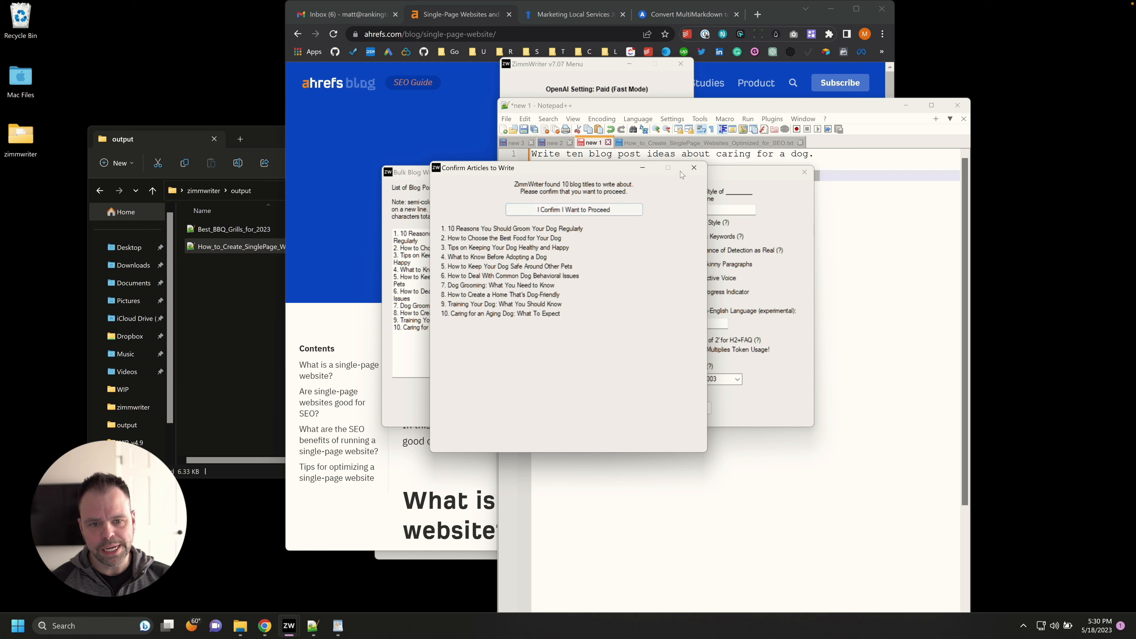
{"action": "left_click", "coordinate": [572, 209]}
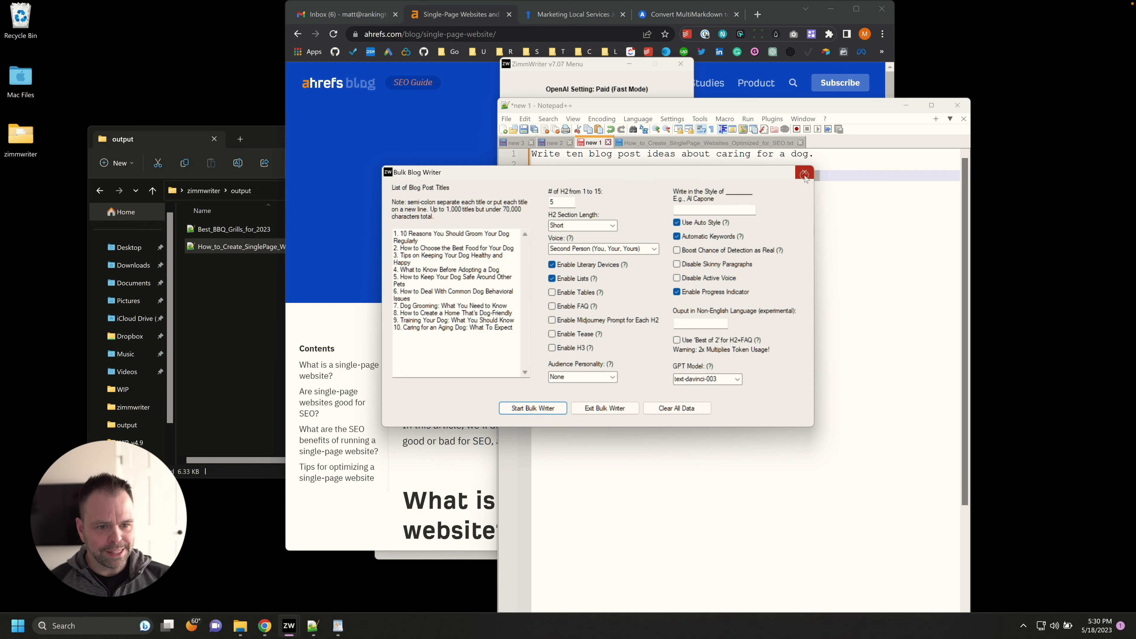
{"action": "left_click", "coordinate": [804, 174]}
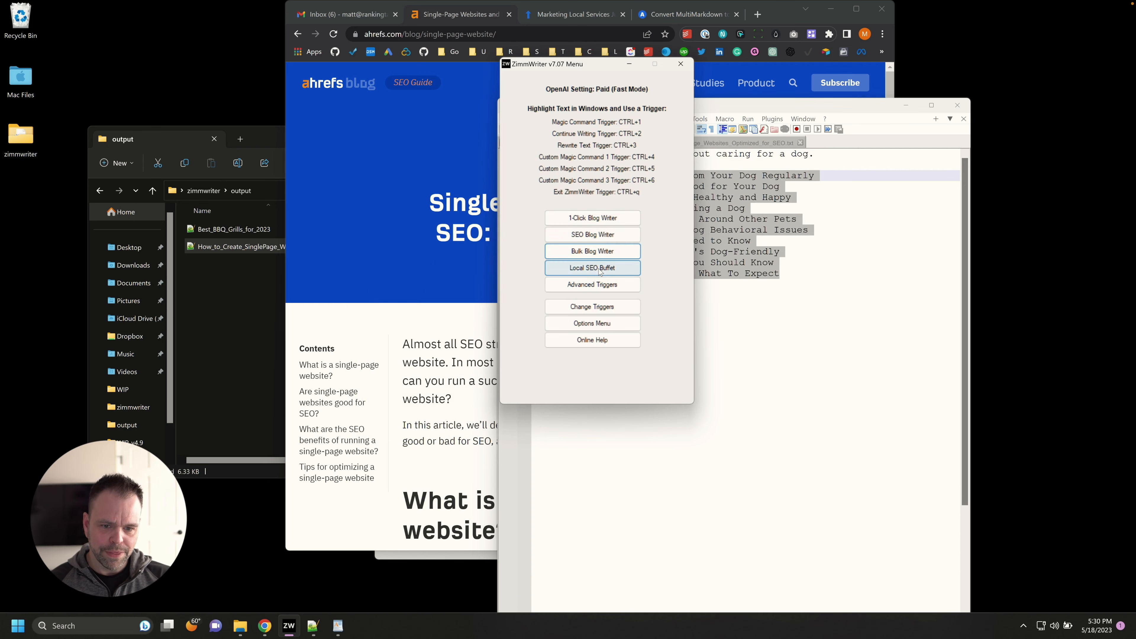
Step: Launch Local SEO Buffet, focus the empty Business Name field and scroll through Steps 1–7
{"action": "left_click", "coordinate": [592, 267]}
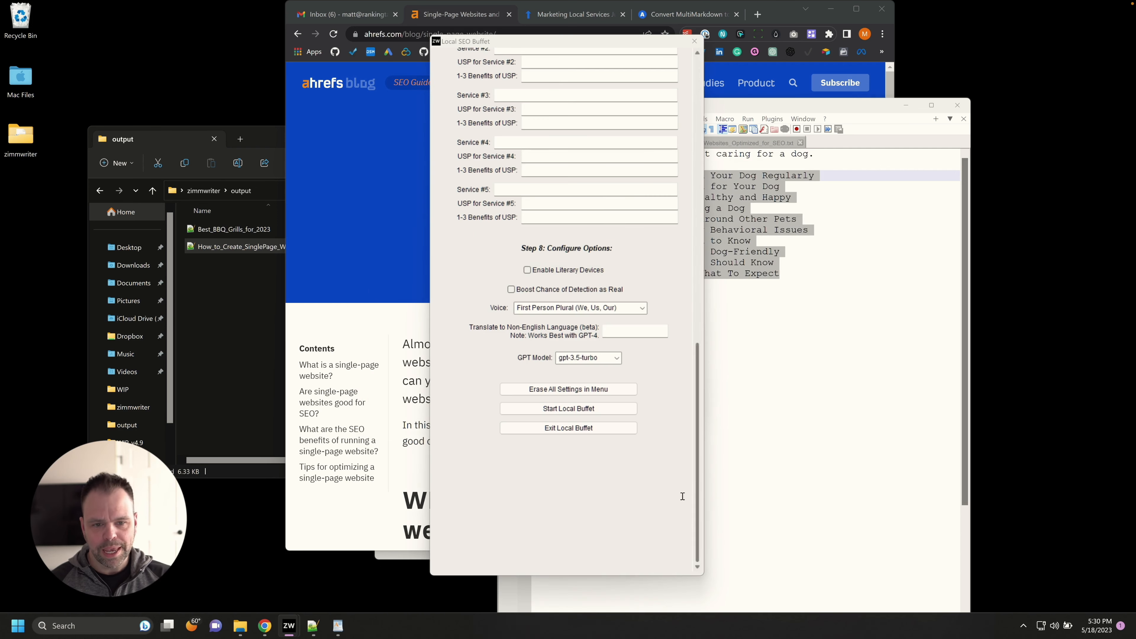
{"action": "scroll", "scroll_direction": "up", "scroll_amount": 3}
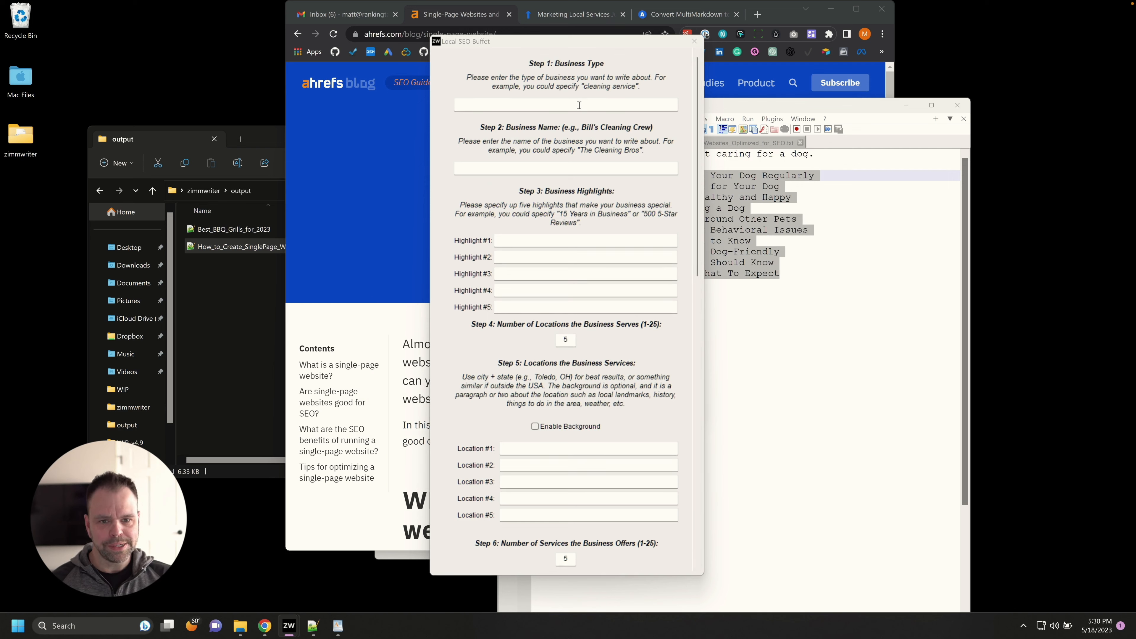
{"action": "left_click", "coordinate": [565, 168]}
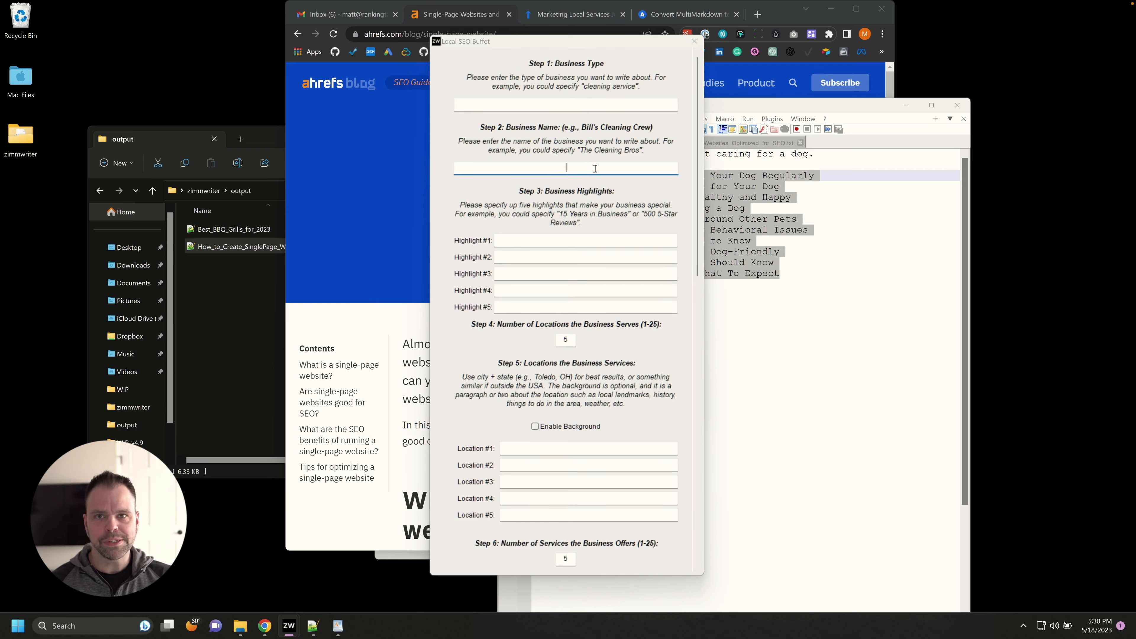
{"action": "mouse_move", "coordinate": [546, 271]}
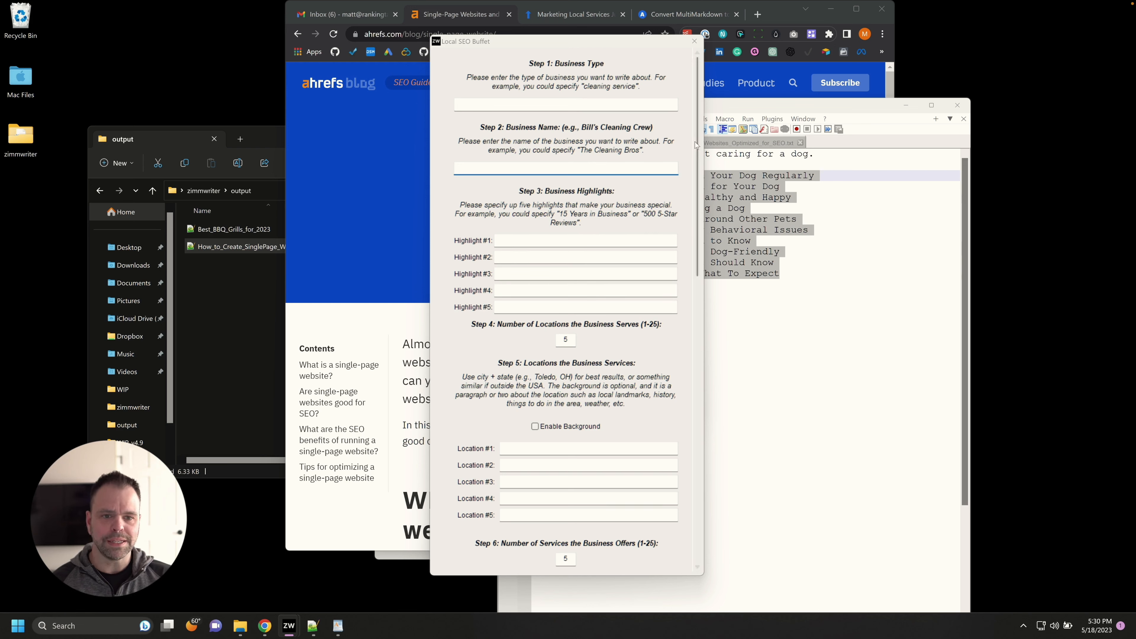
{"action": "scroll", "scroll_direction": "down", "scroll_amount": 3}
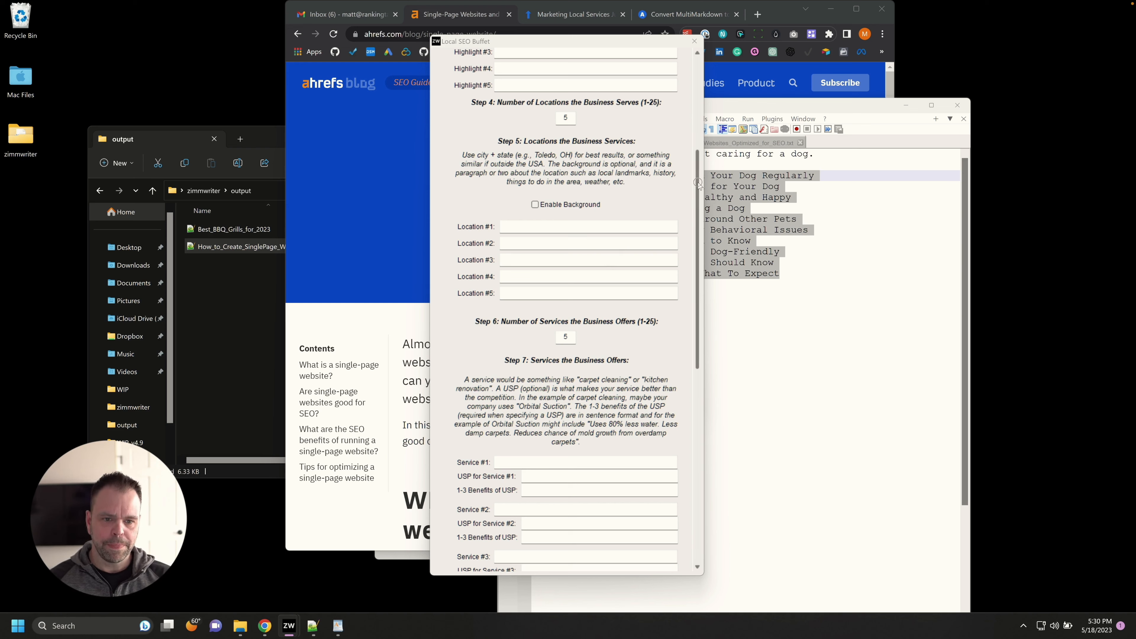
{"action": "scroll", "scroll_direction": "down", "scroll_amount": 3}
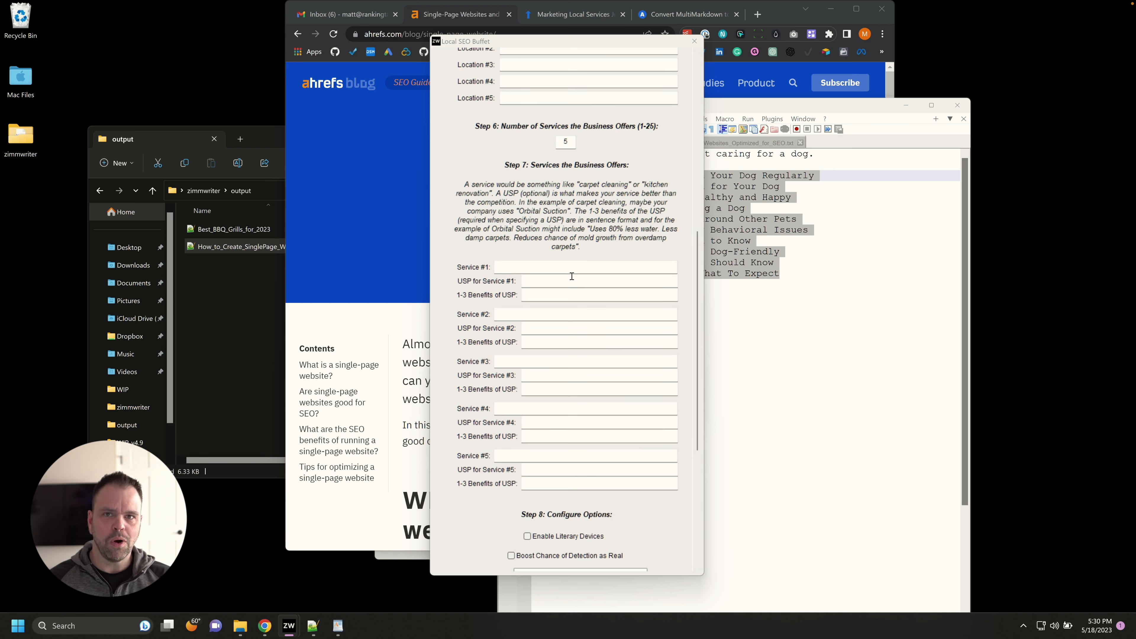
Step: Review the first service name and benefits fields and the Step 8 options
{"action": "left_click", "coordinate": [587, 267]}
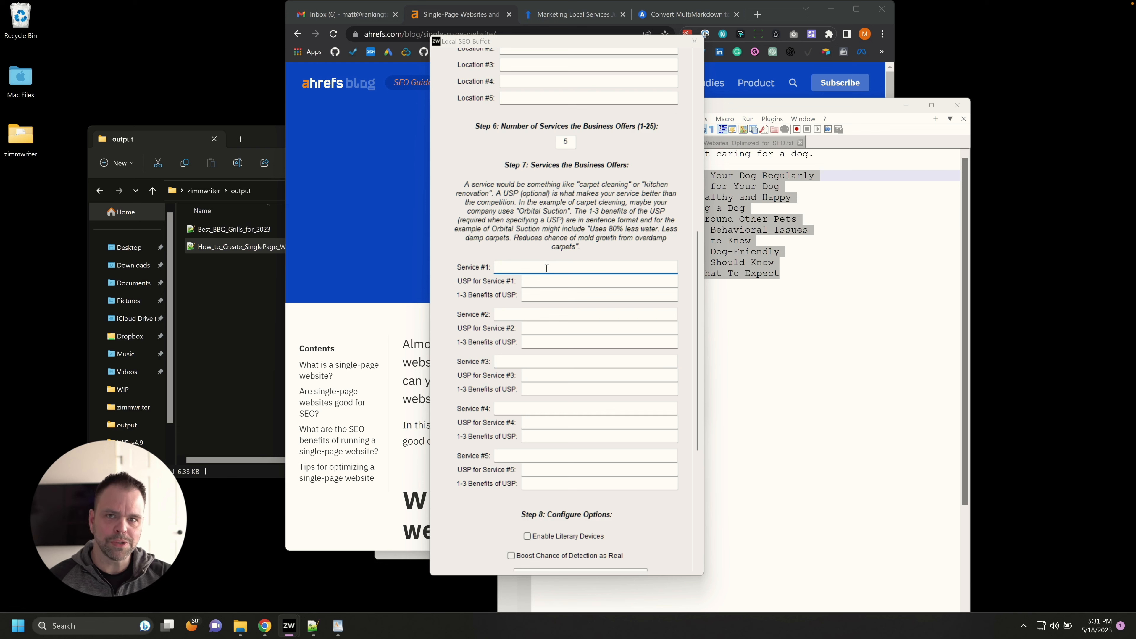
{"action": "left_click", "coordinate": [546, 267]}
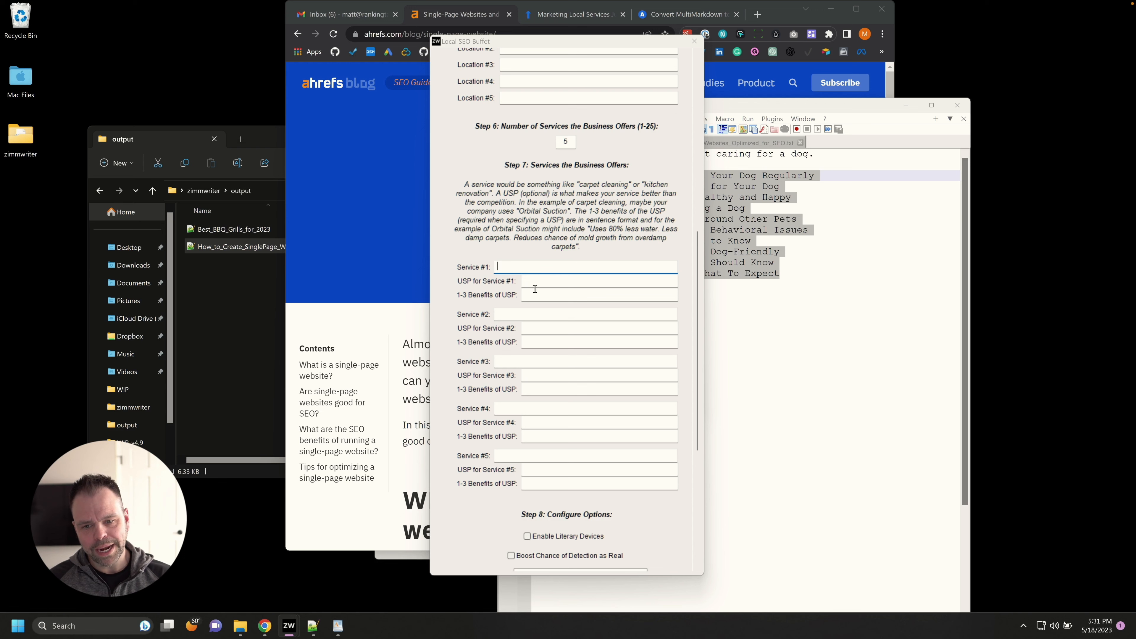
{"action": "left_click", "coordinate": [597, 295]}
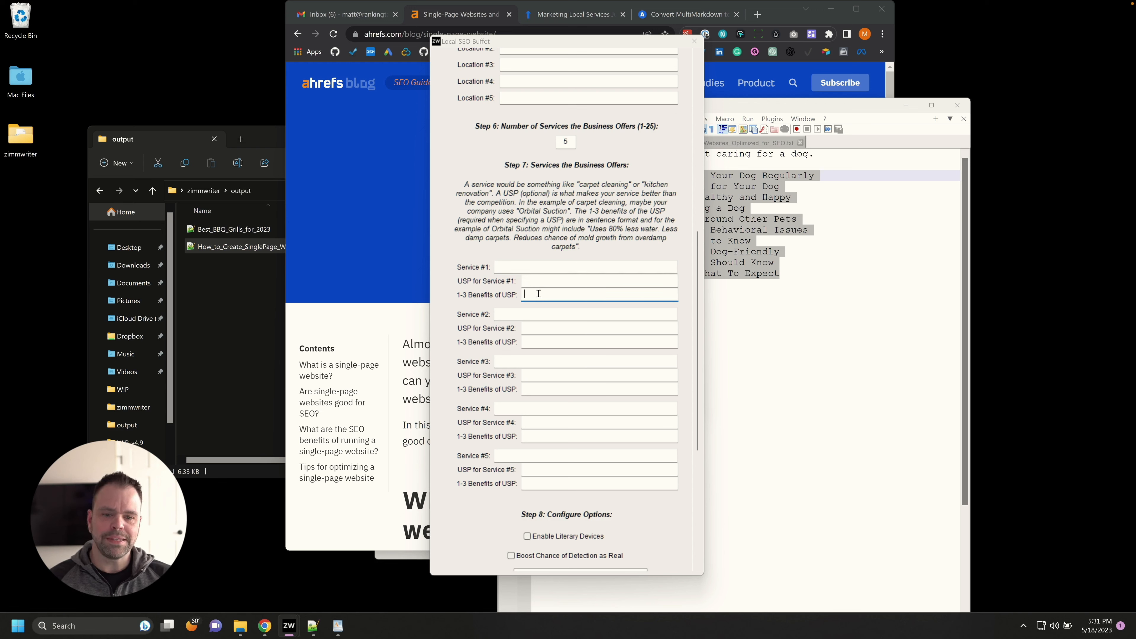
{"action": "scroll", "scroll_direction": "down", "scroll_amount": 3}
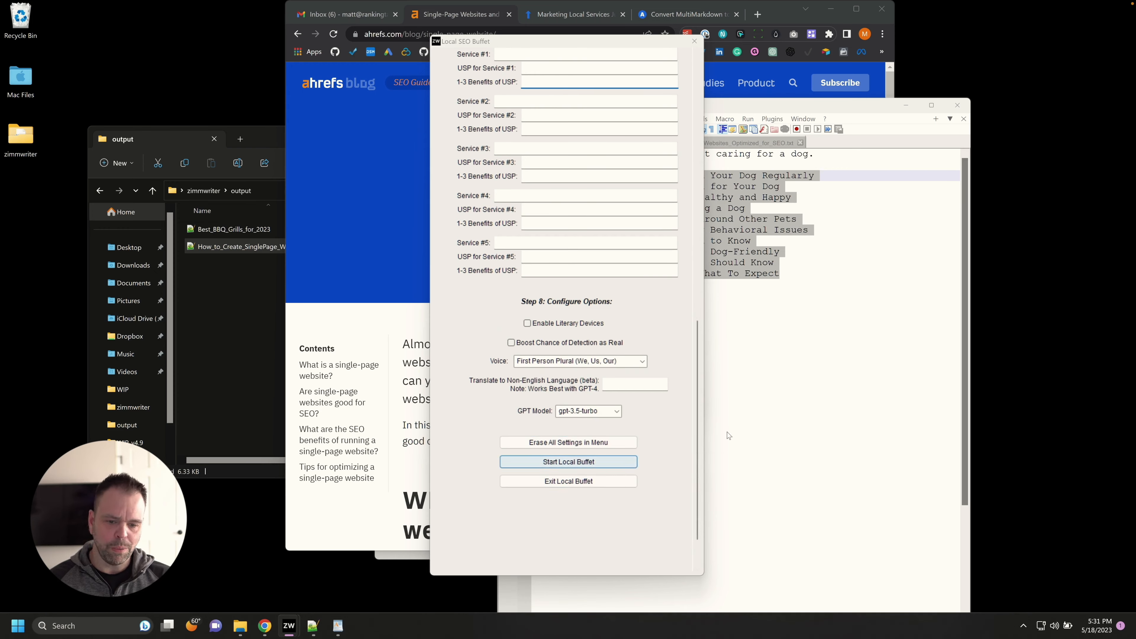
{"action": "scroll", "scroll_direction": "up", "scroll_amount": 3}
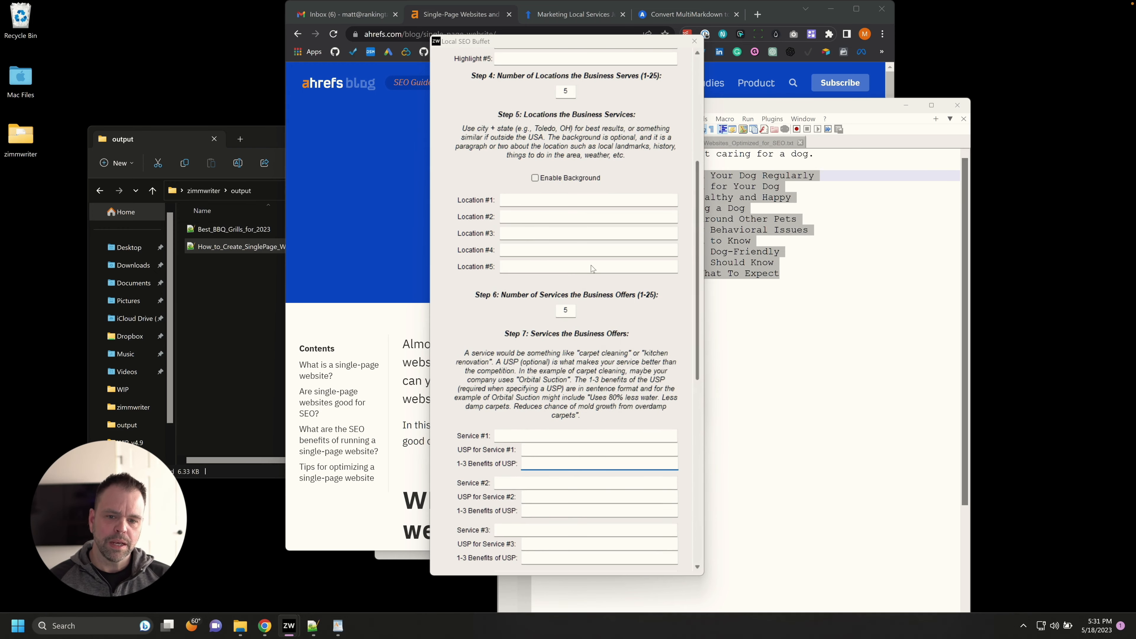
Step: Point out the locations-served count, then close the Local SEO Buffet back to the main menu
{"action": "left_click", "coordinate": [580, 462]}
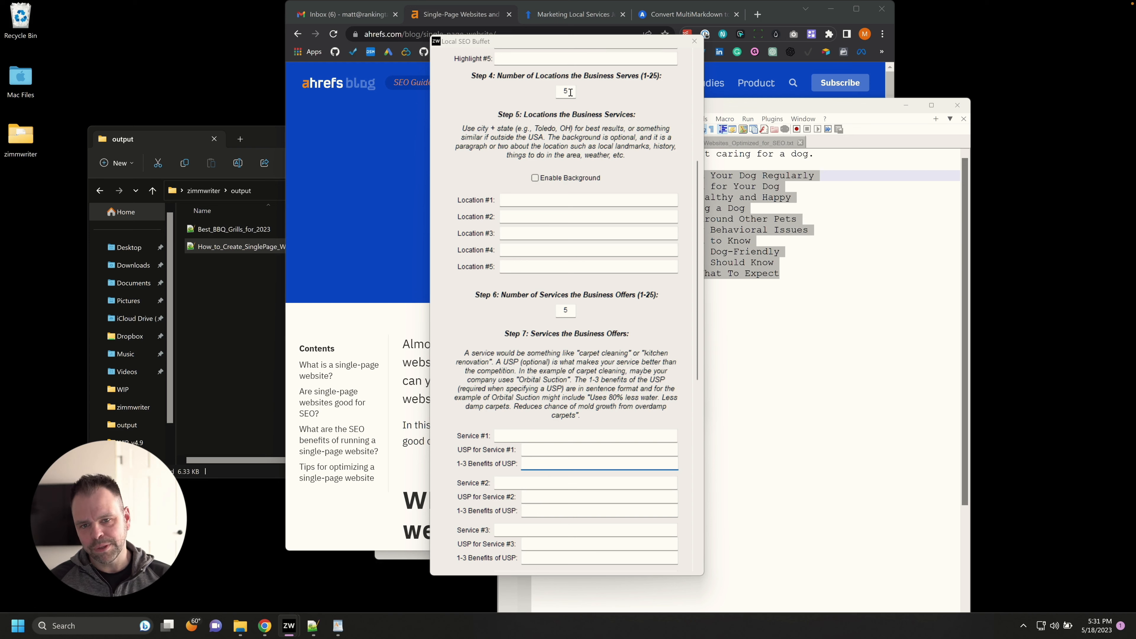
{"action": "left_click", "coordinate": [565, 310]}
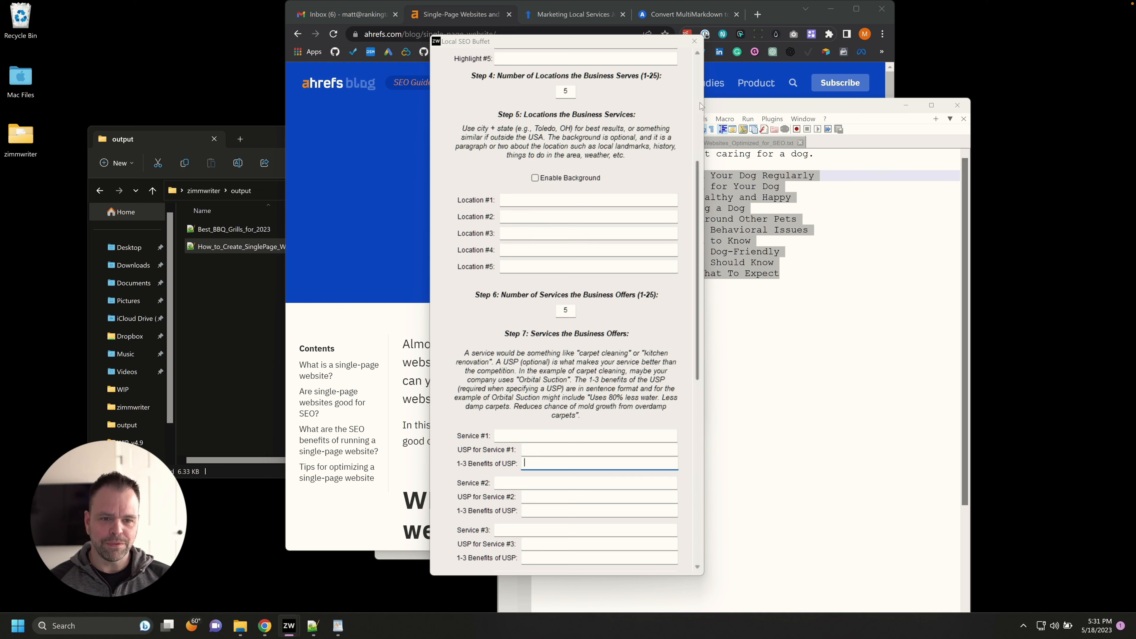
{"action": "left_click", "coordinate": [692, 41]}
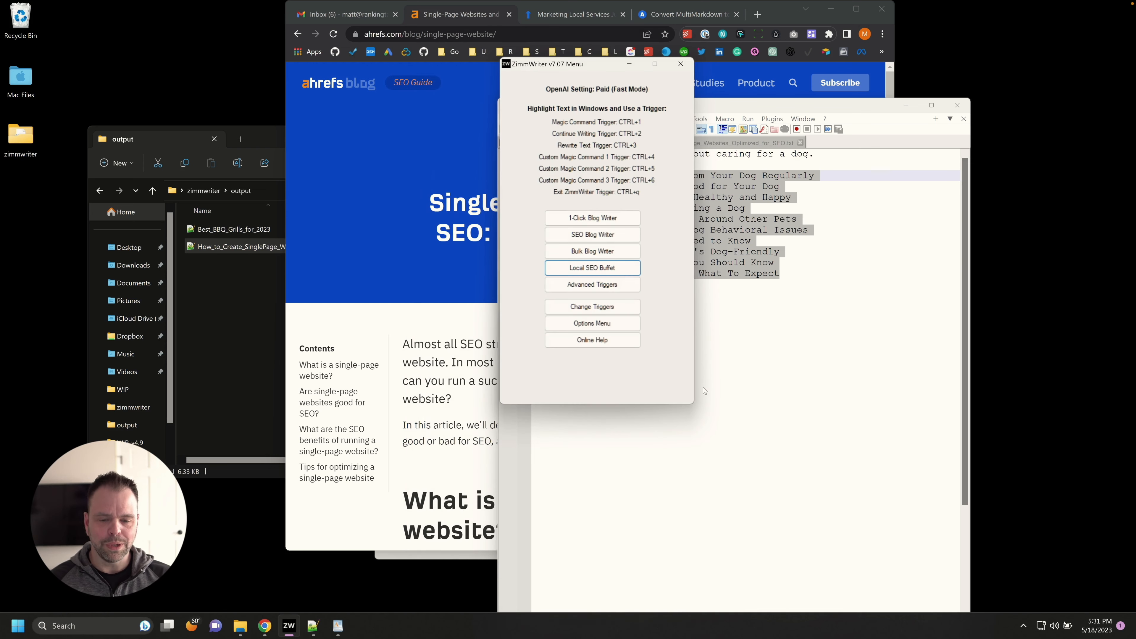